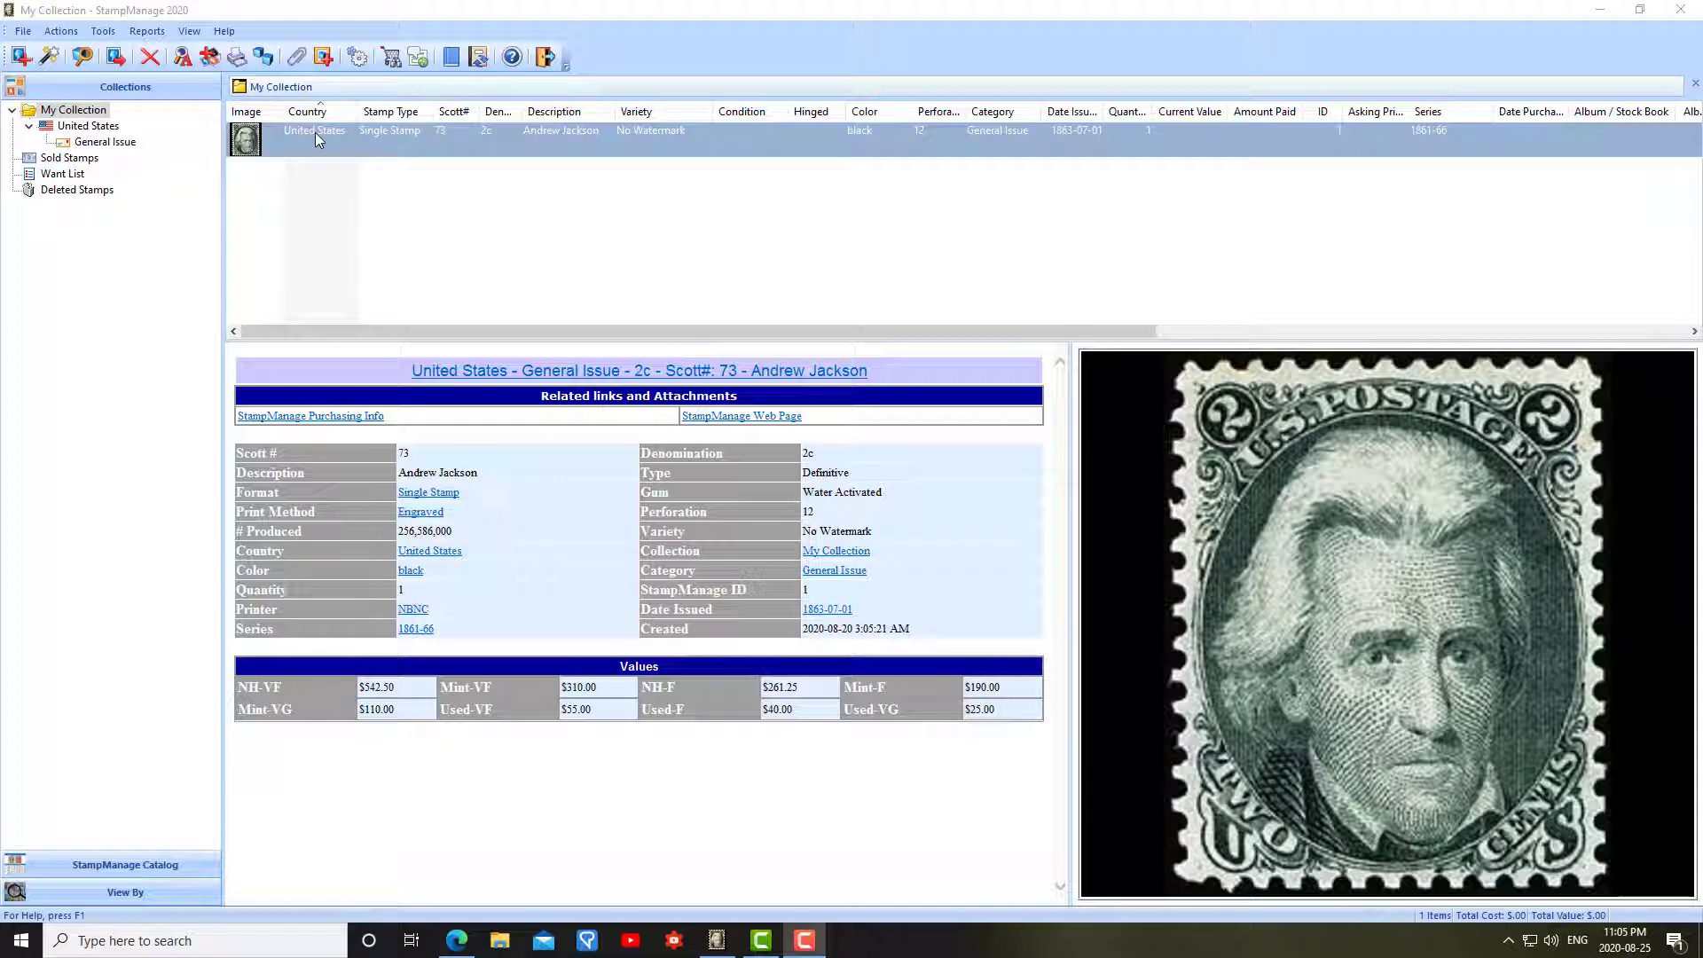
mouse_move(329, 142)
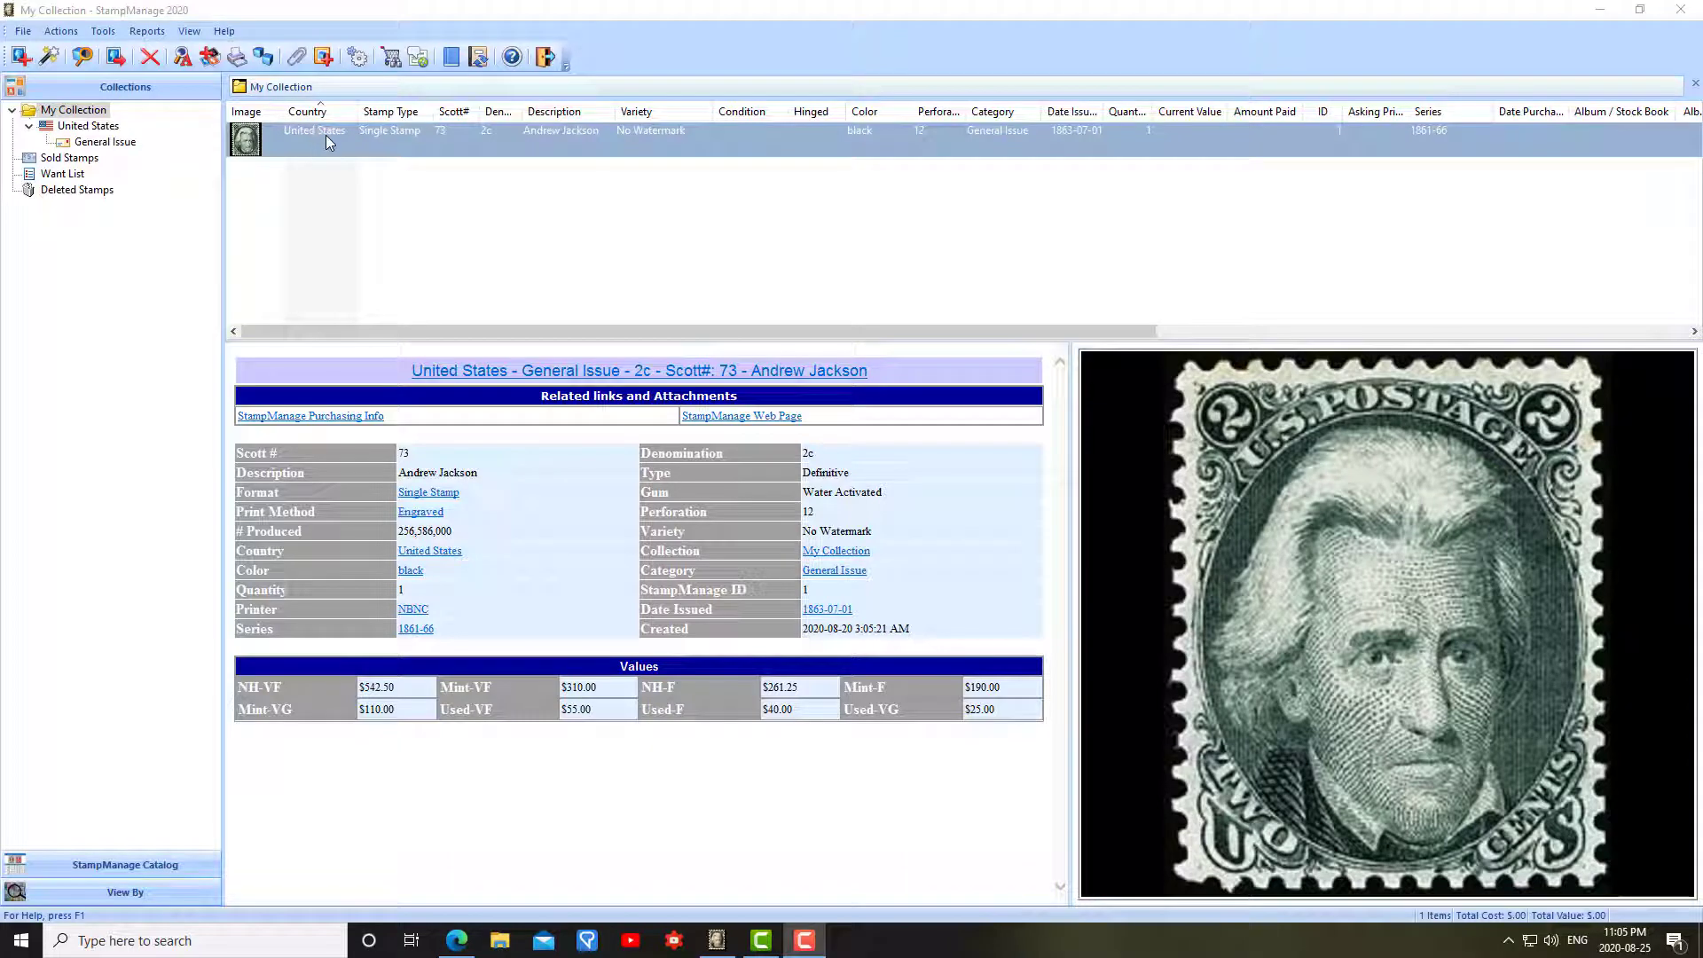
mouse_move(214, 43)
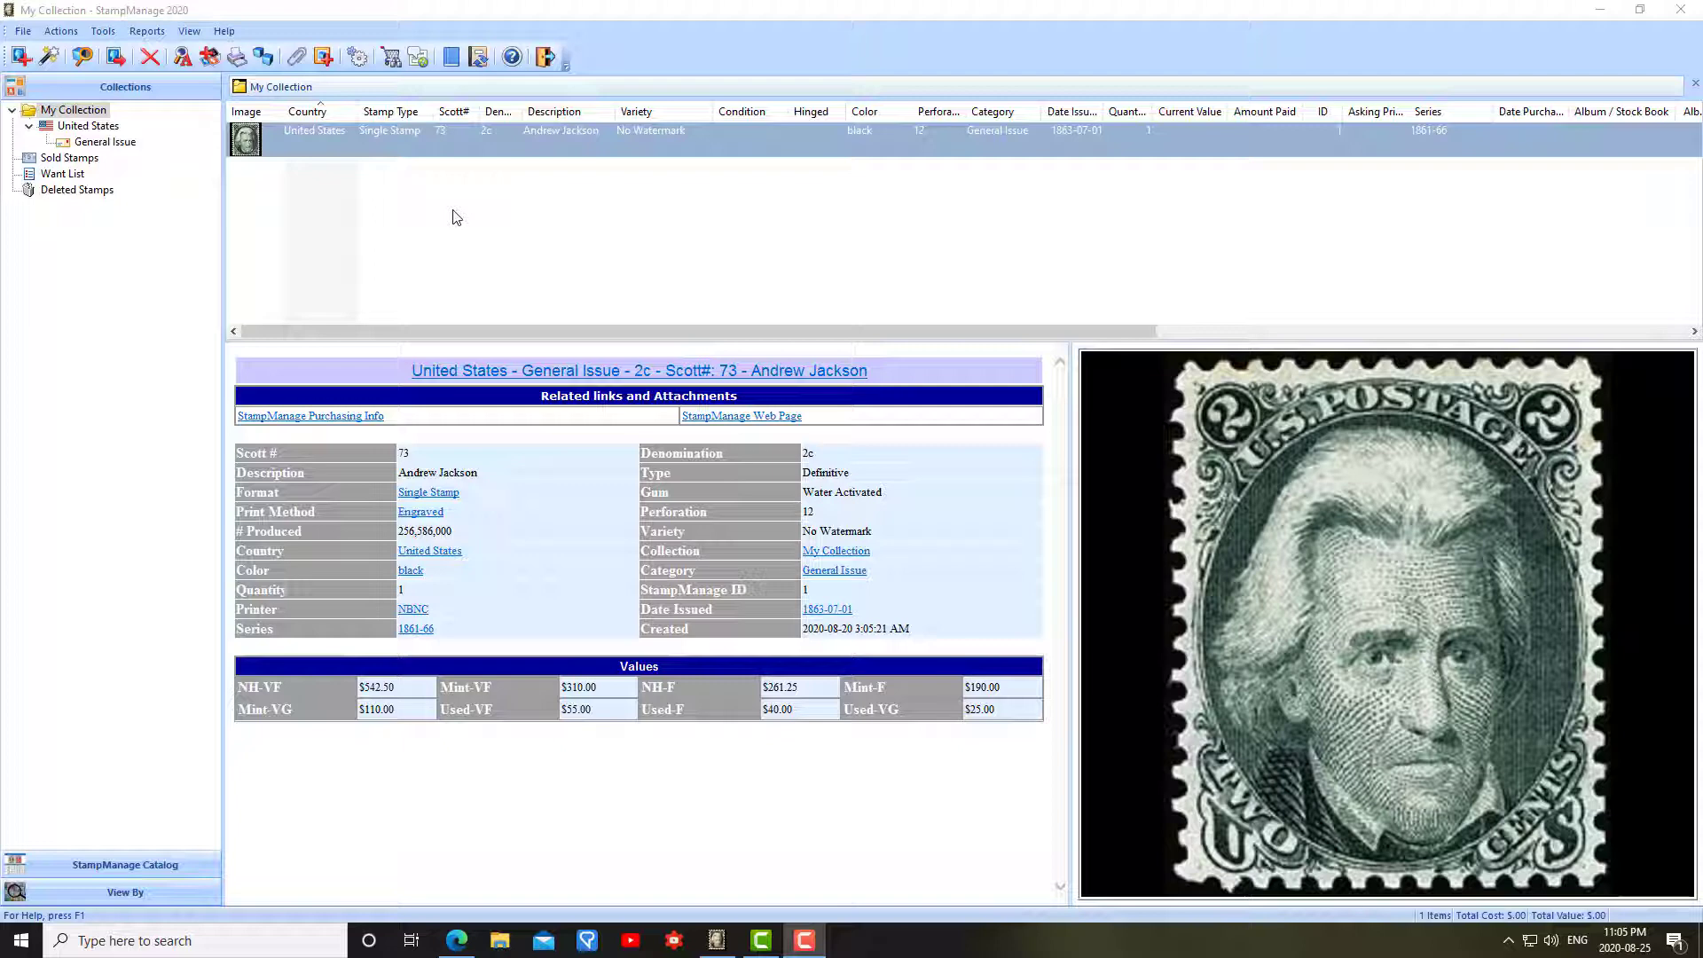
mouse_move(468, 141)
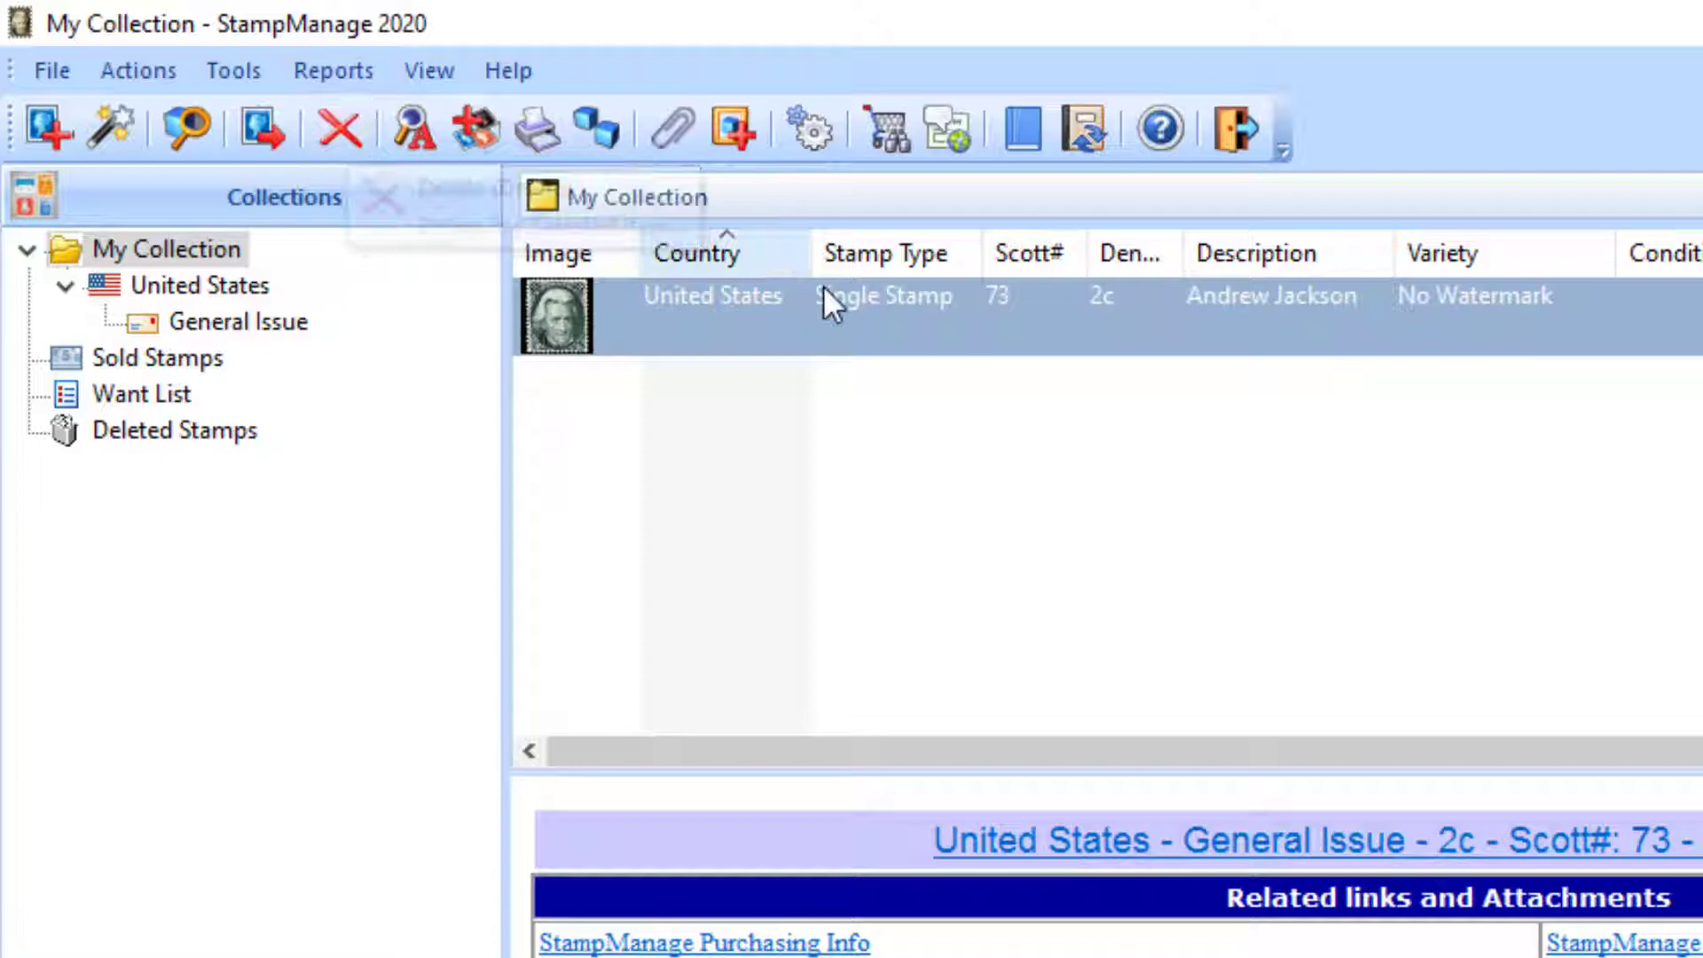
Show the context menu for the Scott #73 Andrew Jackson 2c stamp row.
right_click(826, 315)
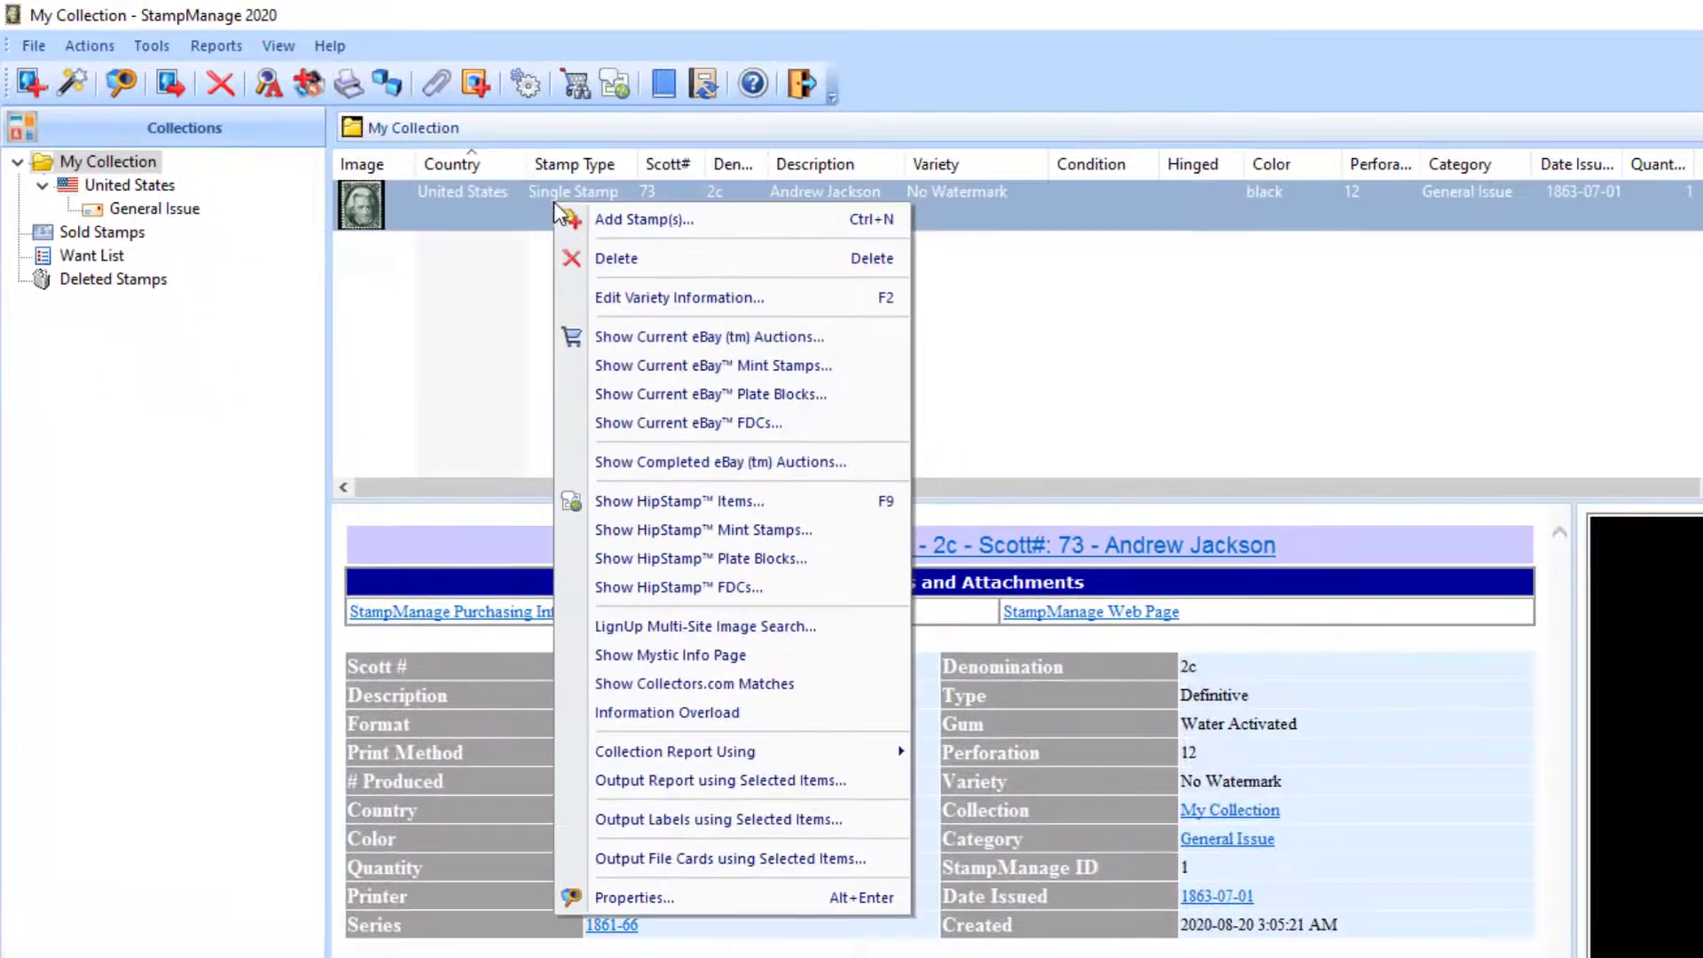
mouse_move(734, 268)
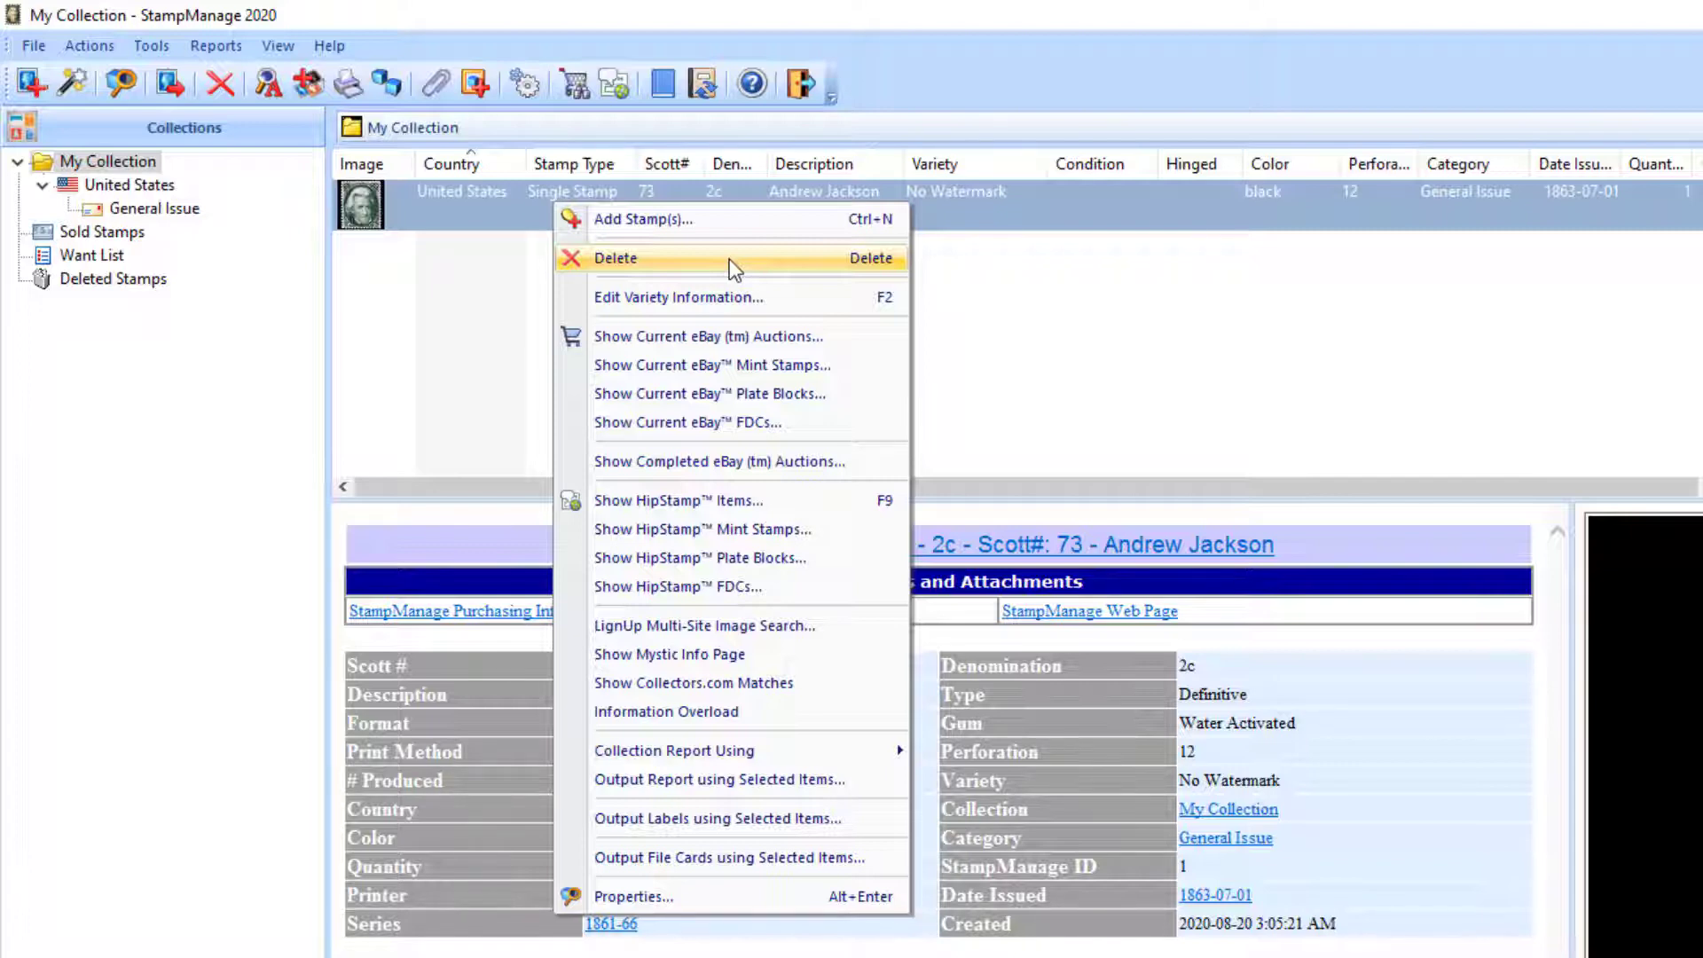
mouse_move(712, 501)
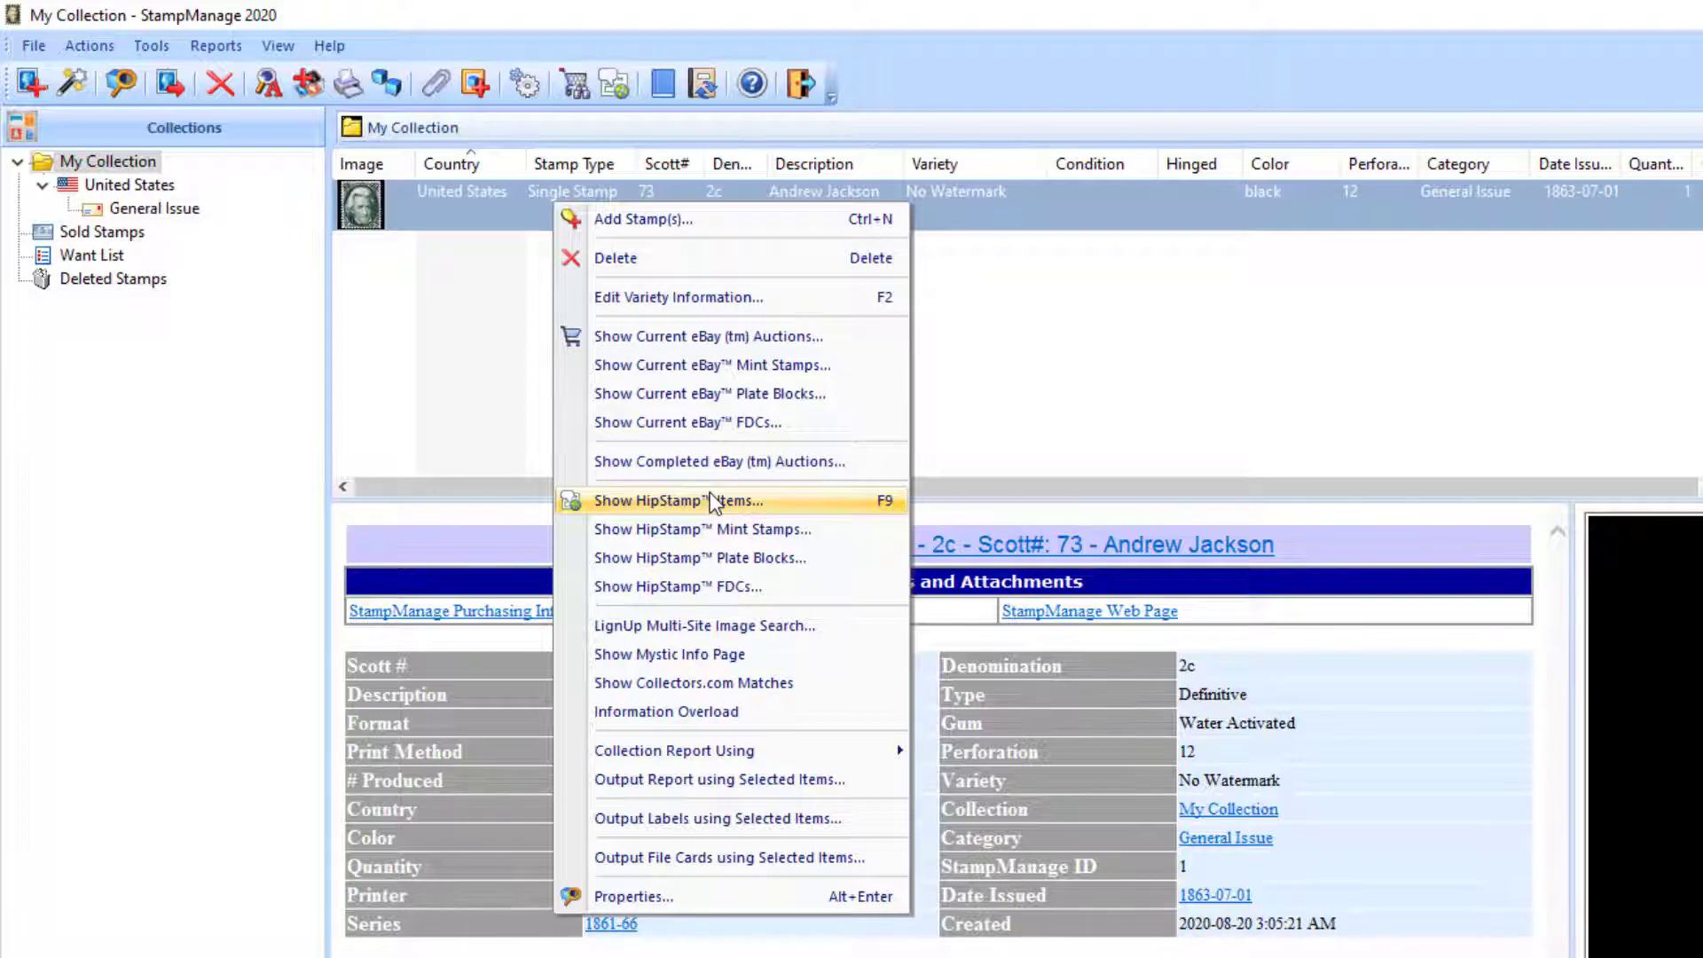
mouse_move(745, 393)
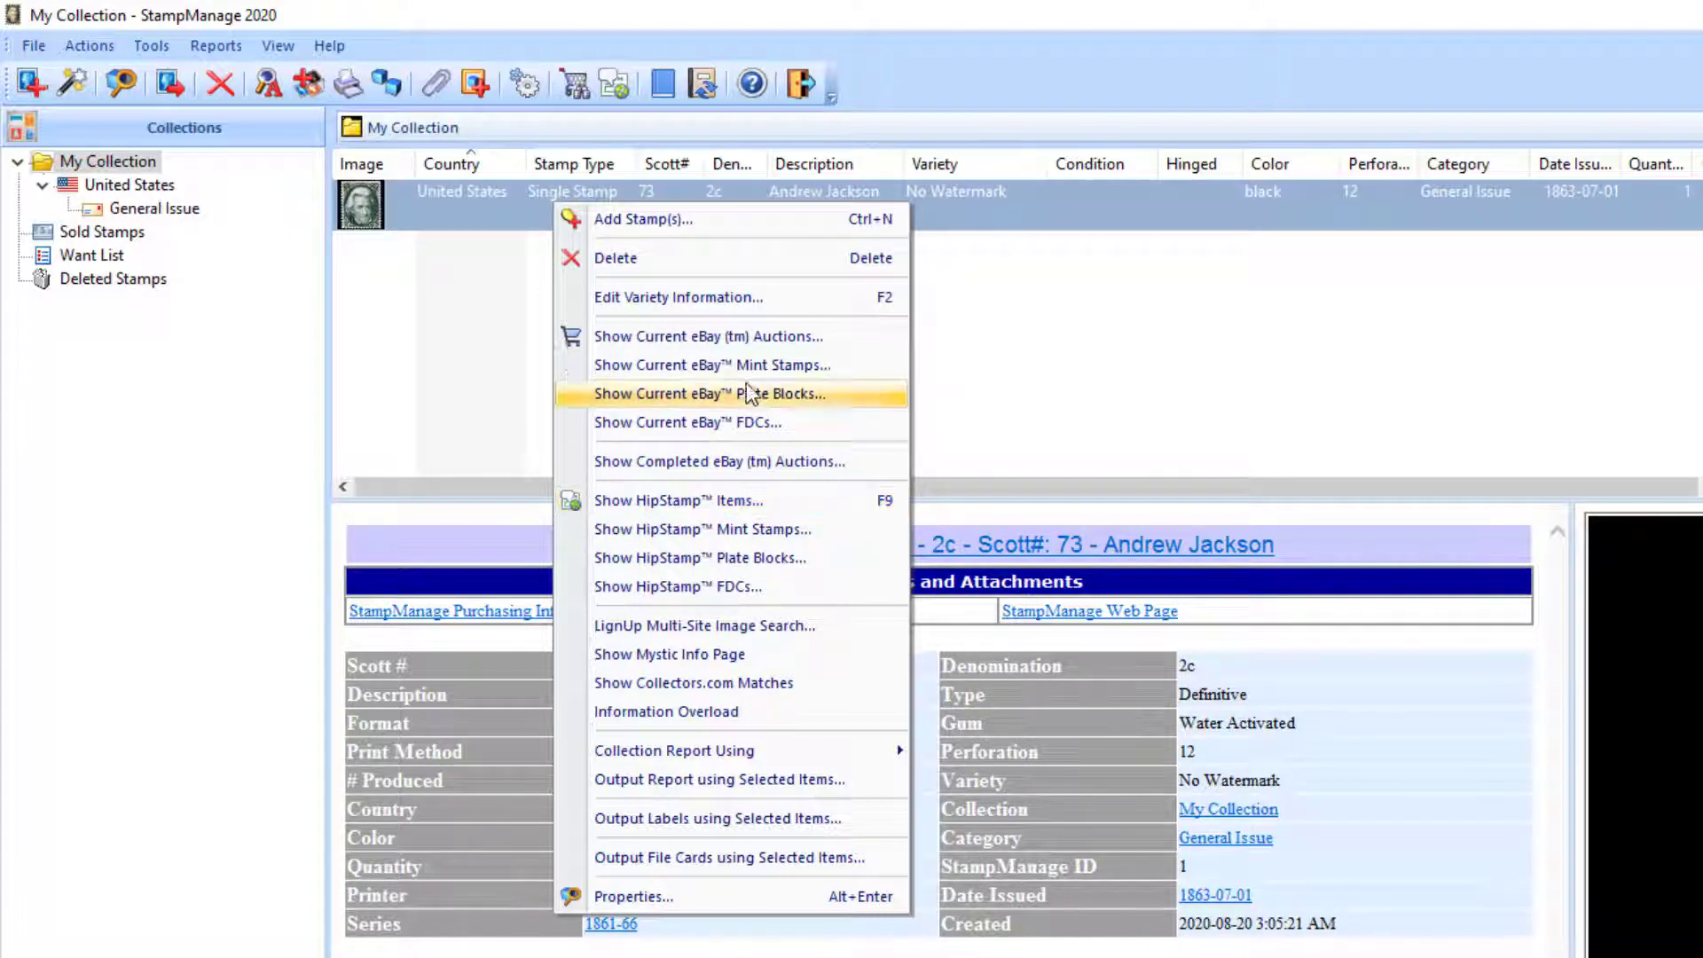
mouse_move(760, 500)
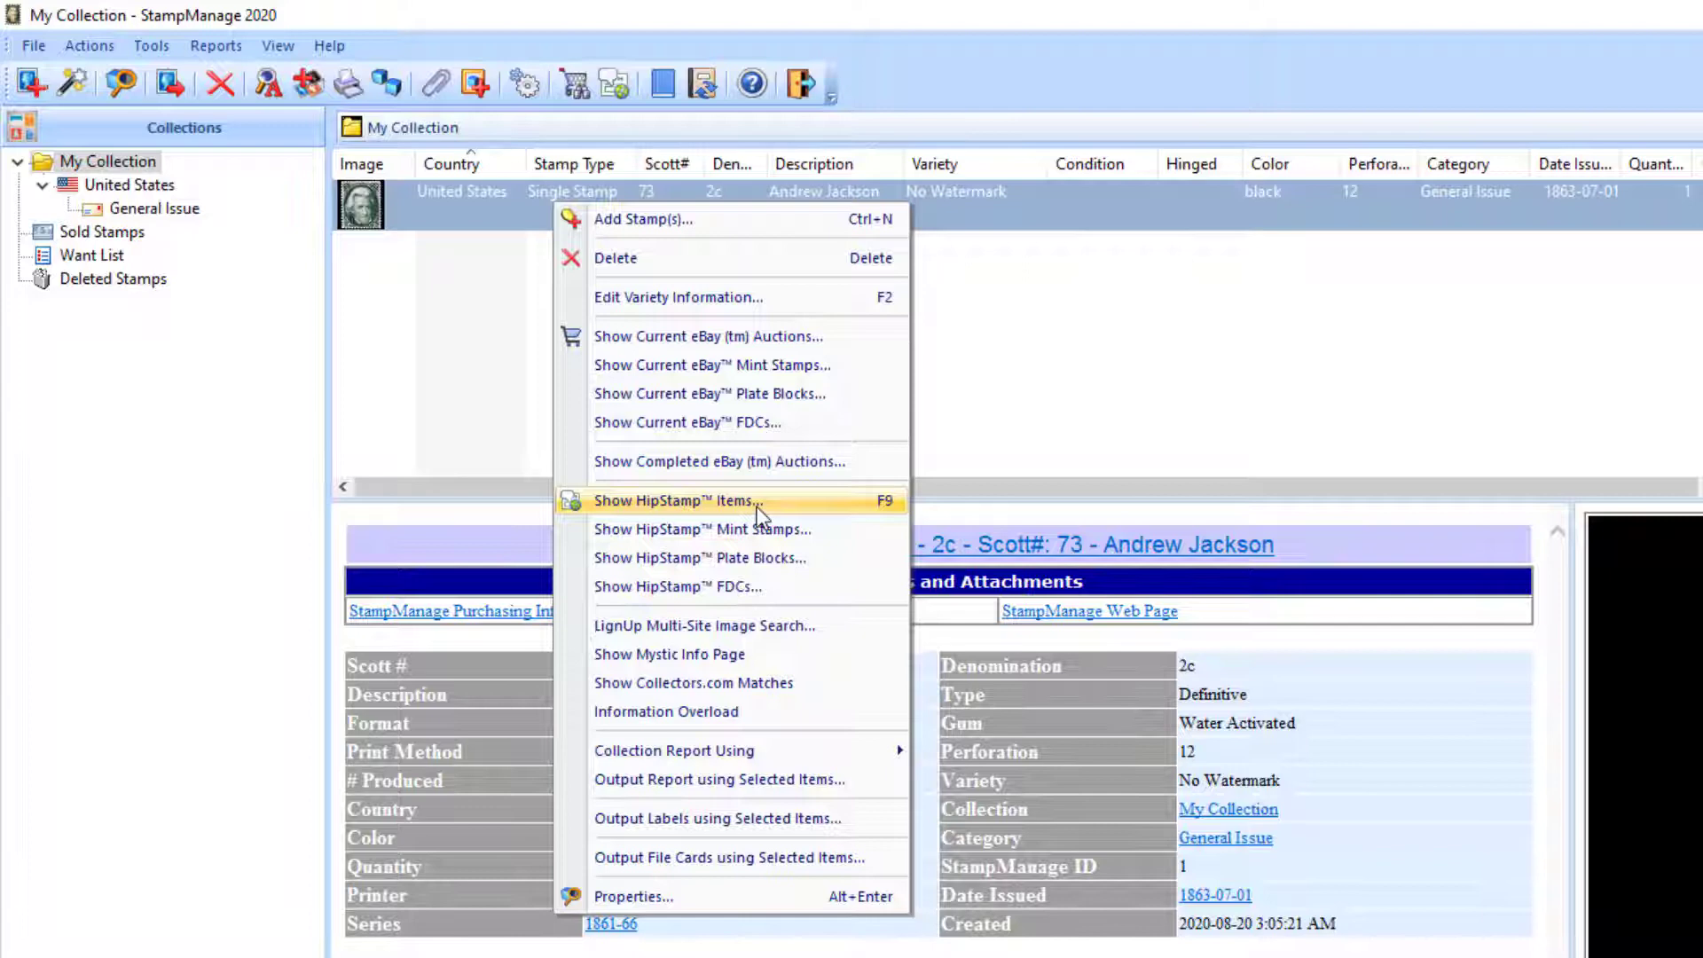
mouse_move(673, 750)
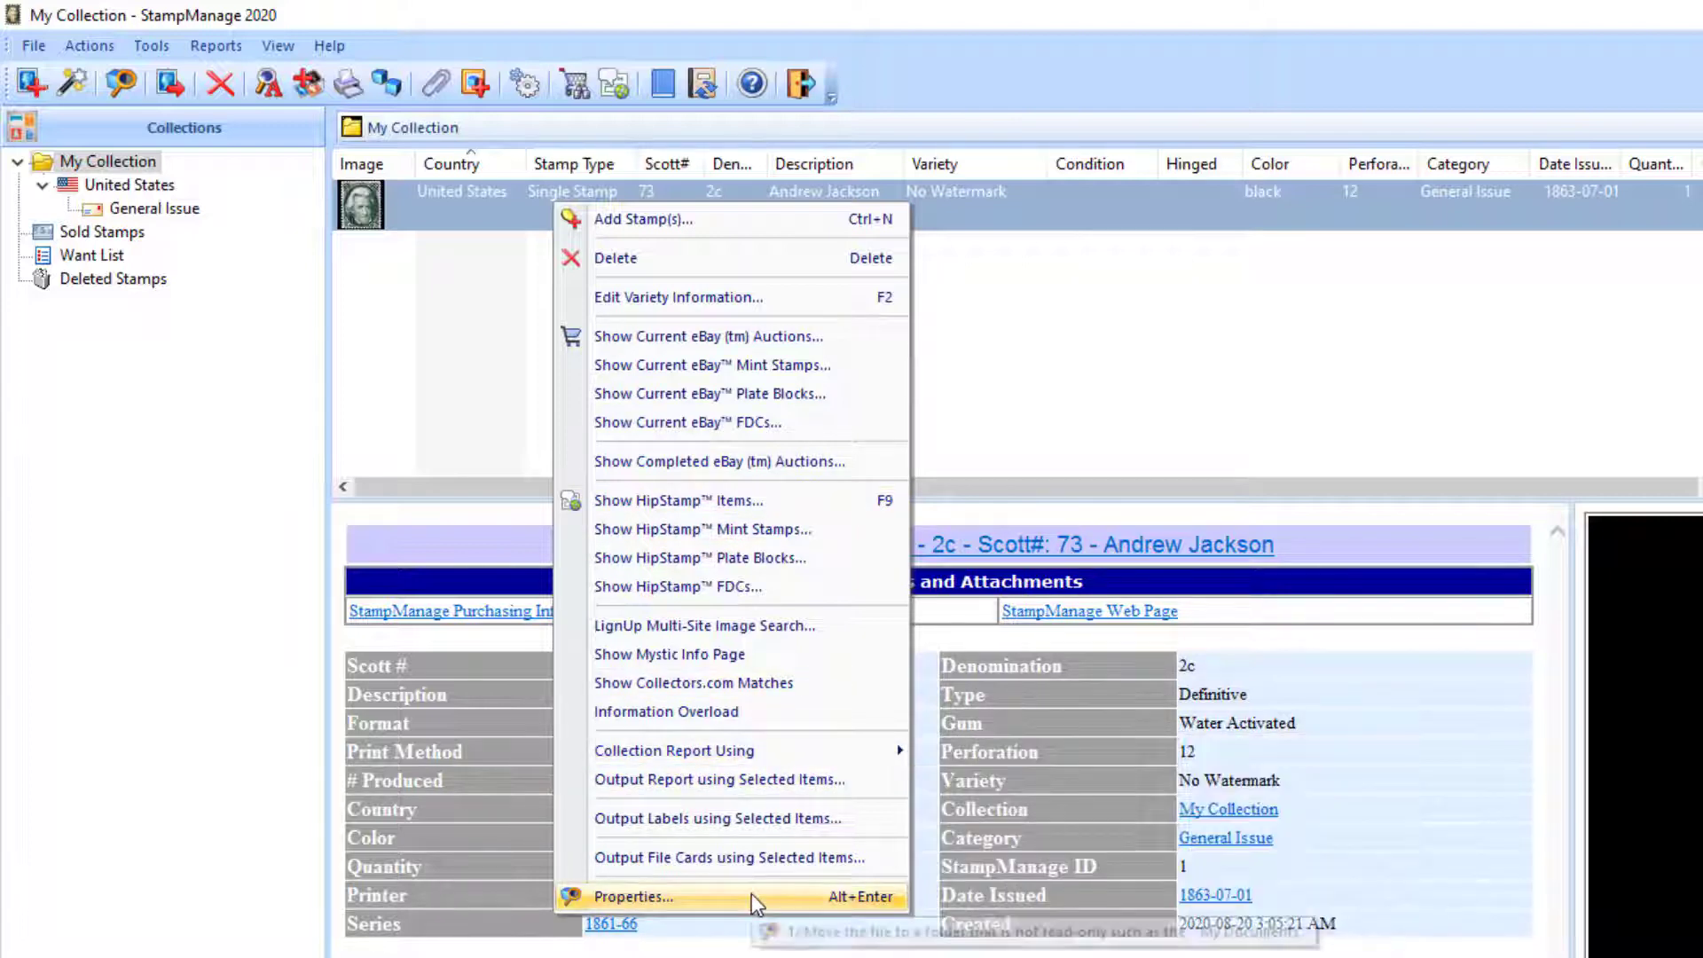
click(633, 896)
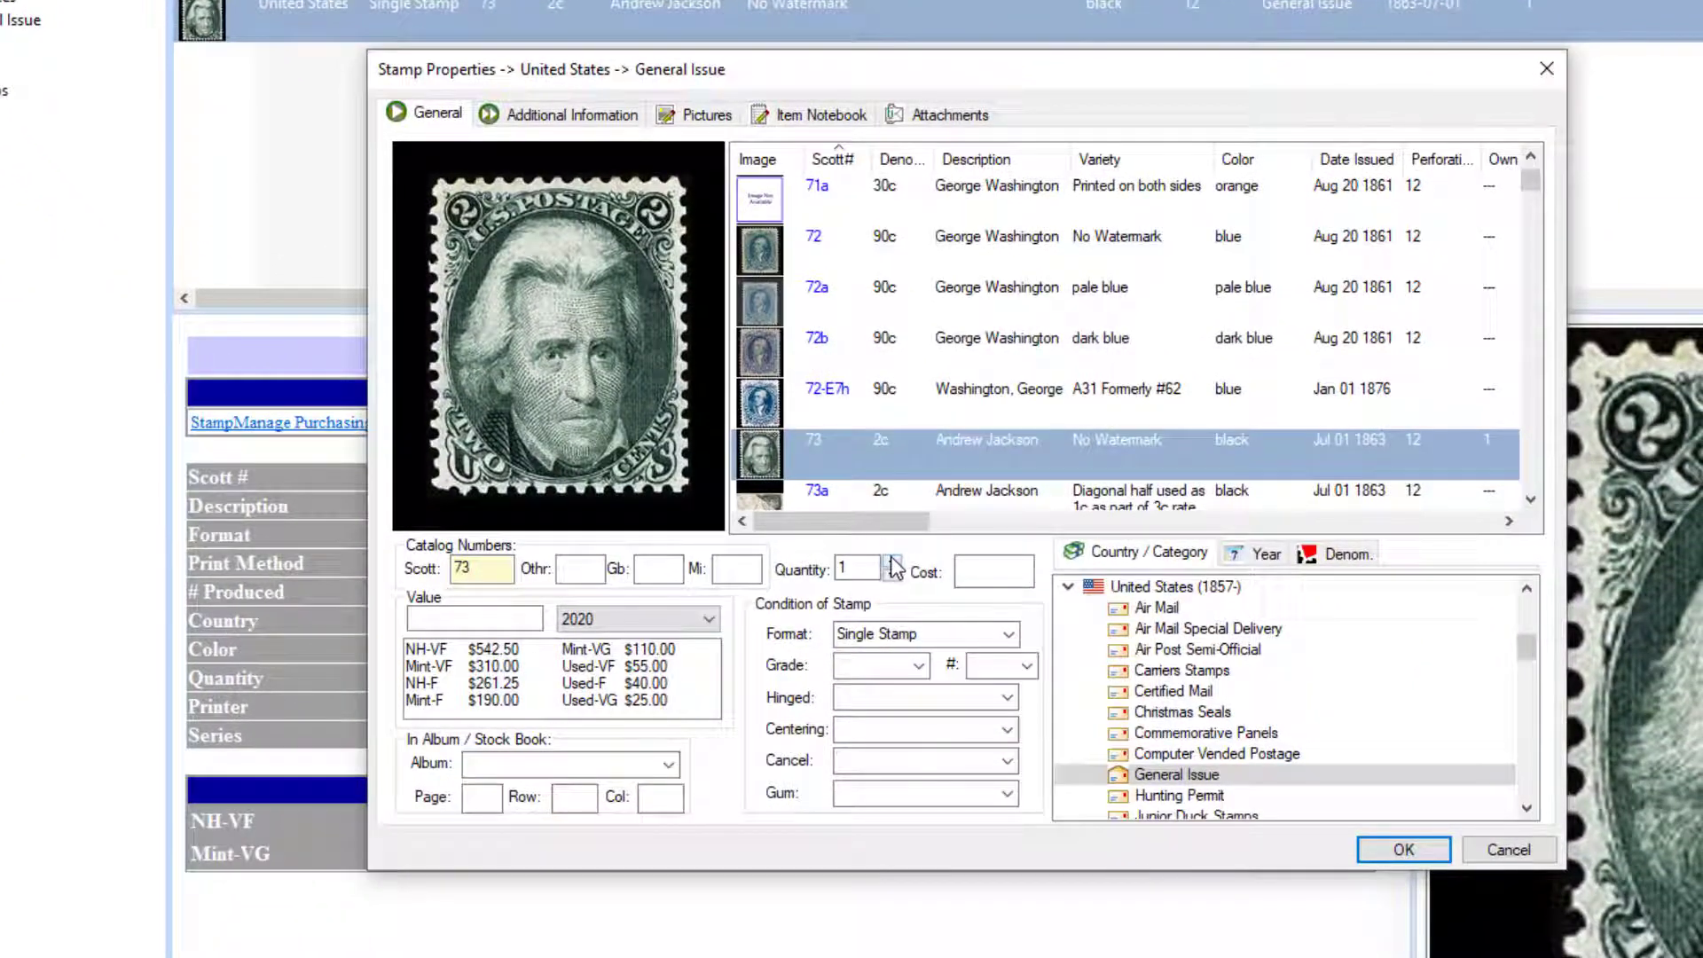
mouse_move(837, 673)
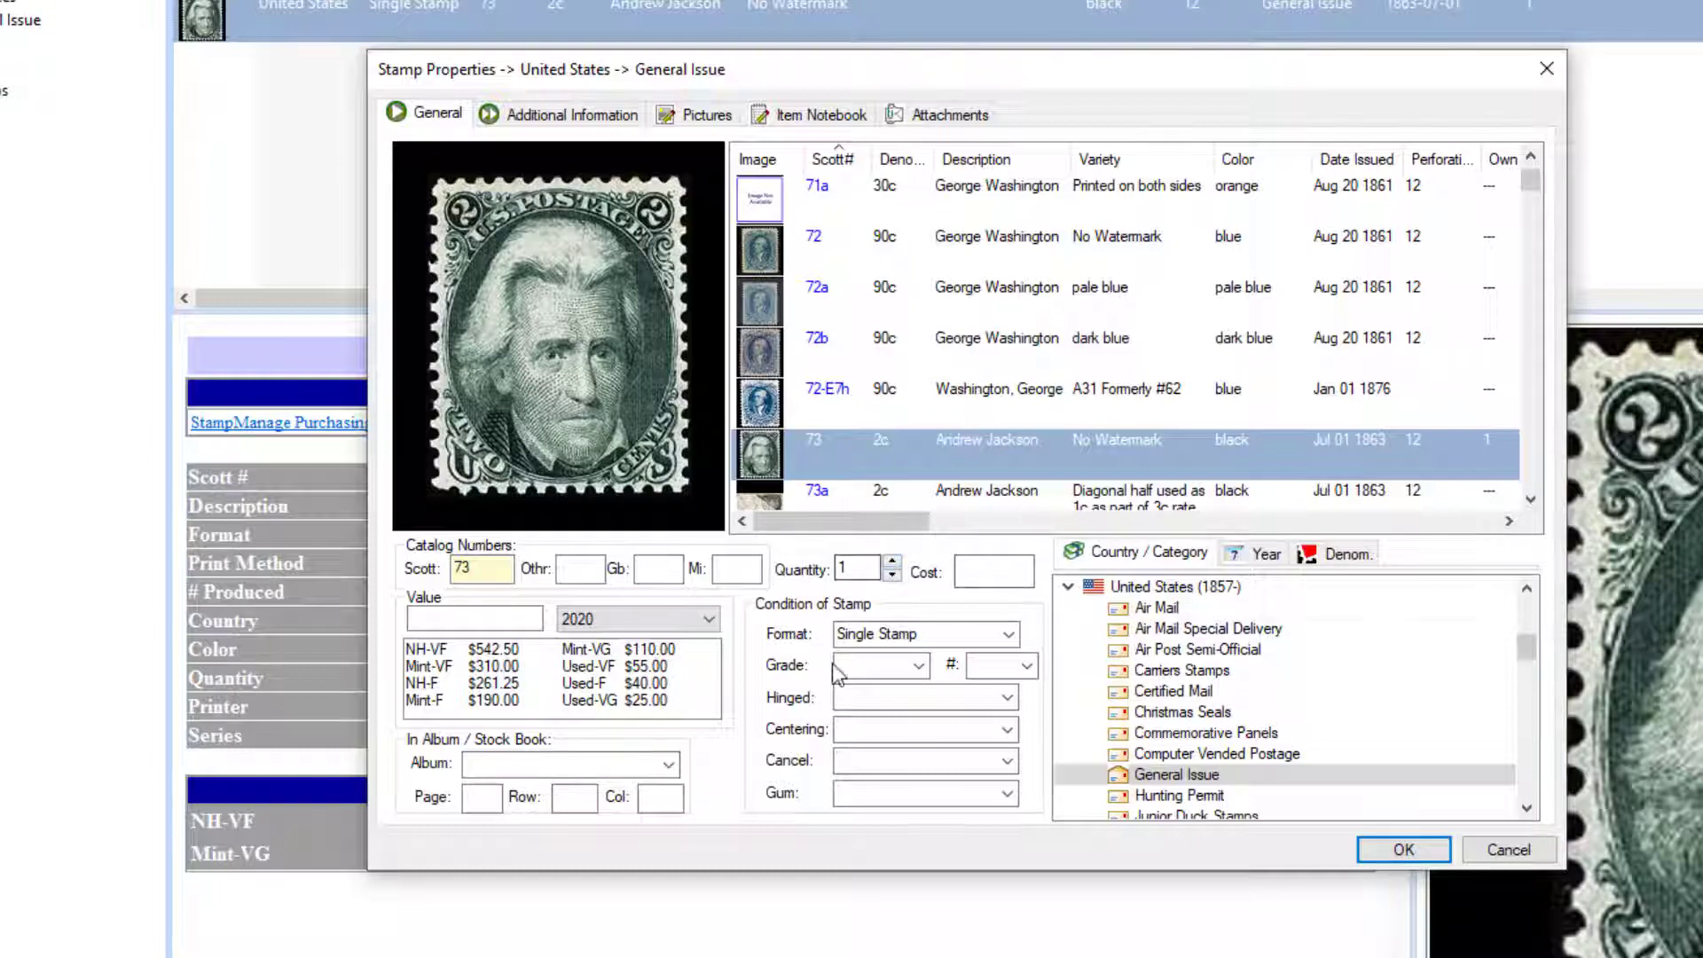
click(1403, 850)
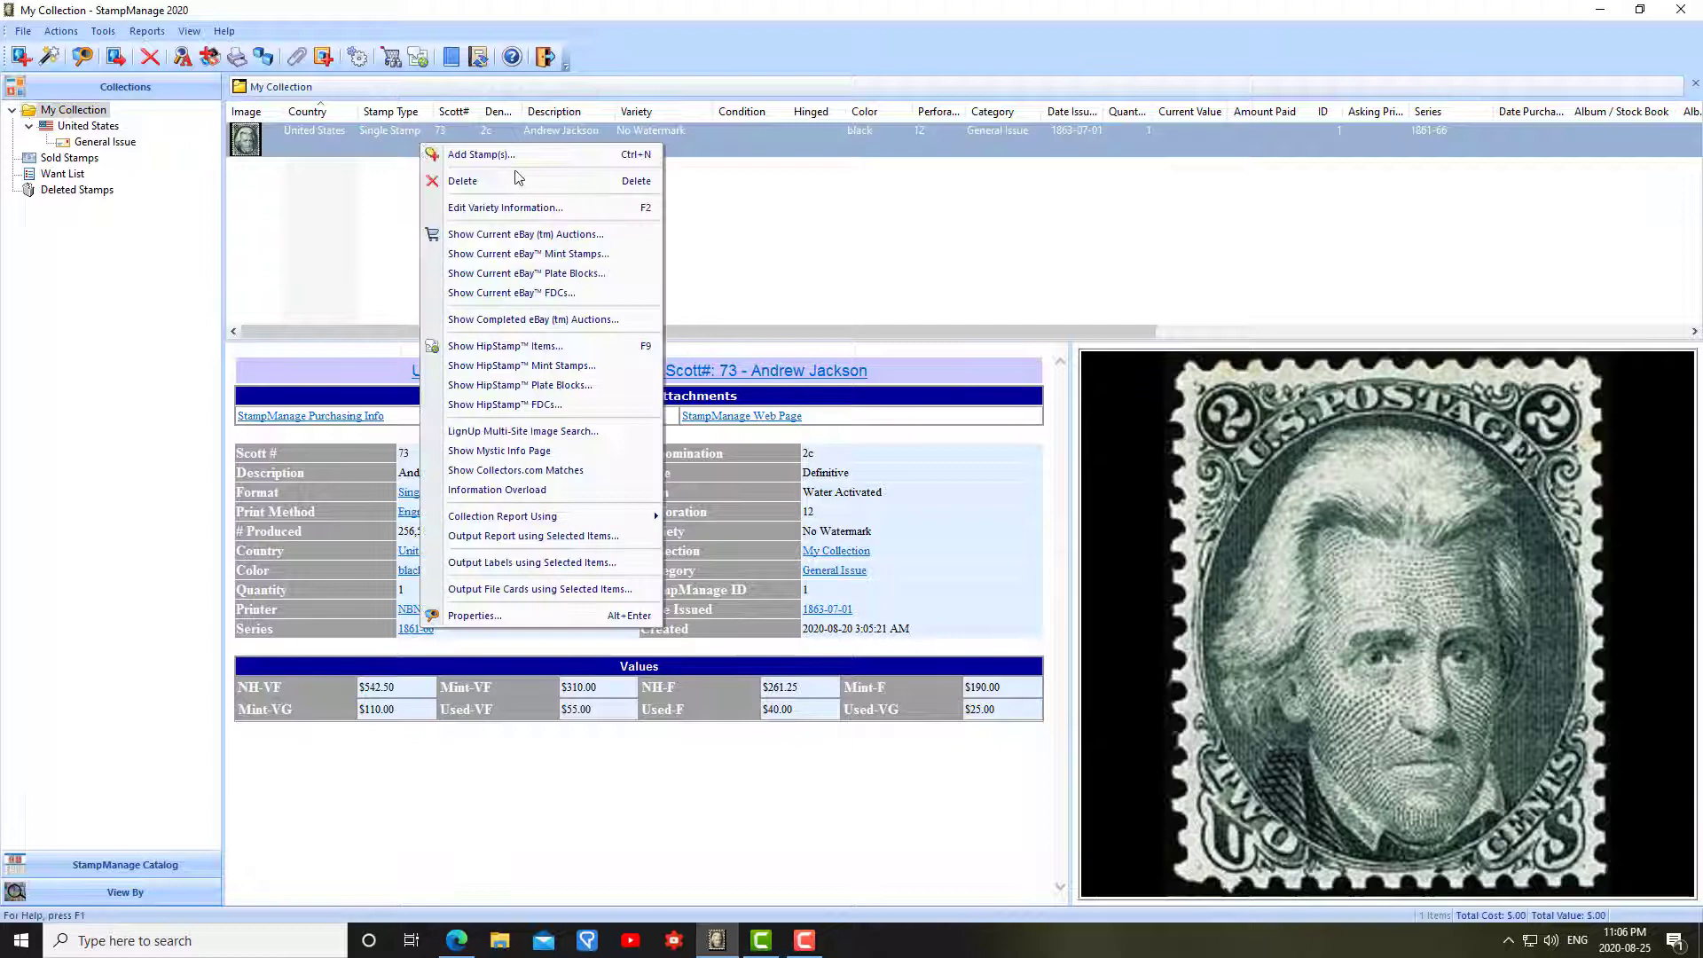
Delete the Andrew Jackson stamp and confirm, leaving My Collection with 0 items.
click(461, 180)
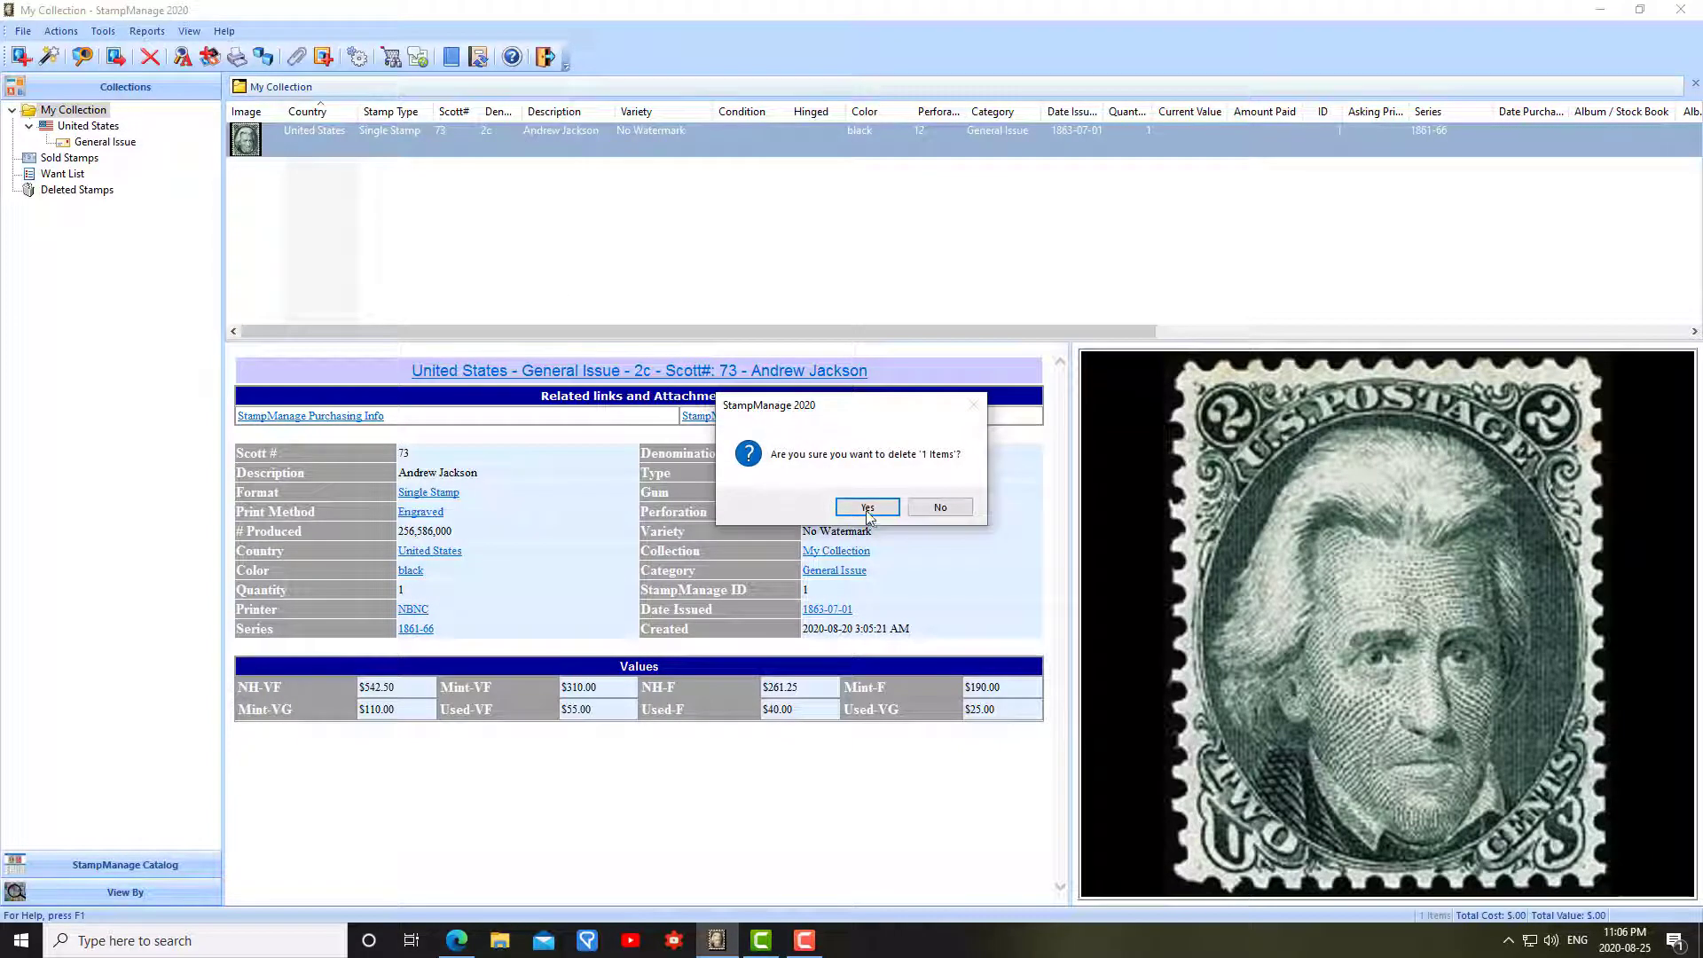
click(865, 508)
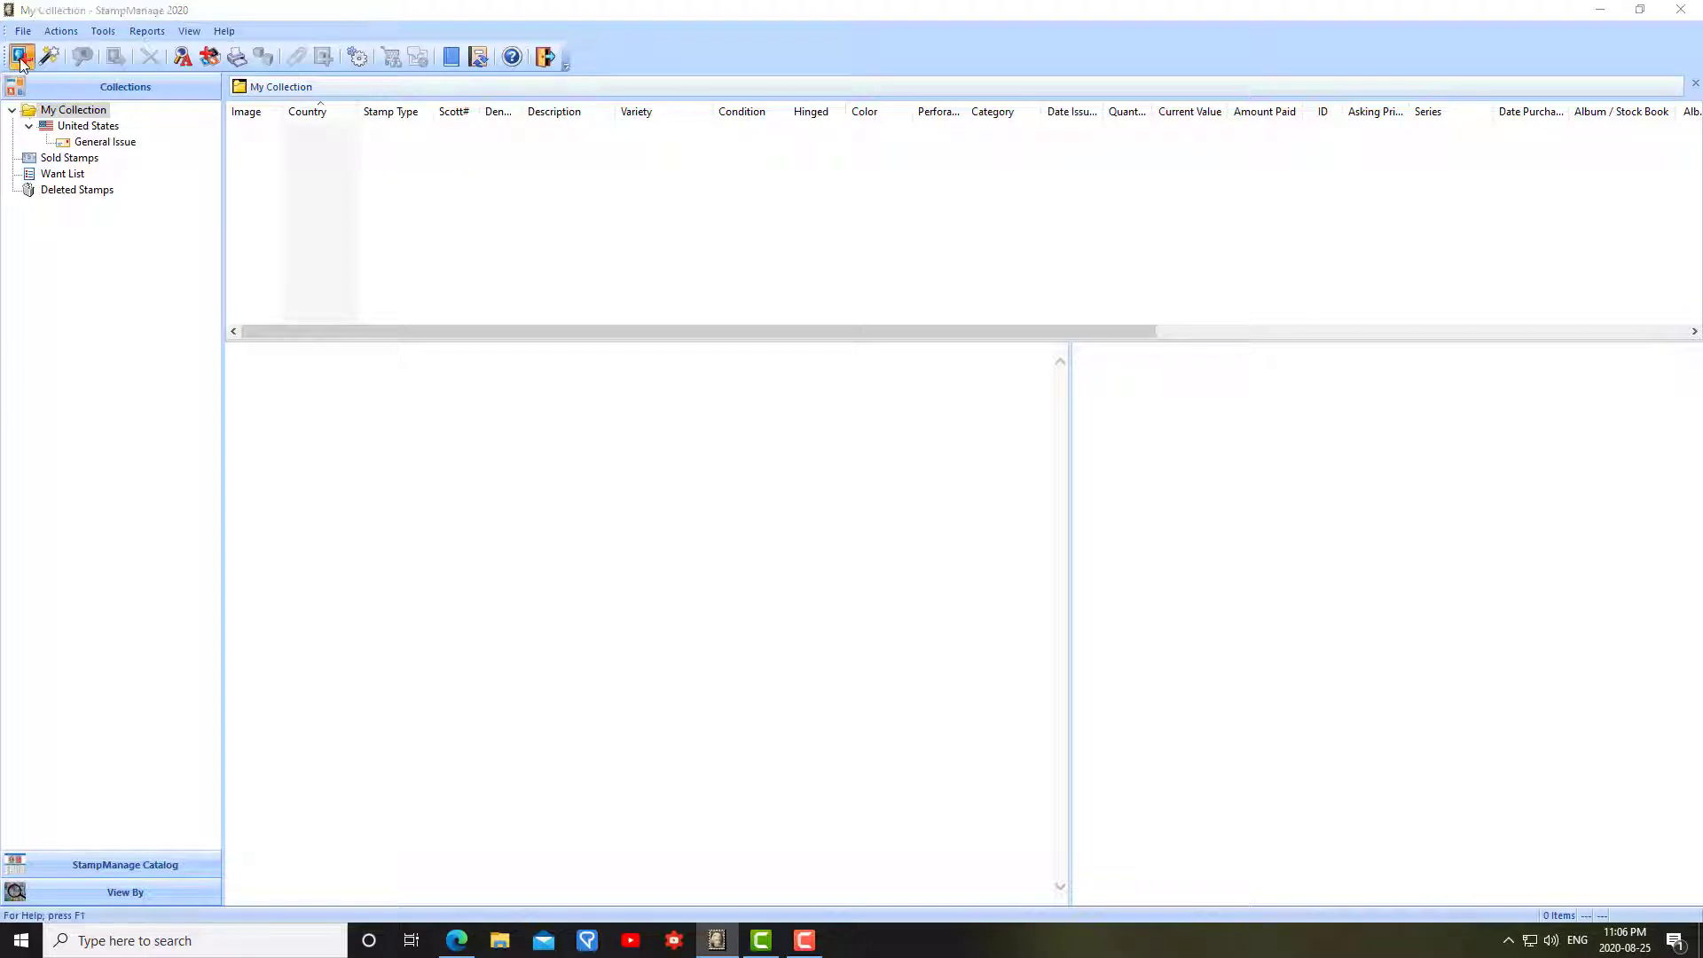
Start Add Stamp(s) and scroll the country list to United States (1857-) categories.
click(20, 55)
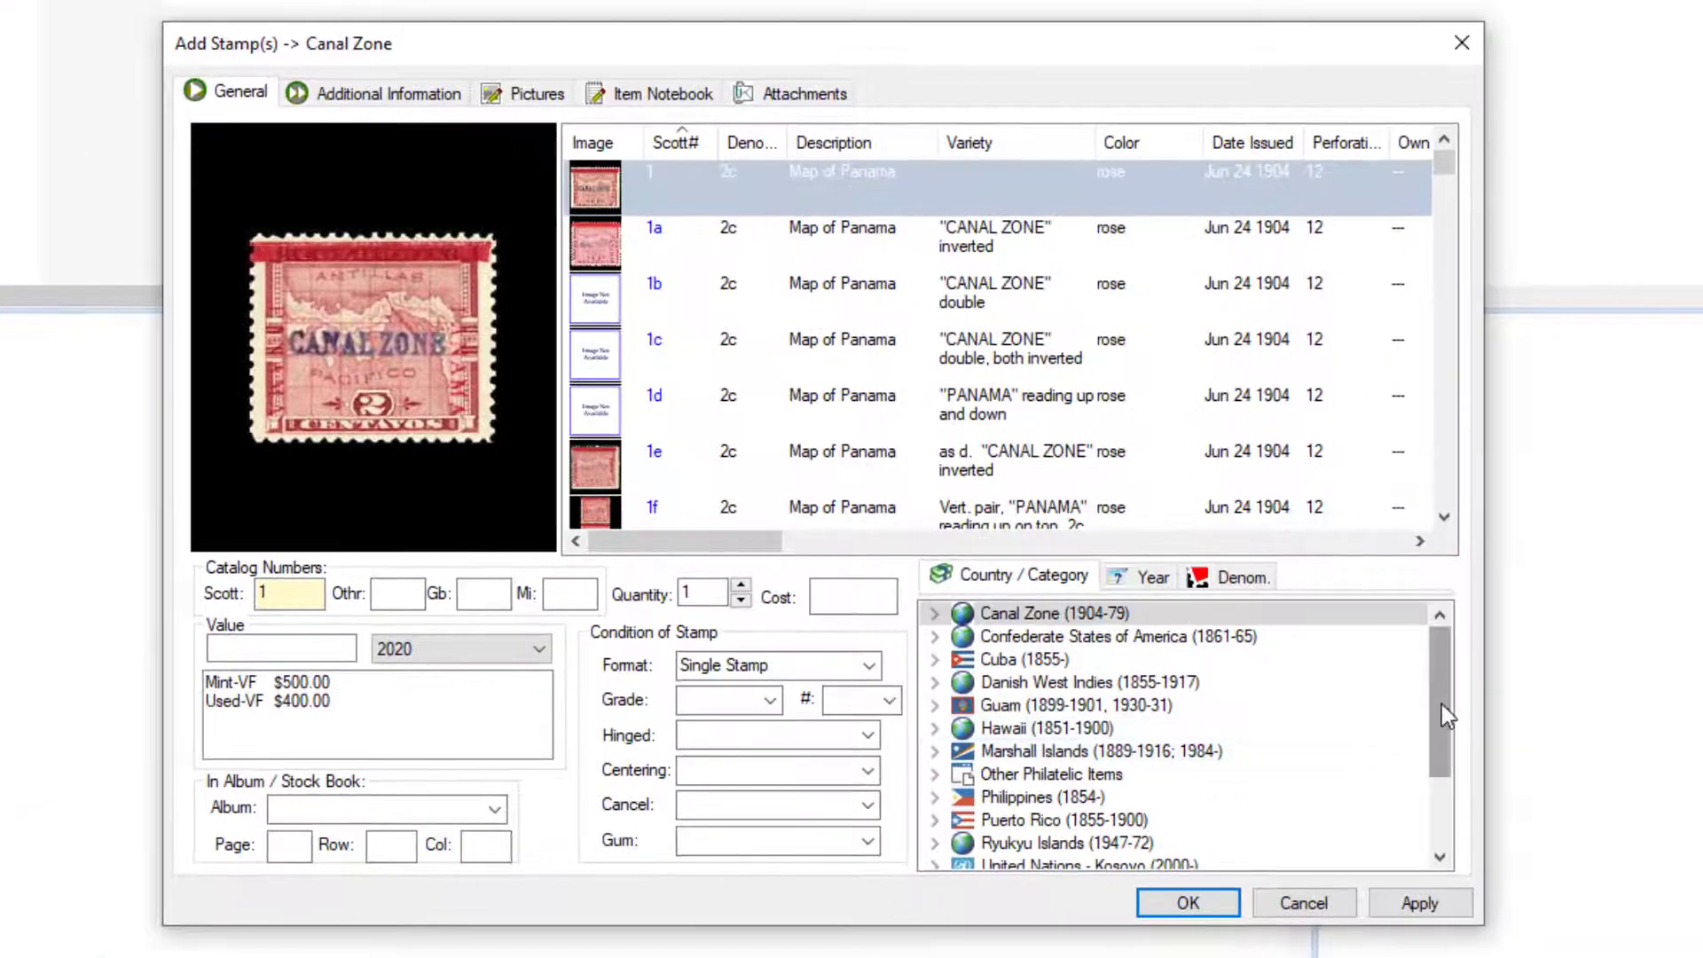
scroll(down, 3)
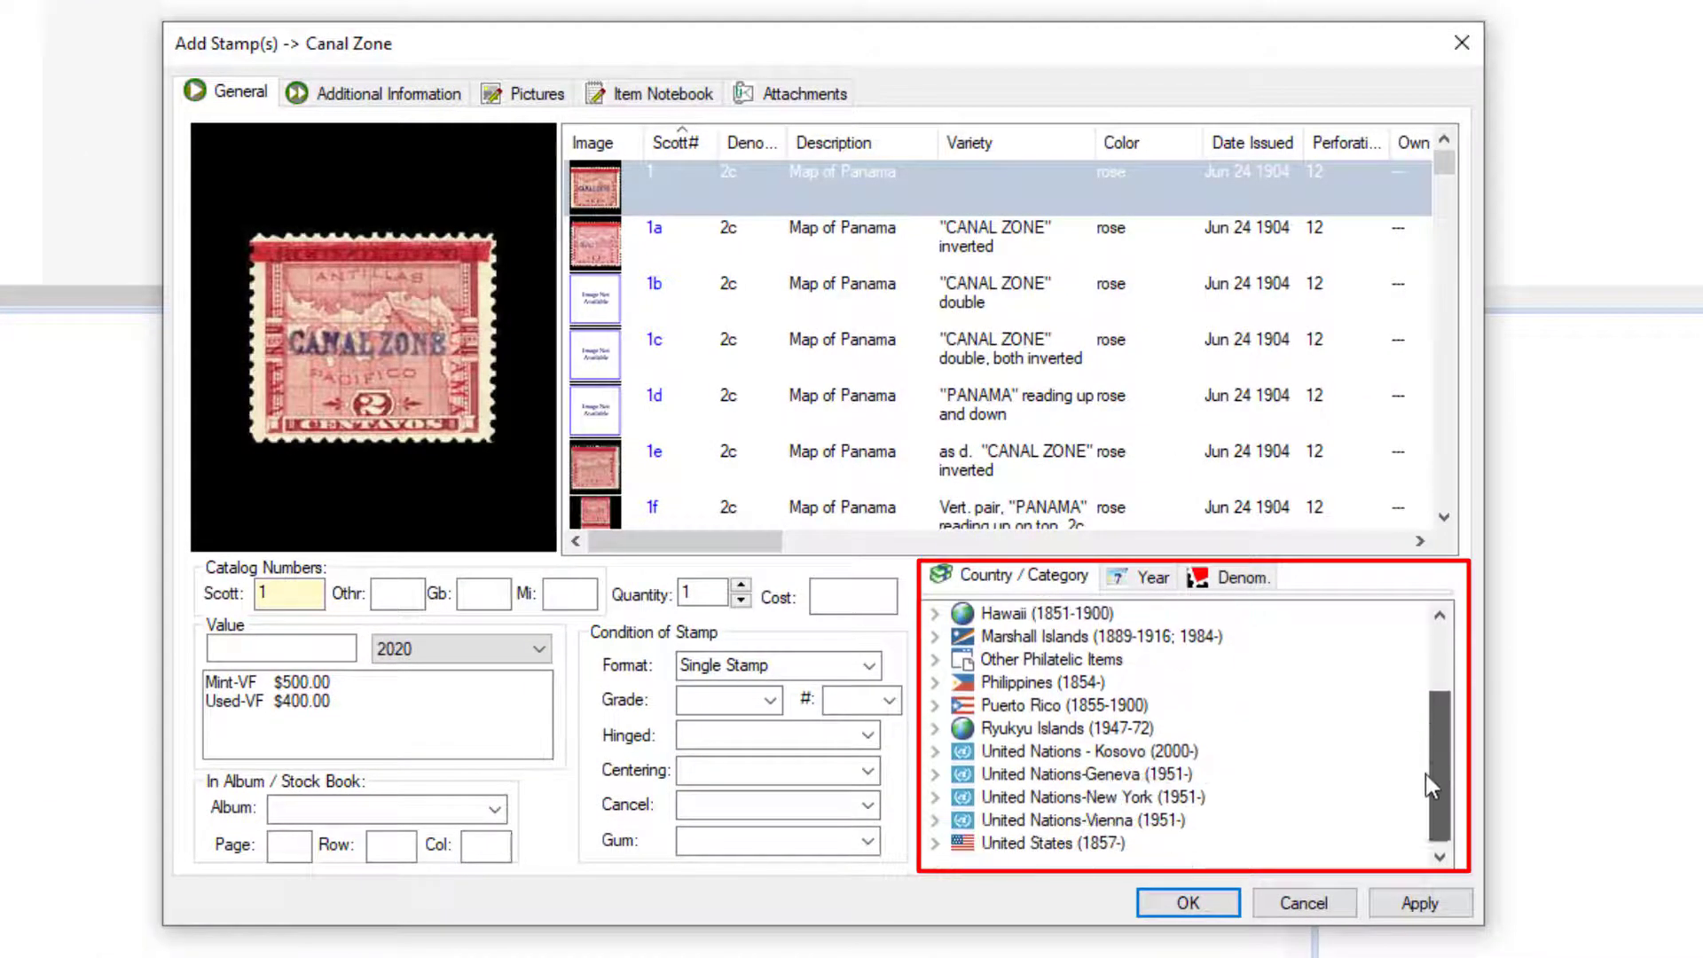
scroll(up, 3)
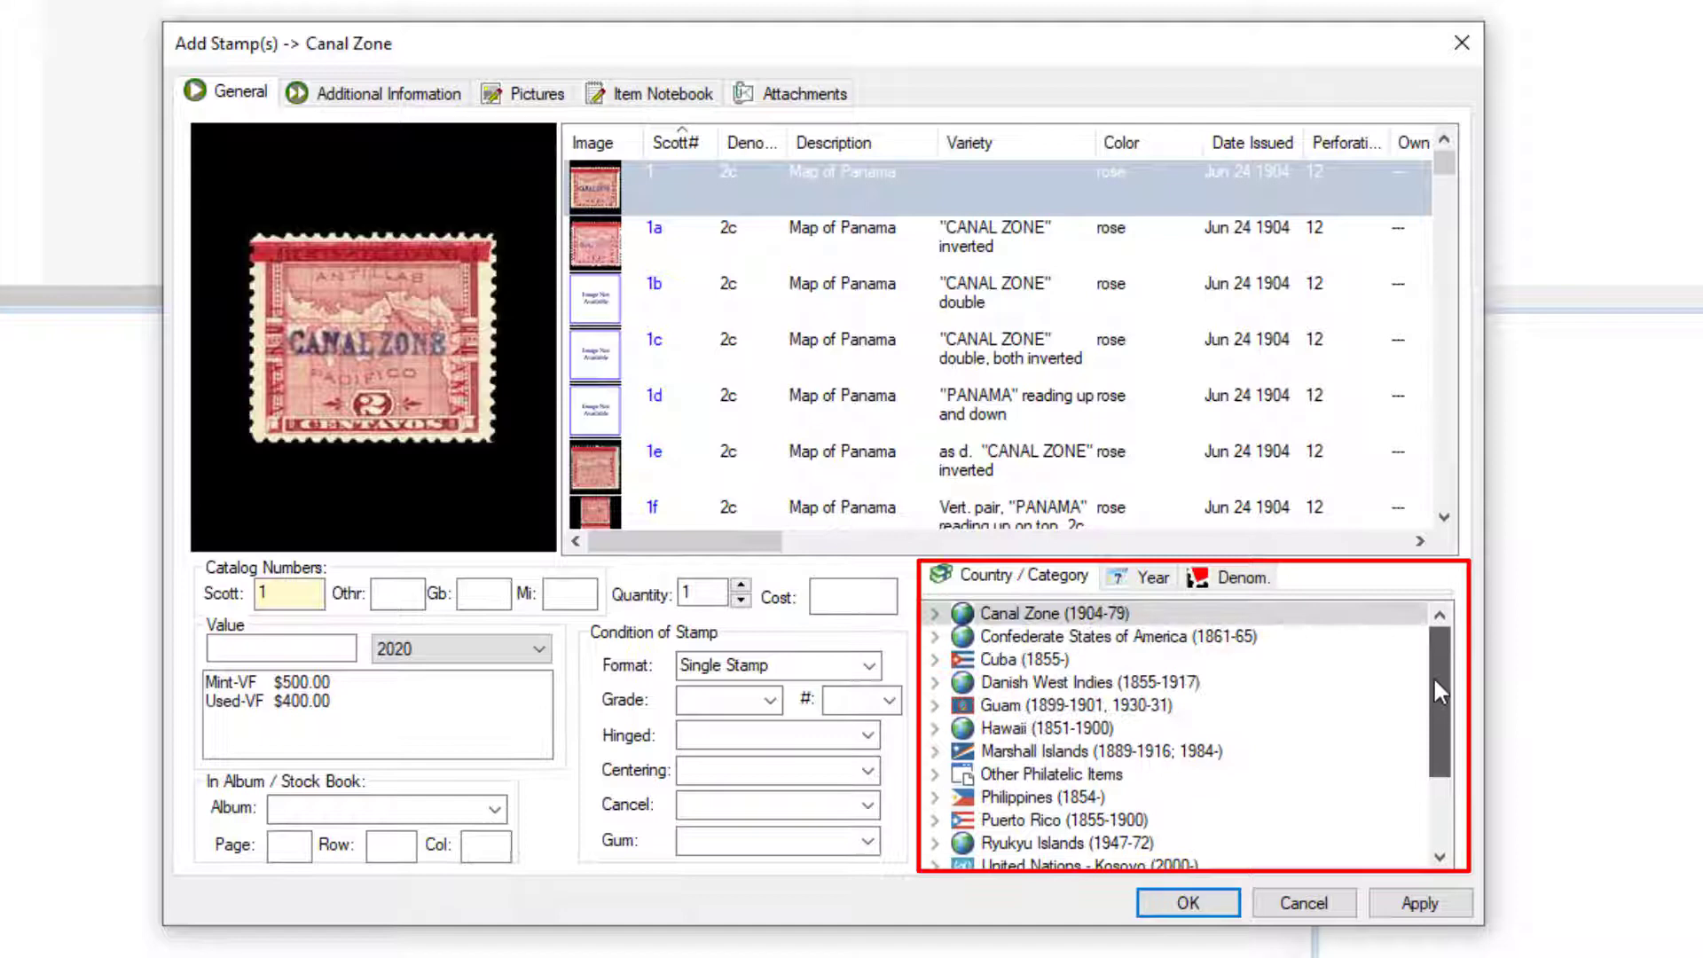
scroll(down, 3)
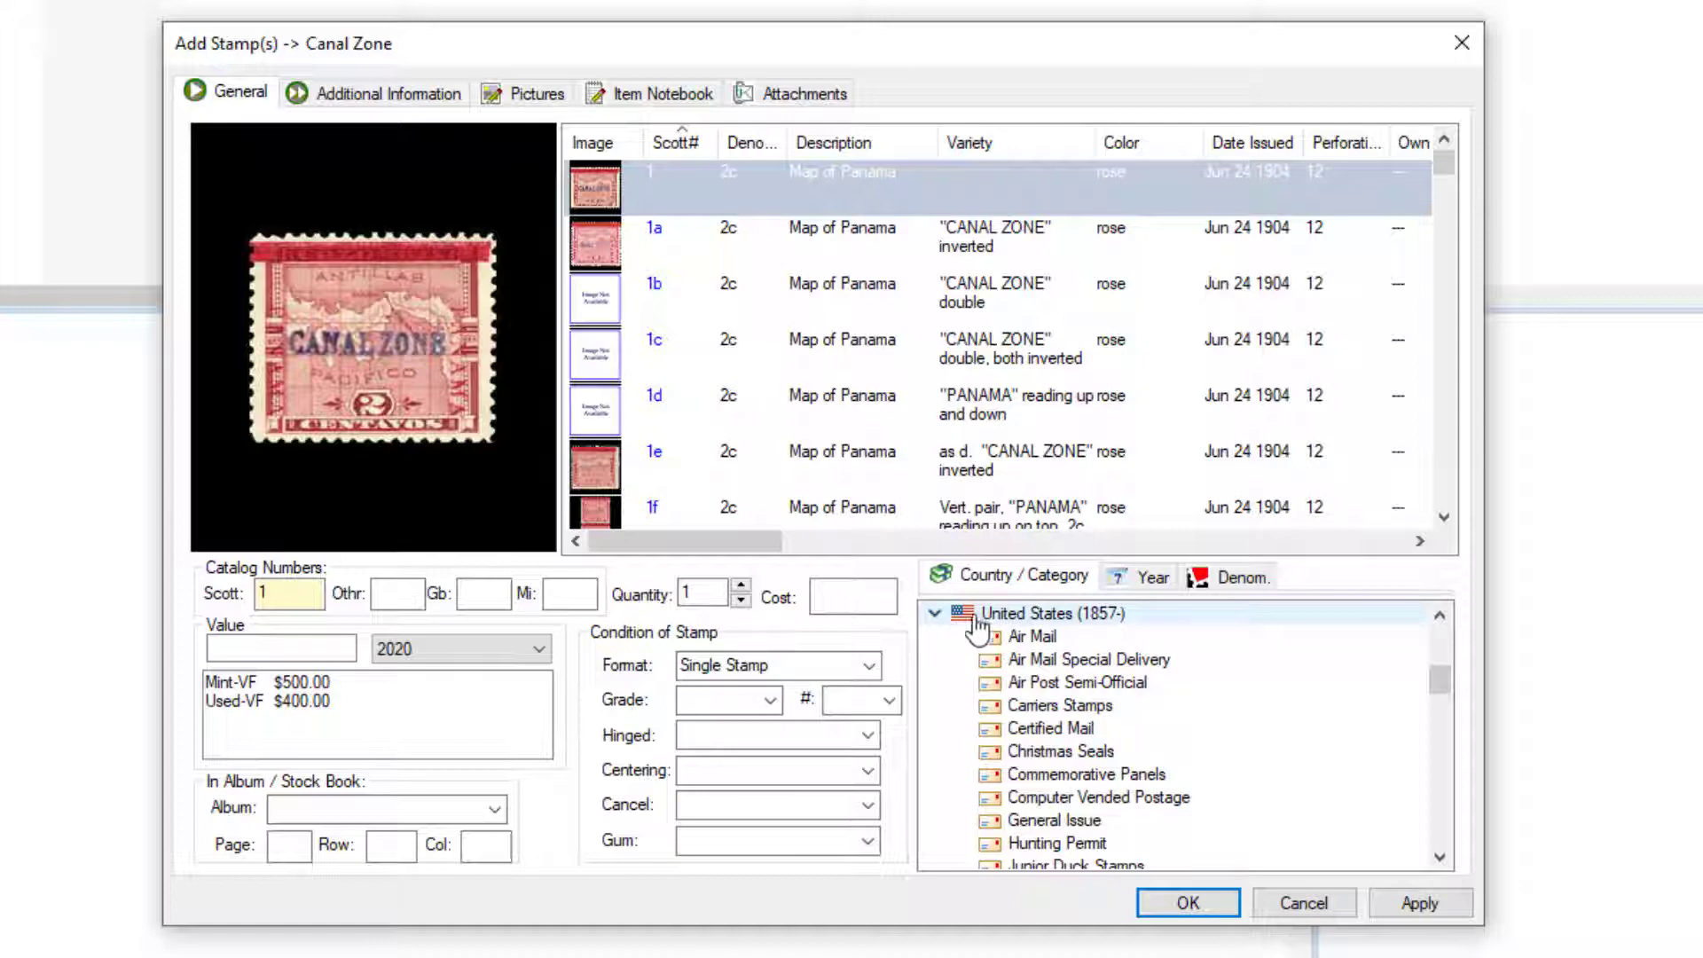
Pick Air Mail C2 16c Curtiss Jenny, valued at Mint-VF $74.00, and review grade choices.
click(1053, 613)
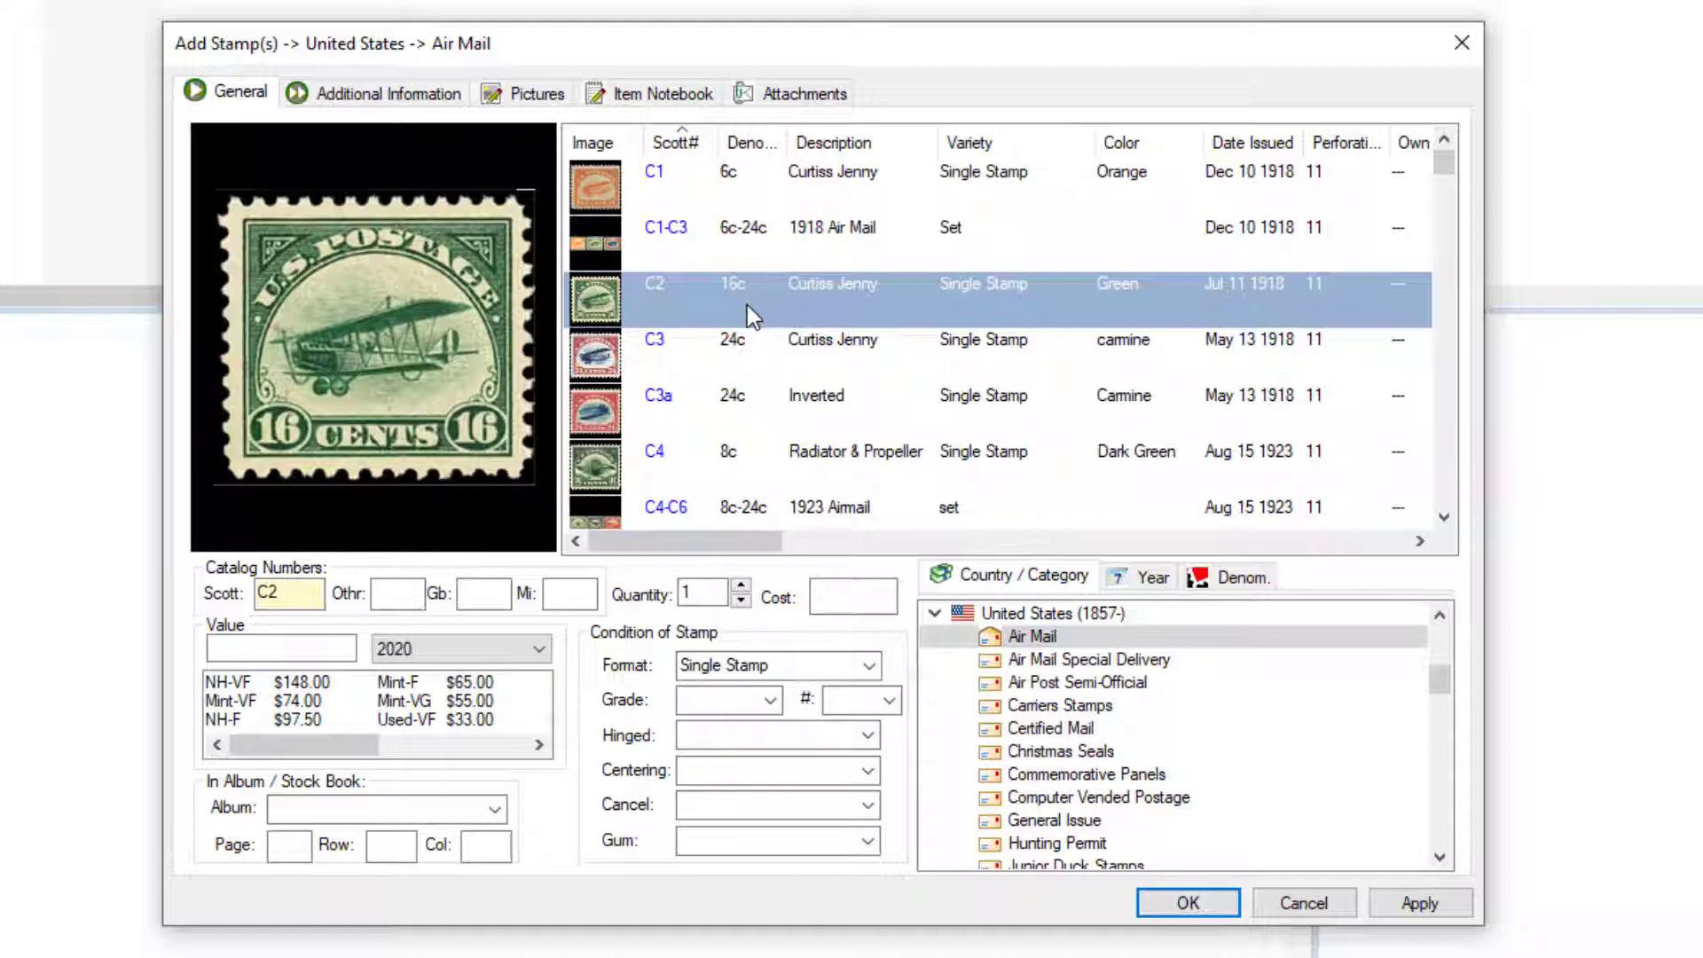
mouse_move(440, 606)
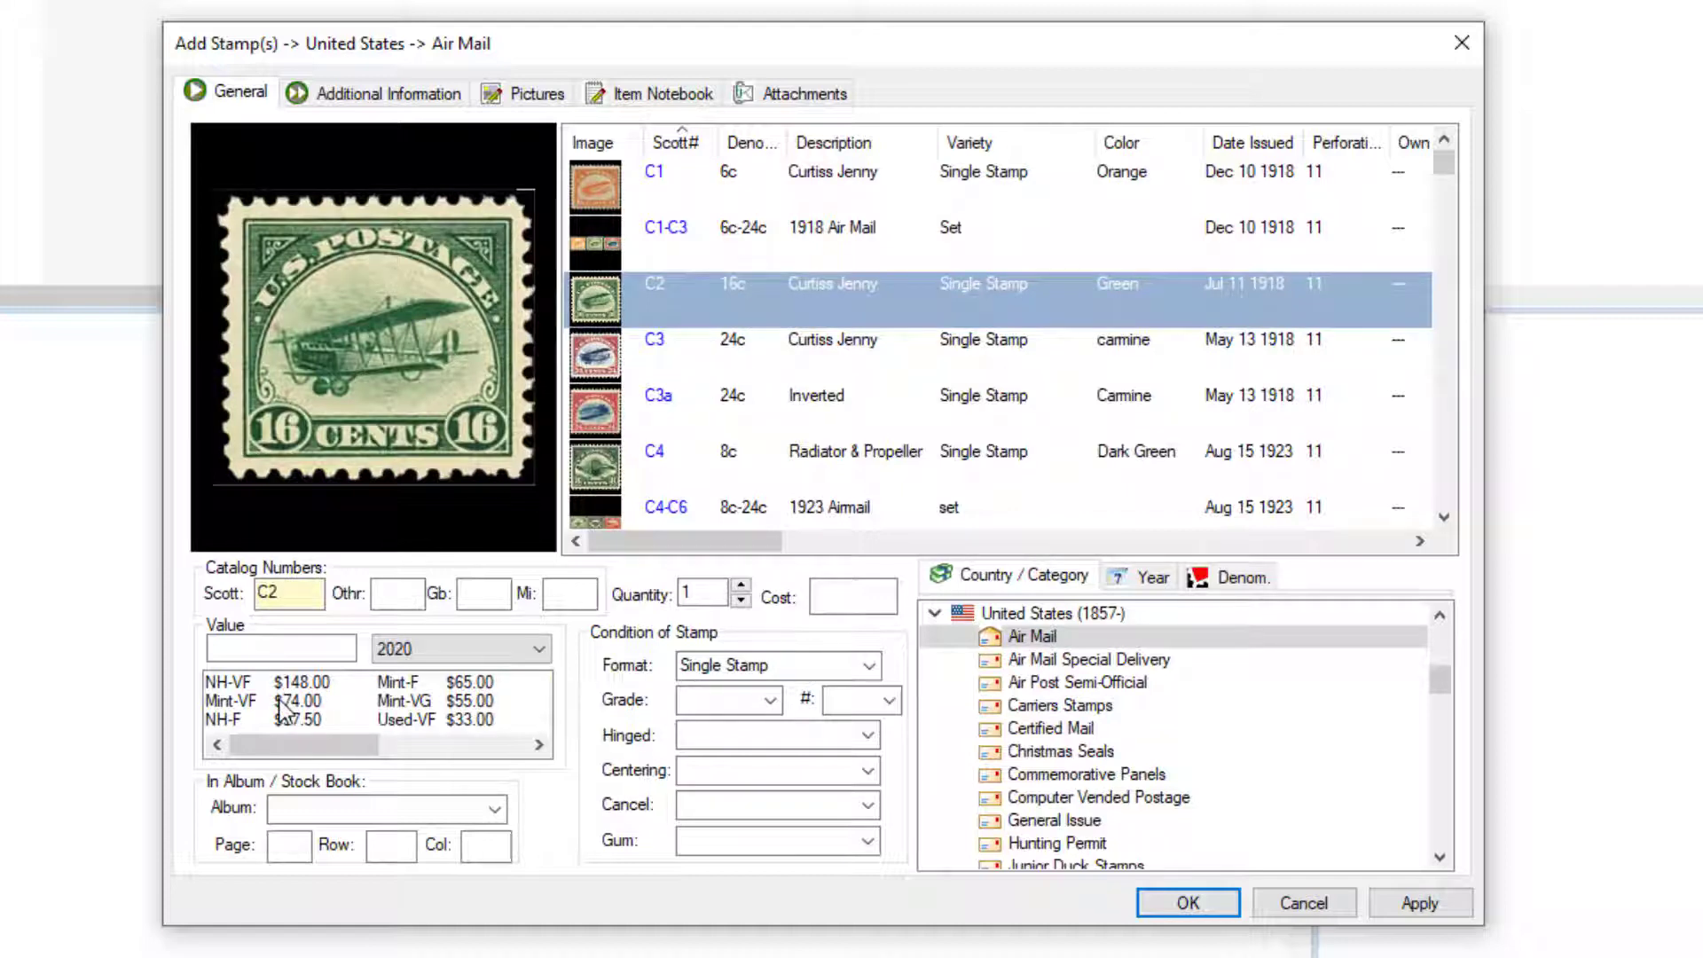
click(230, 700)
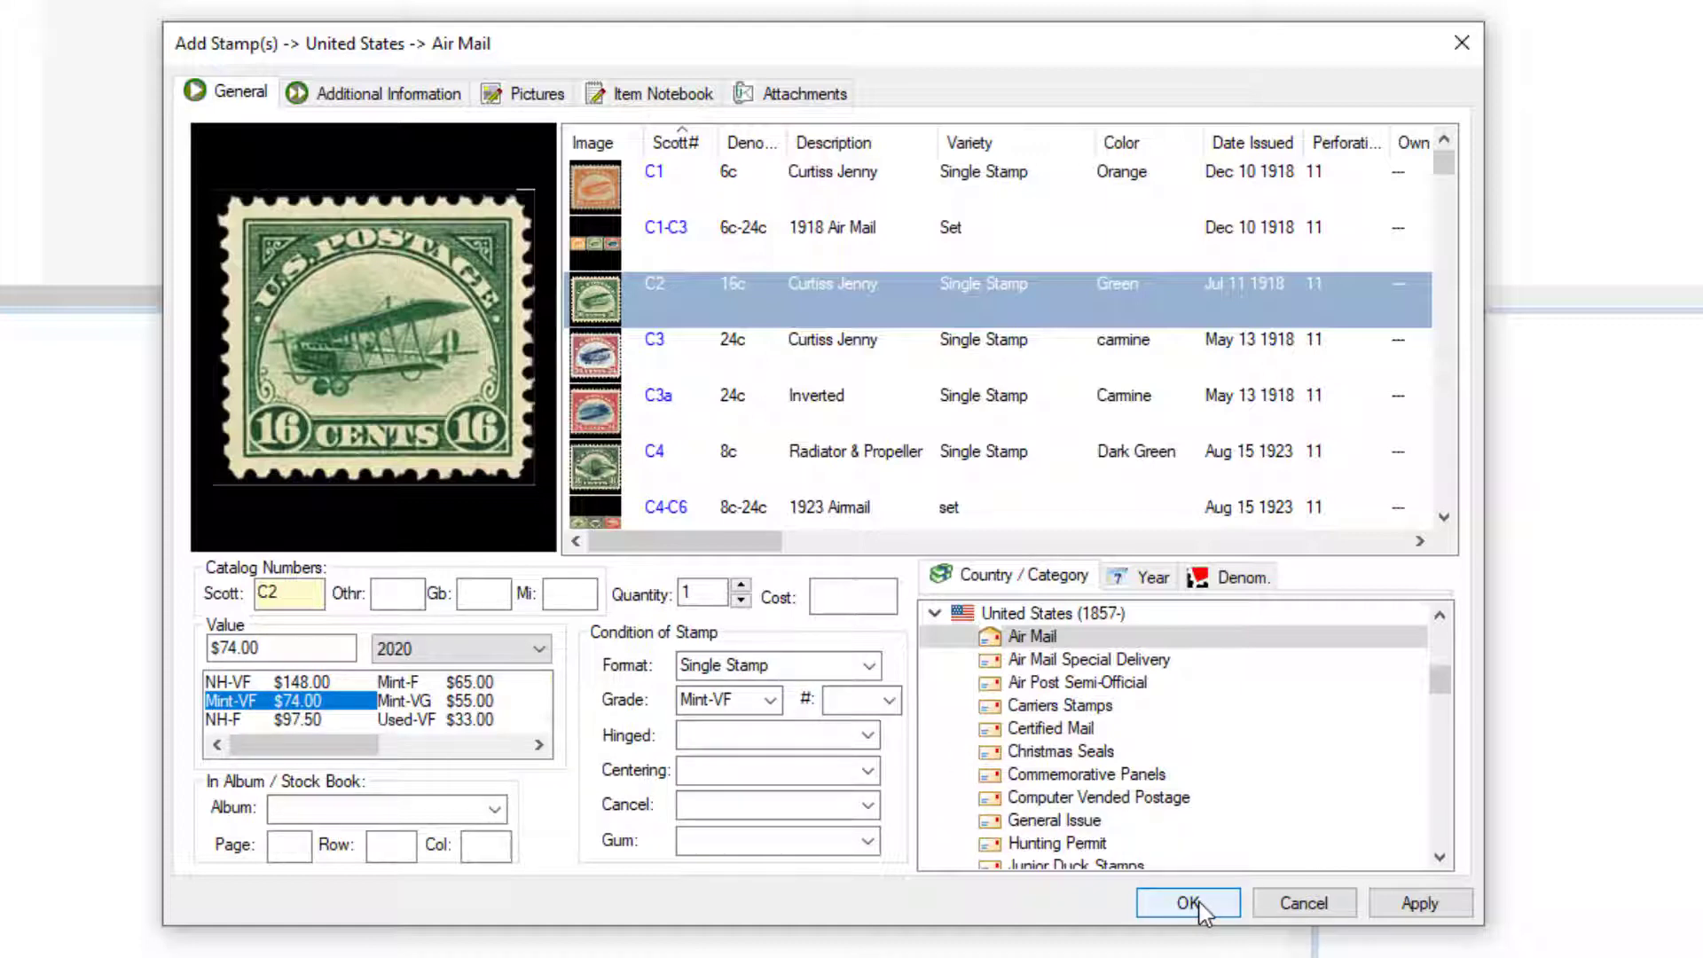
mouse_move(863, 770)
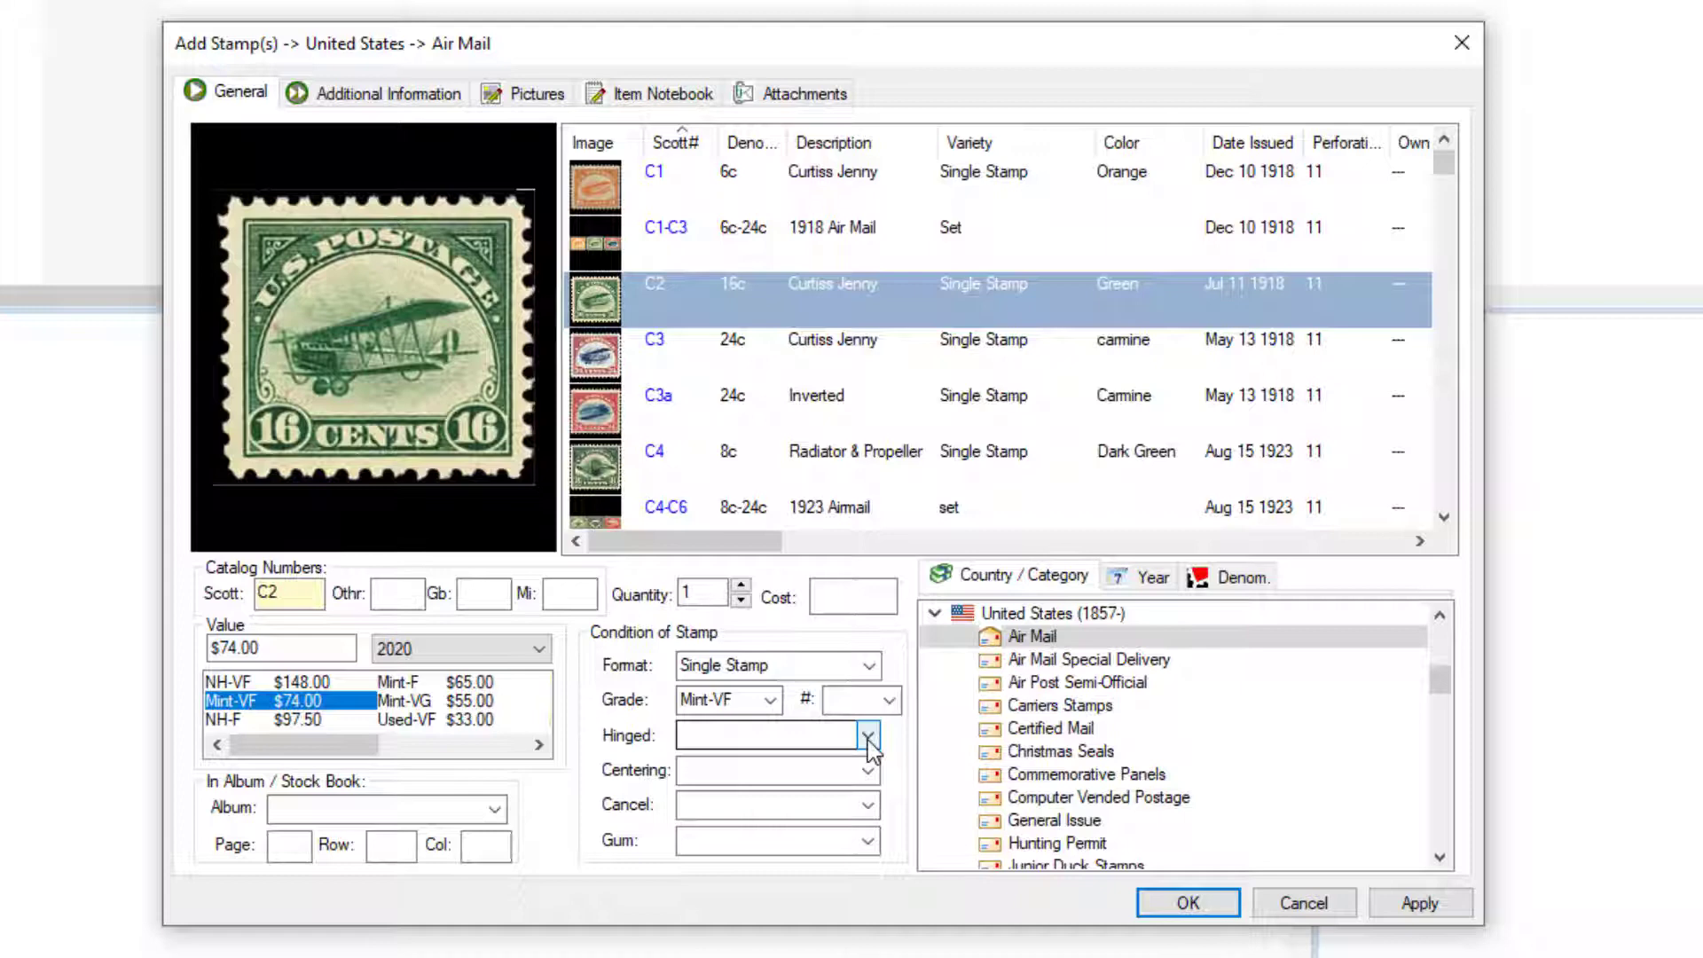
click(386, 92)
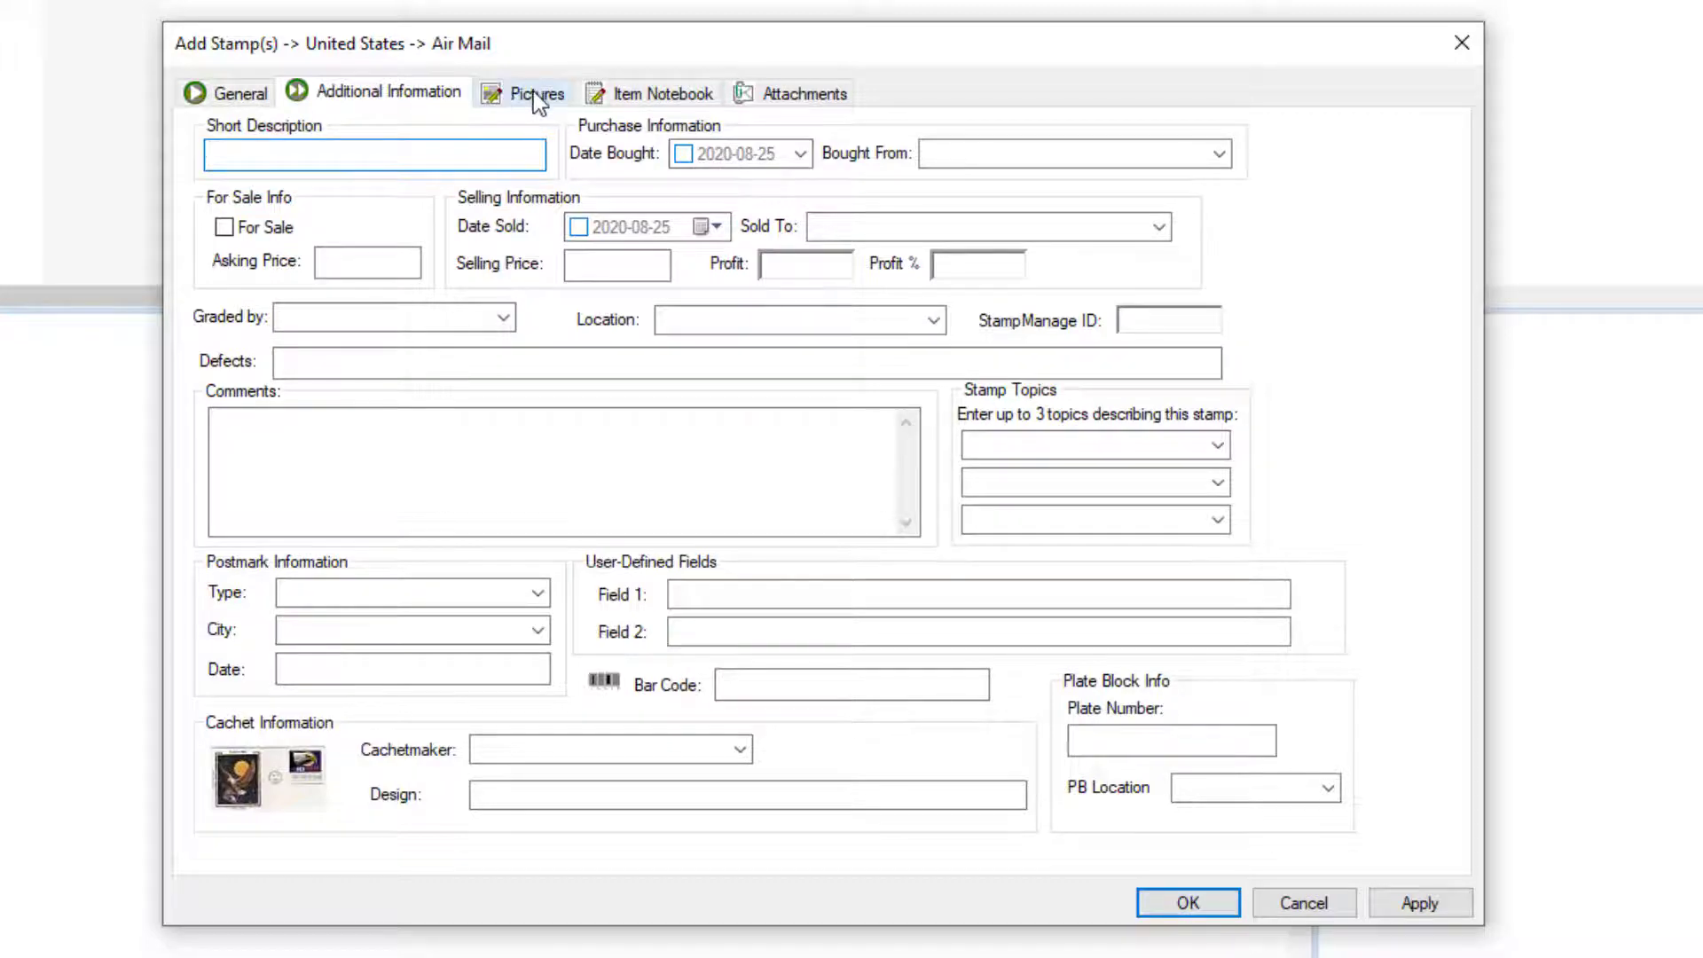
click(535, 92)
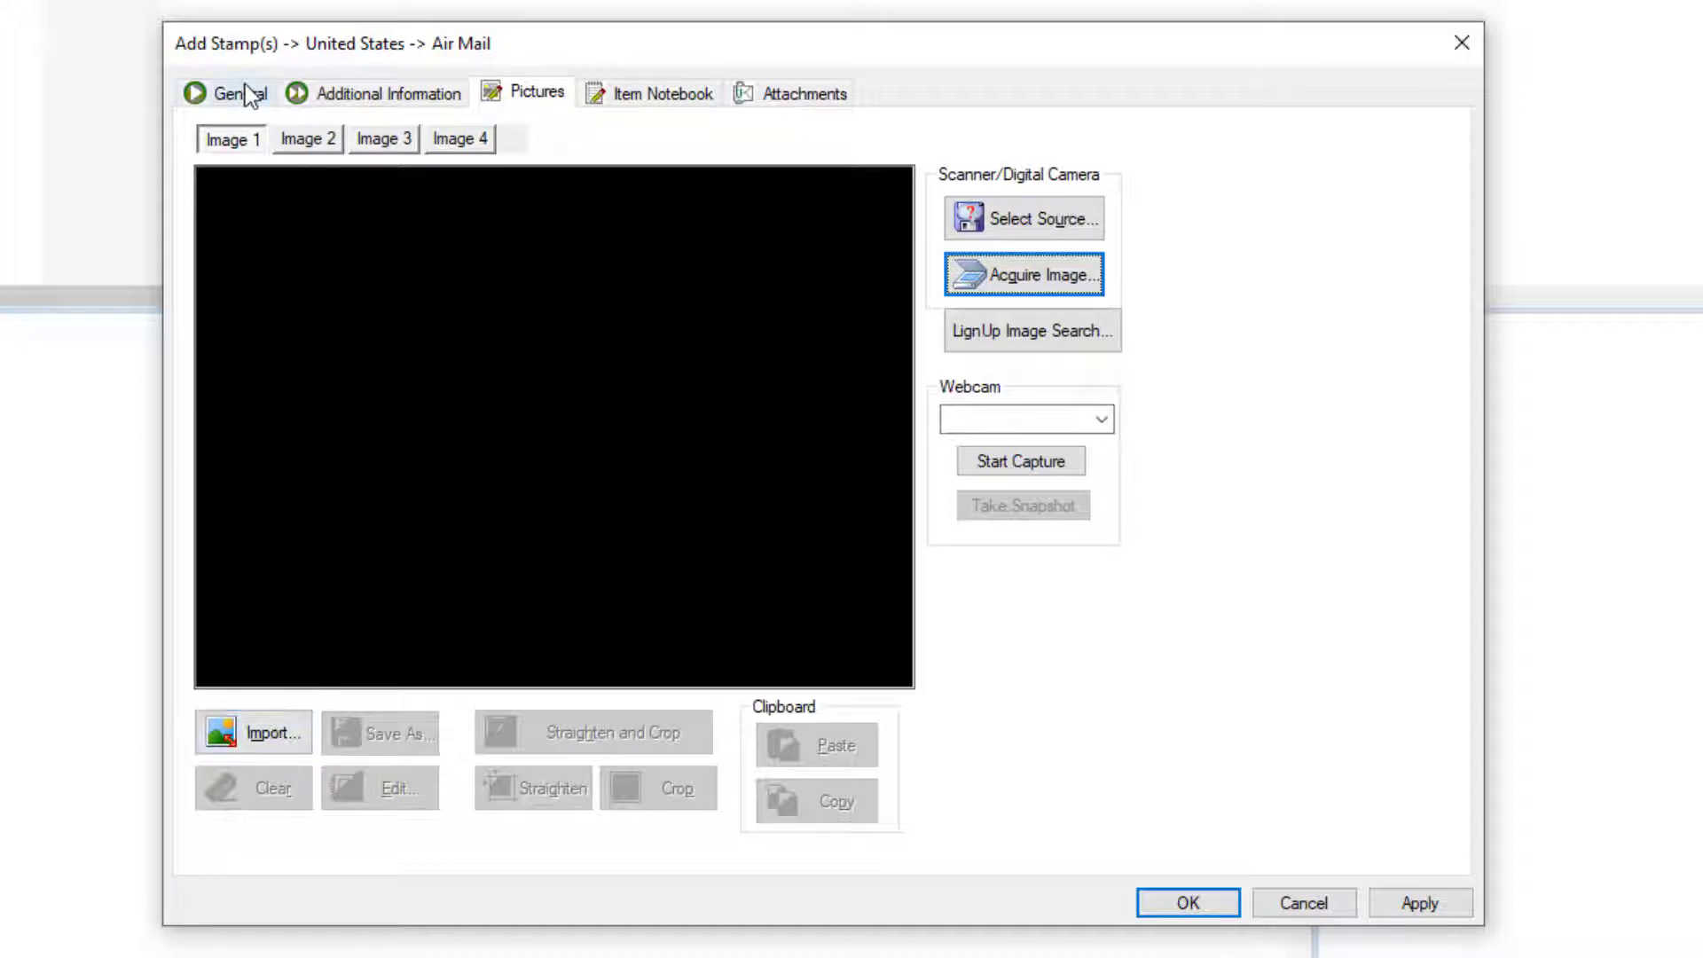
click(239, 92)
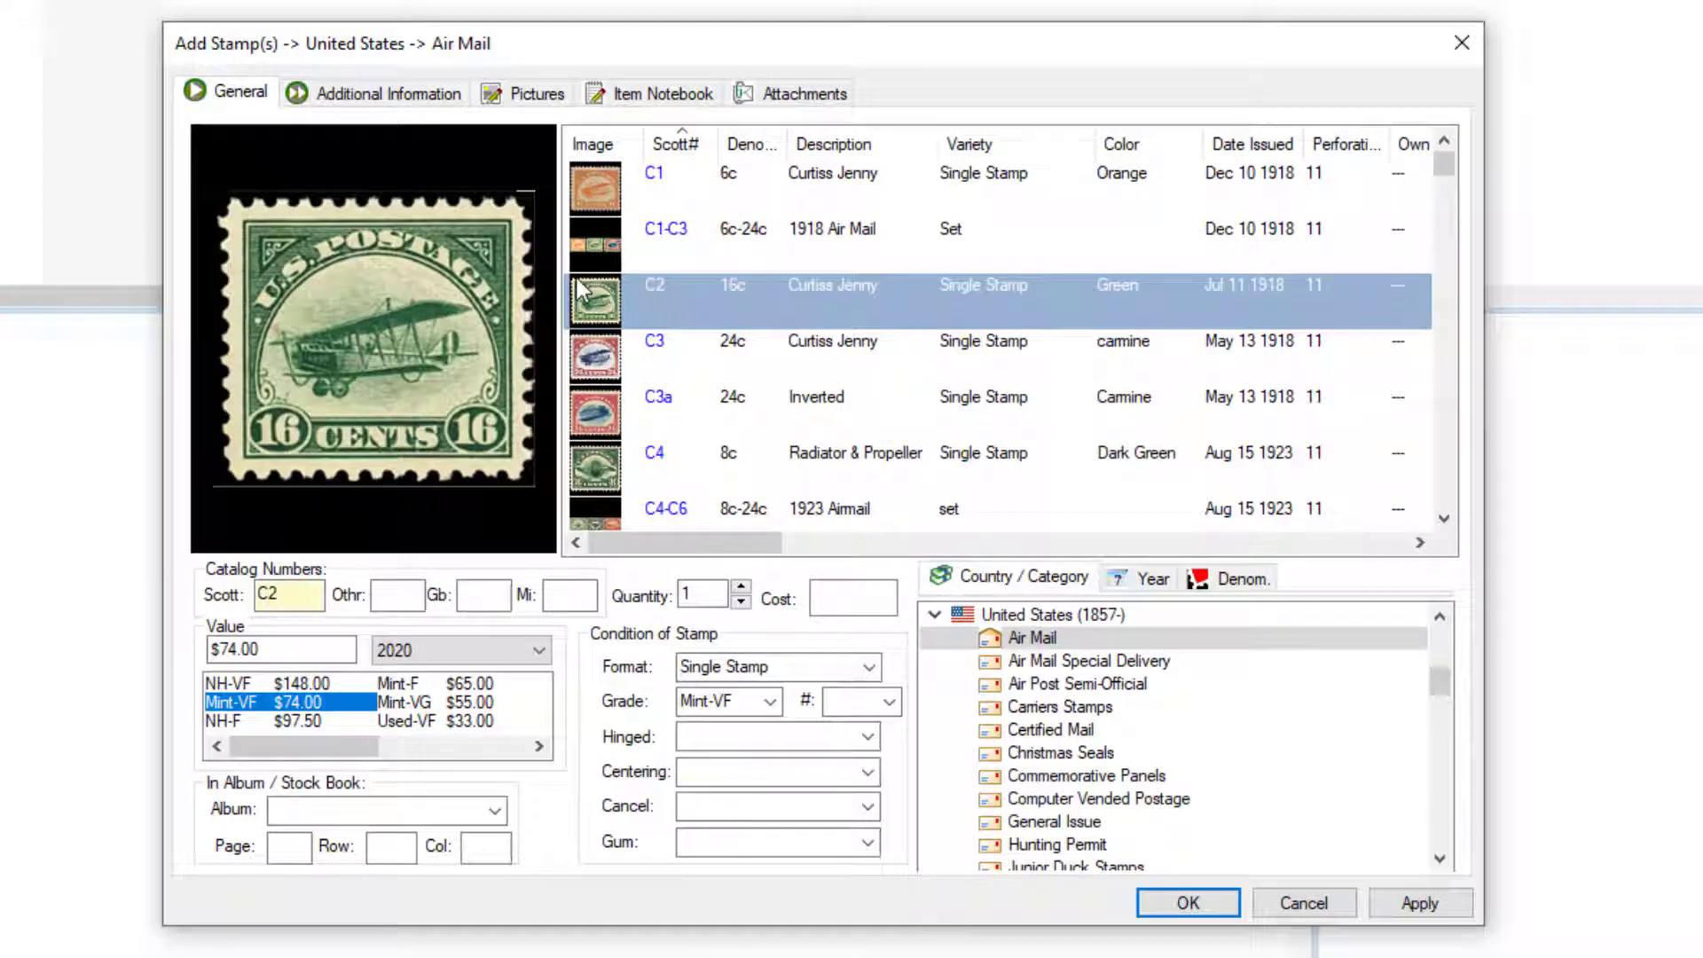
mouse_move(673, 302)
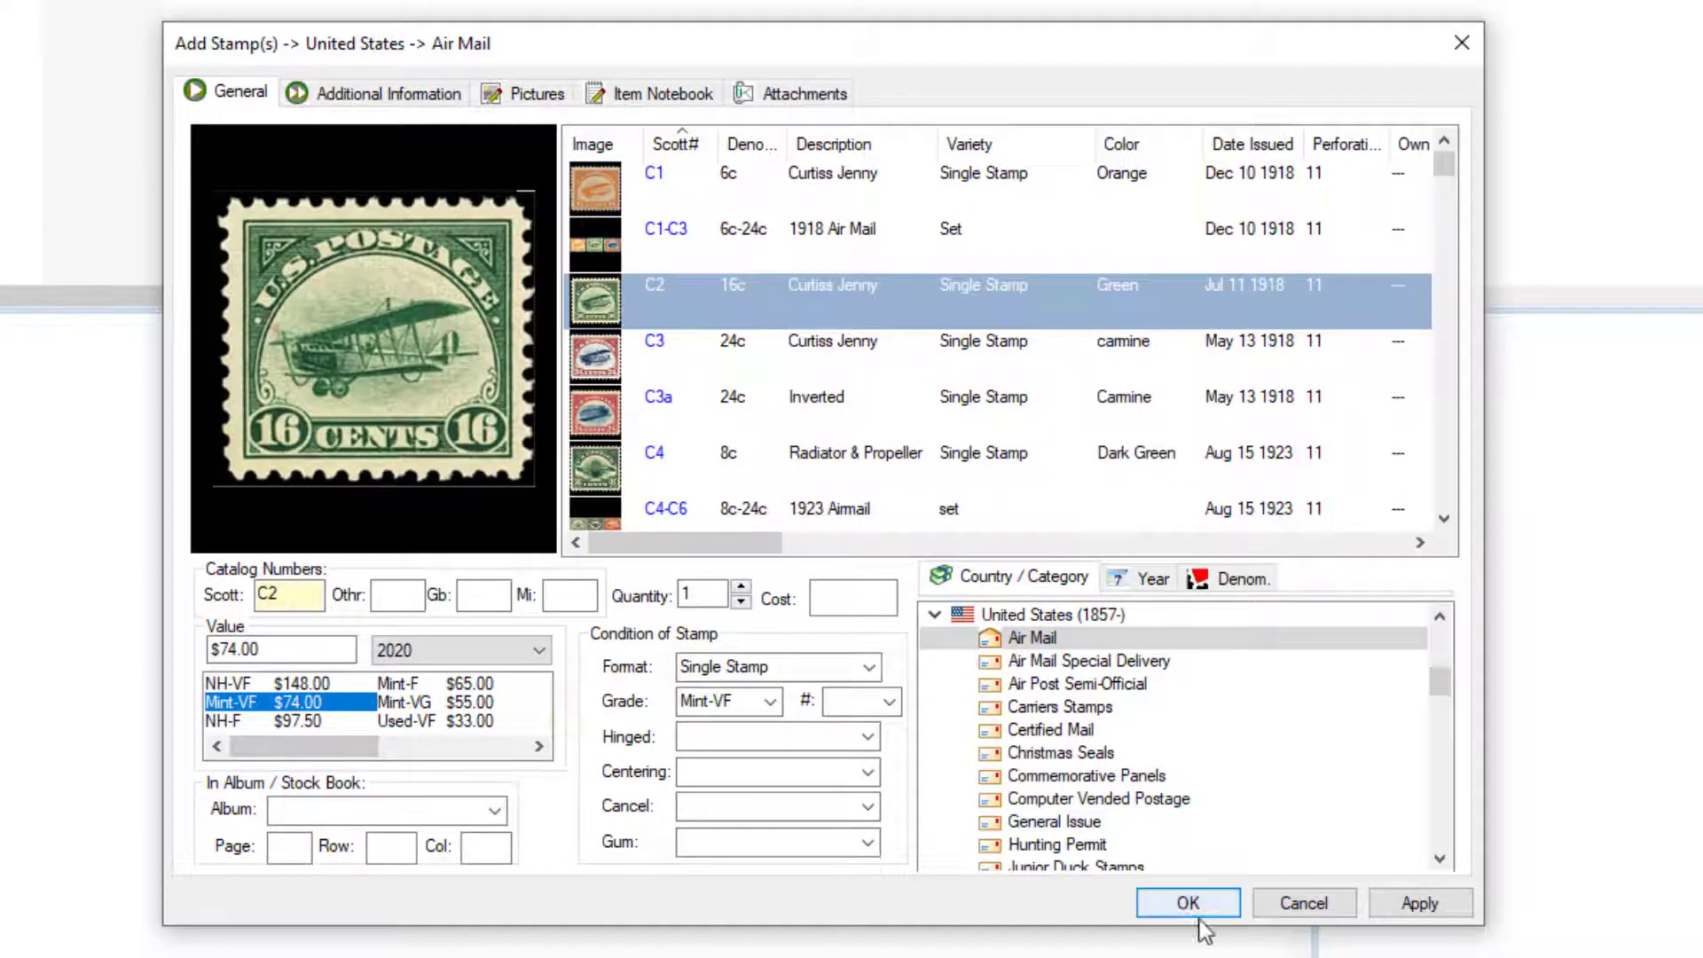
click(1186, 903)
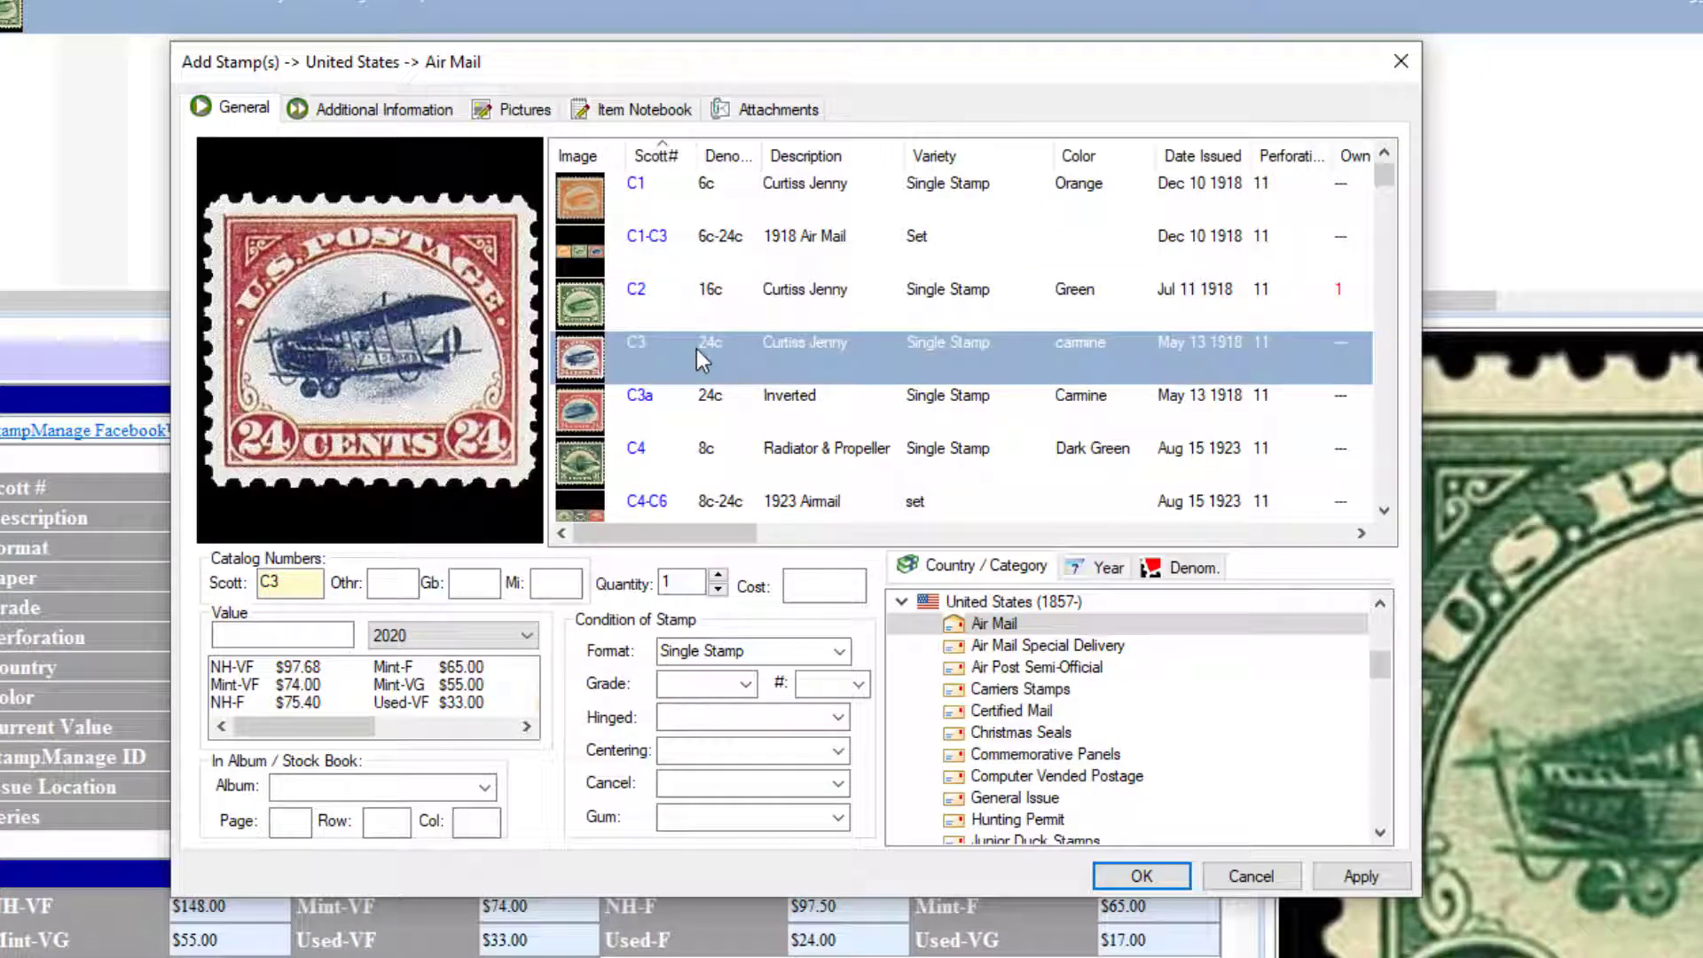
mouse_move(667, 391)
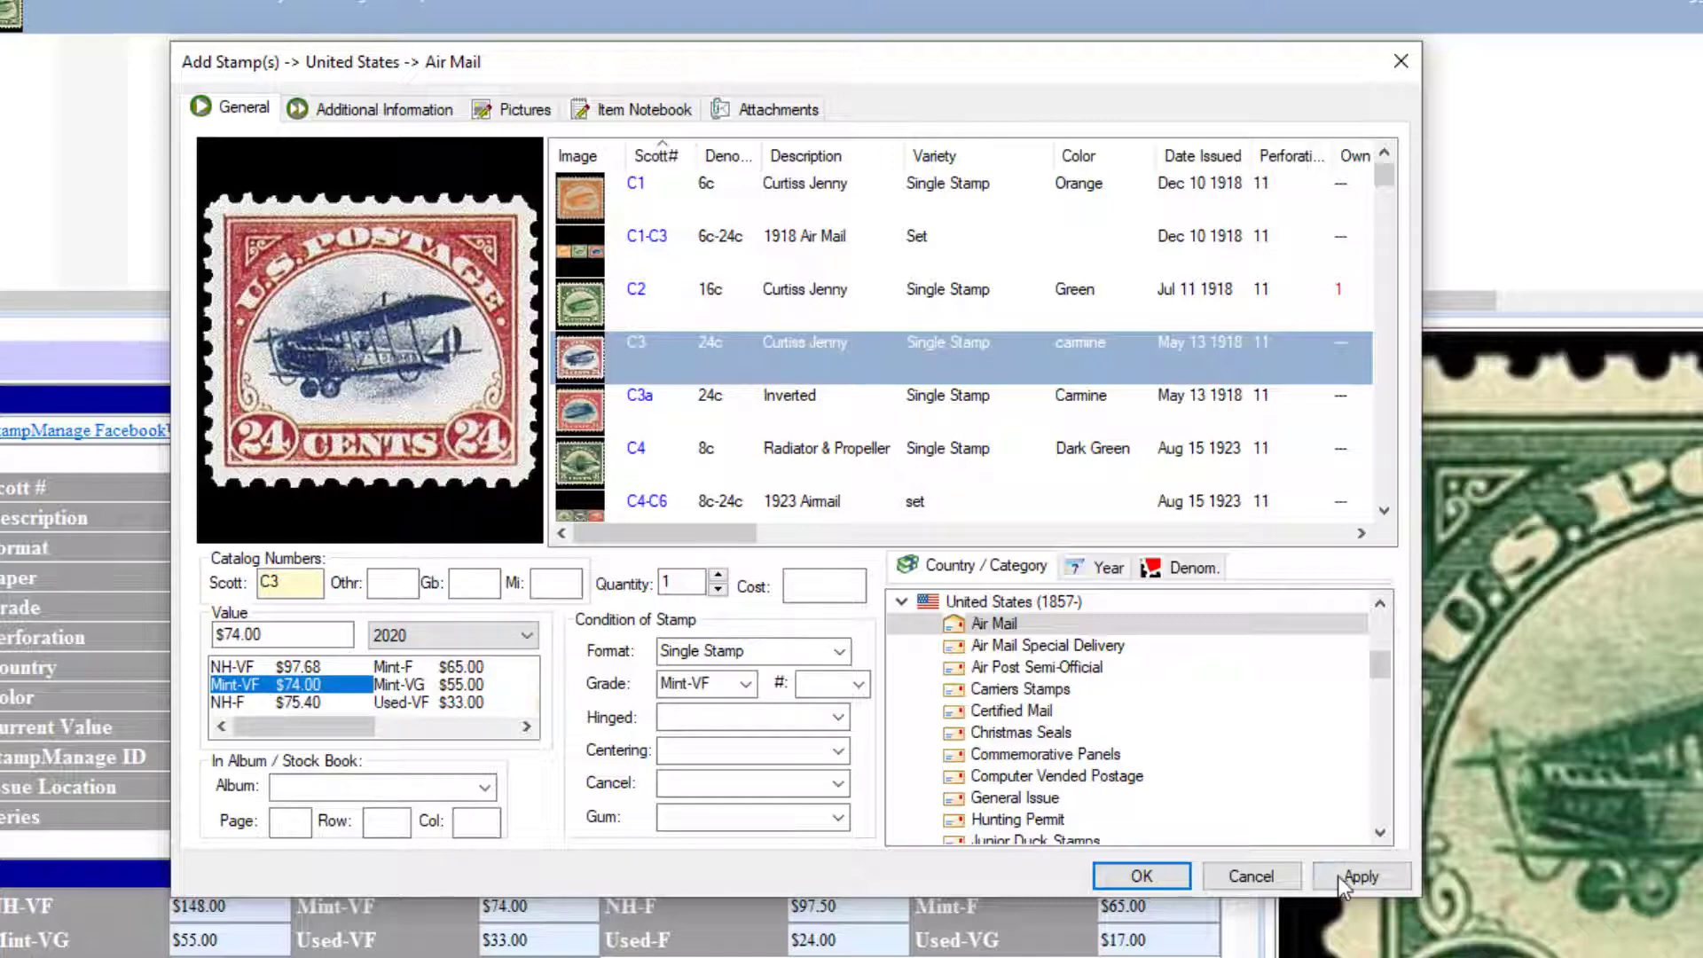
Add the 24c C3 at Mint-VF, then select C4 using its Mint-F price.
click(1361, 876)
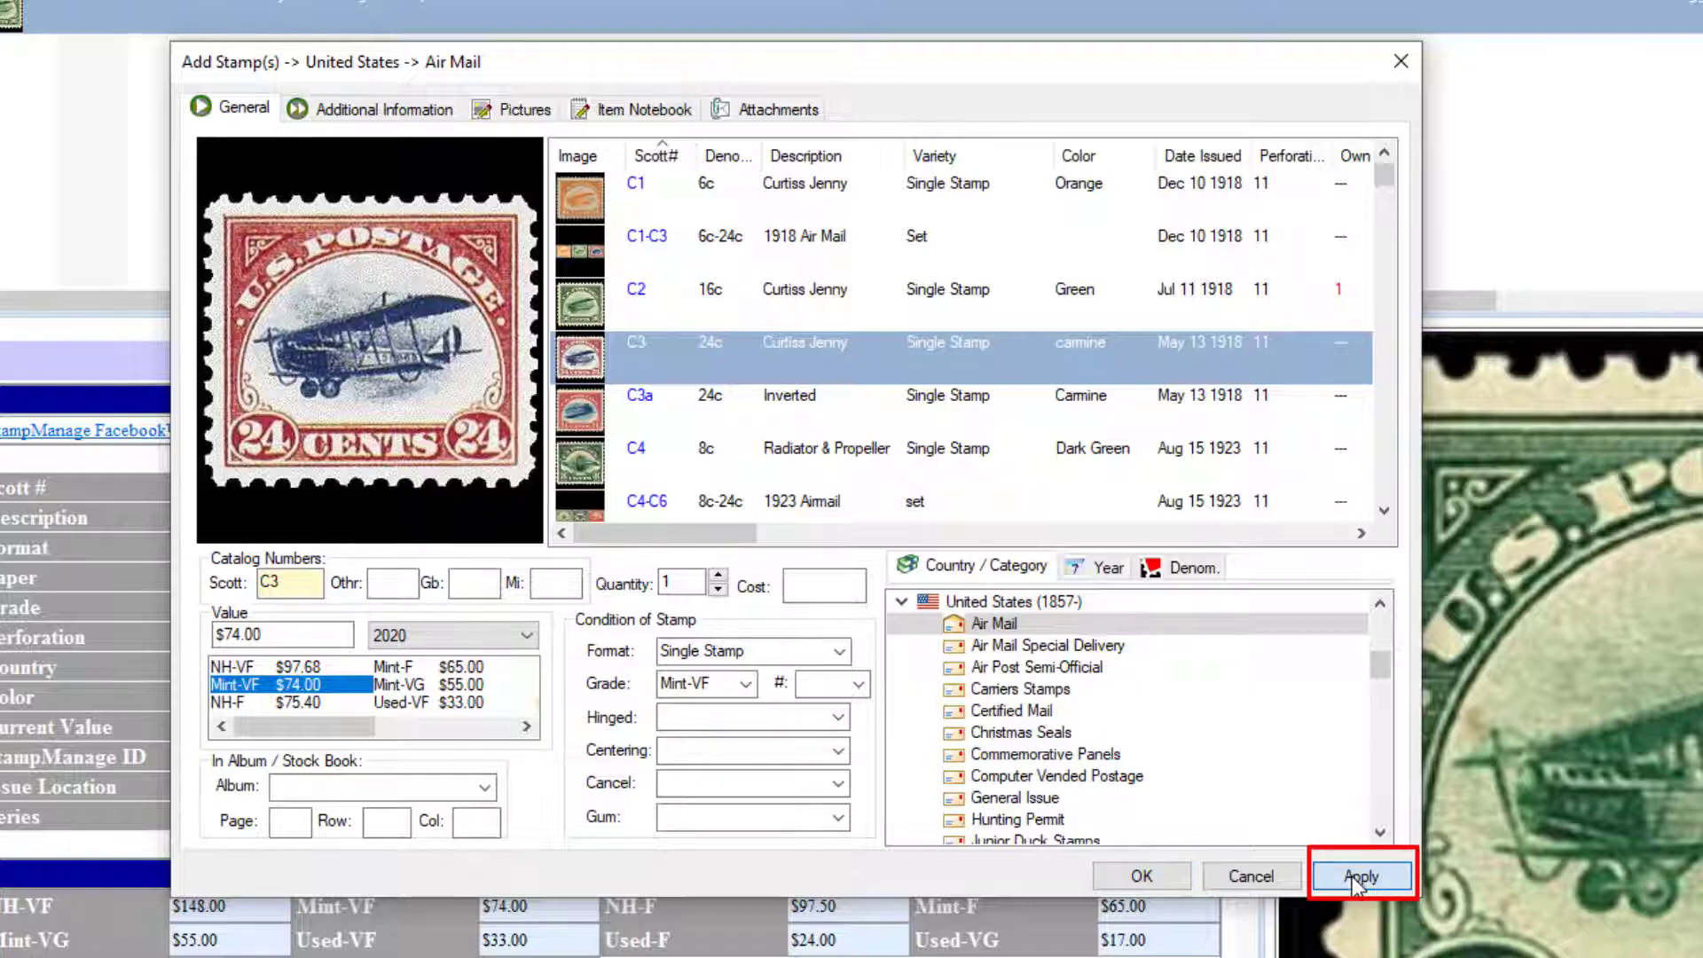
click(1361, 876)
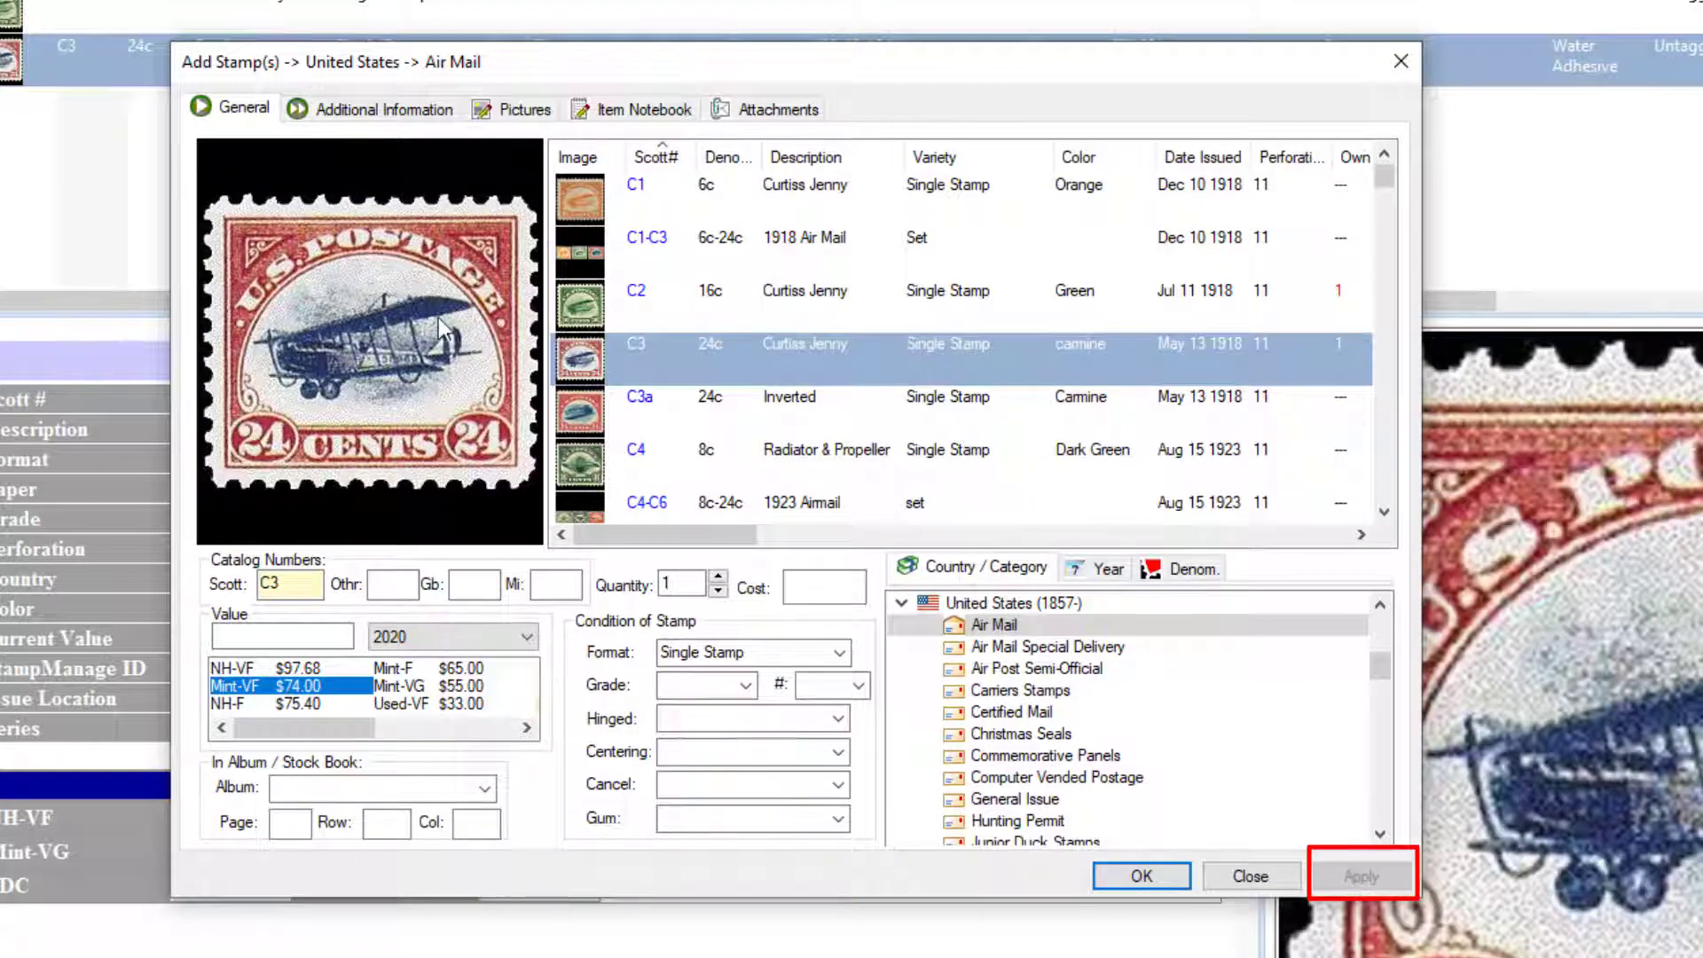
click(1361, 875)
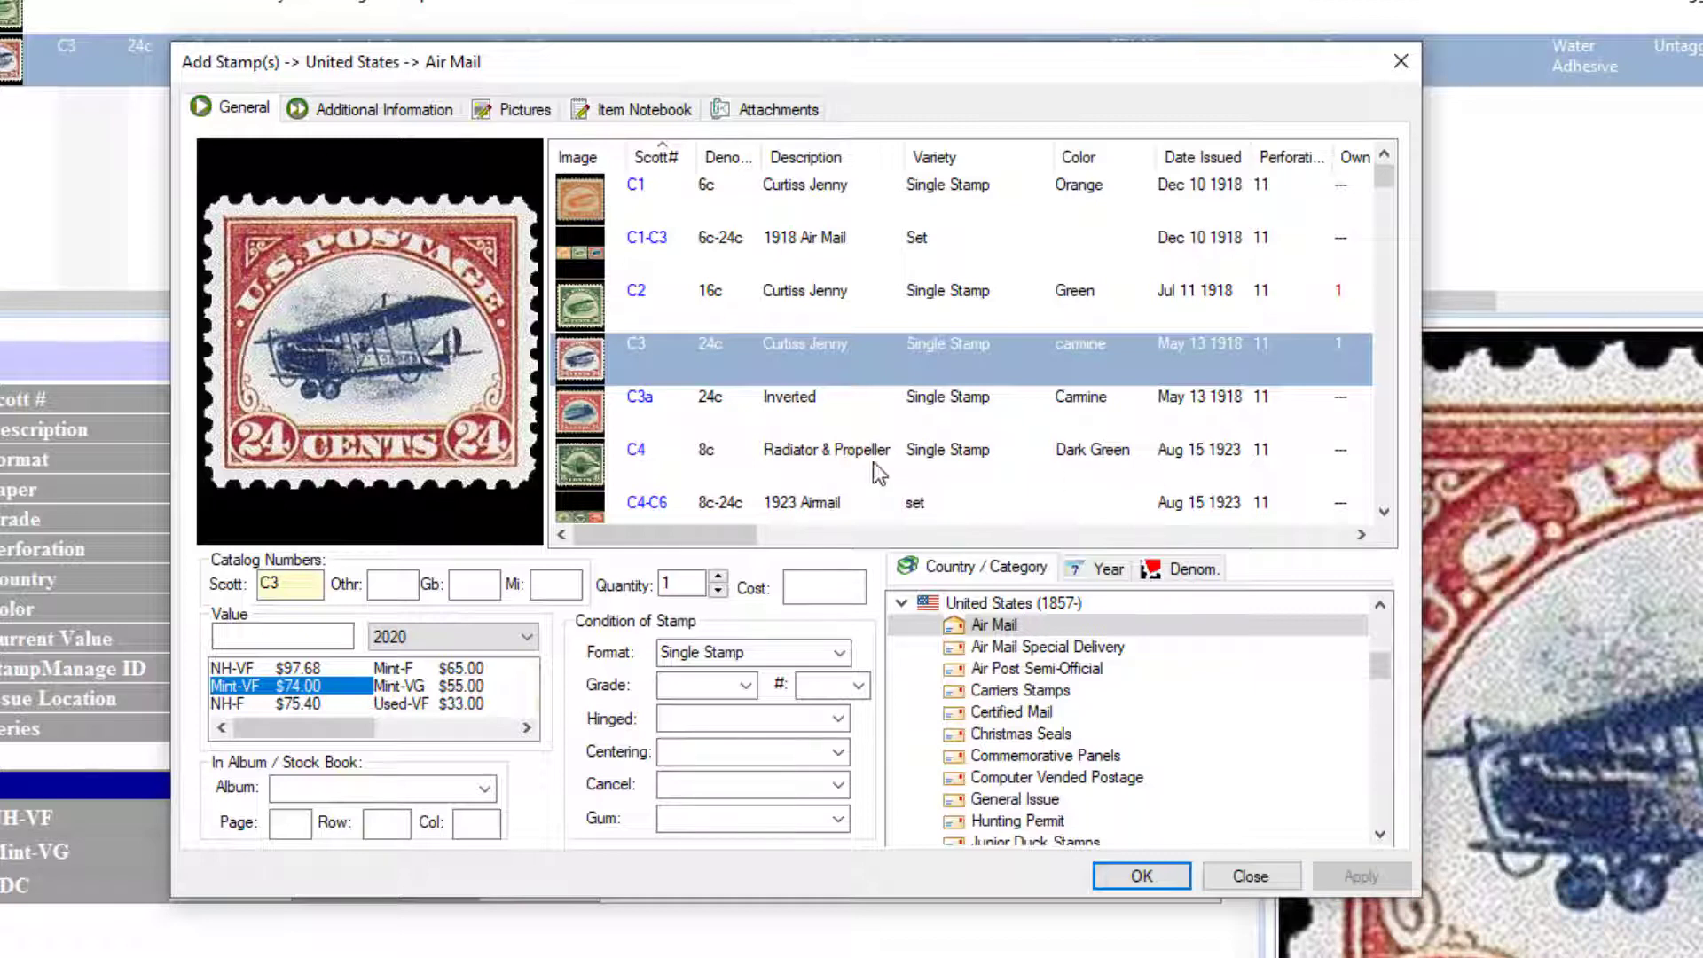
click(826, 450)
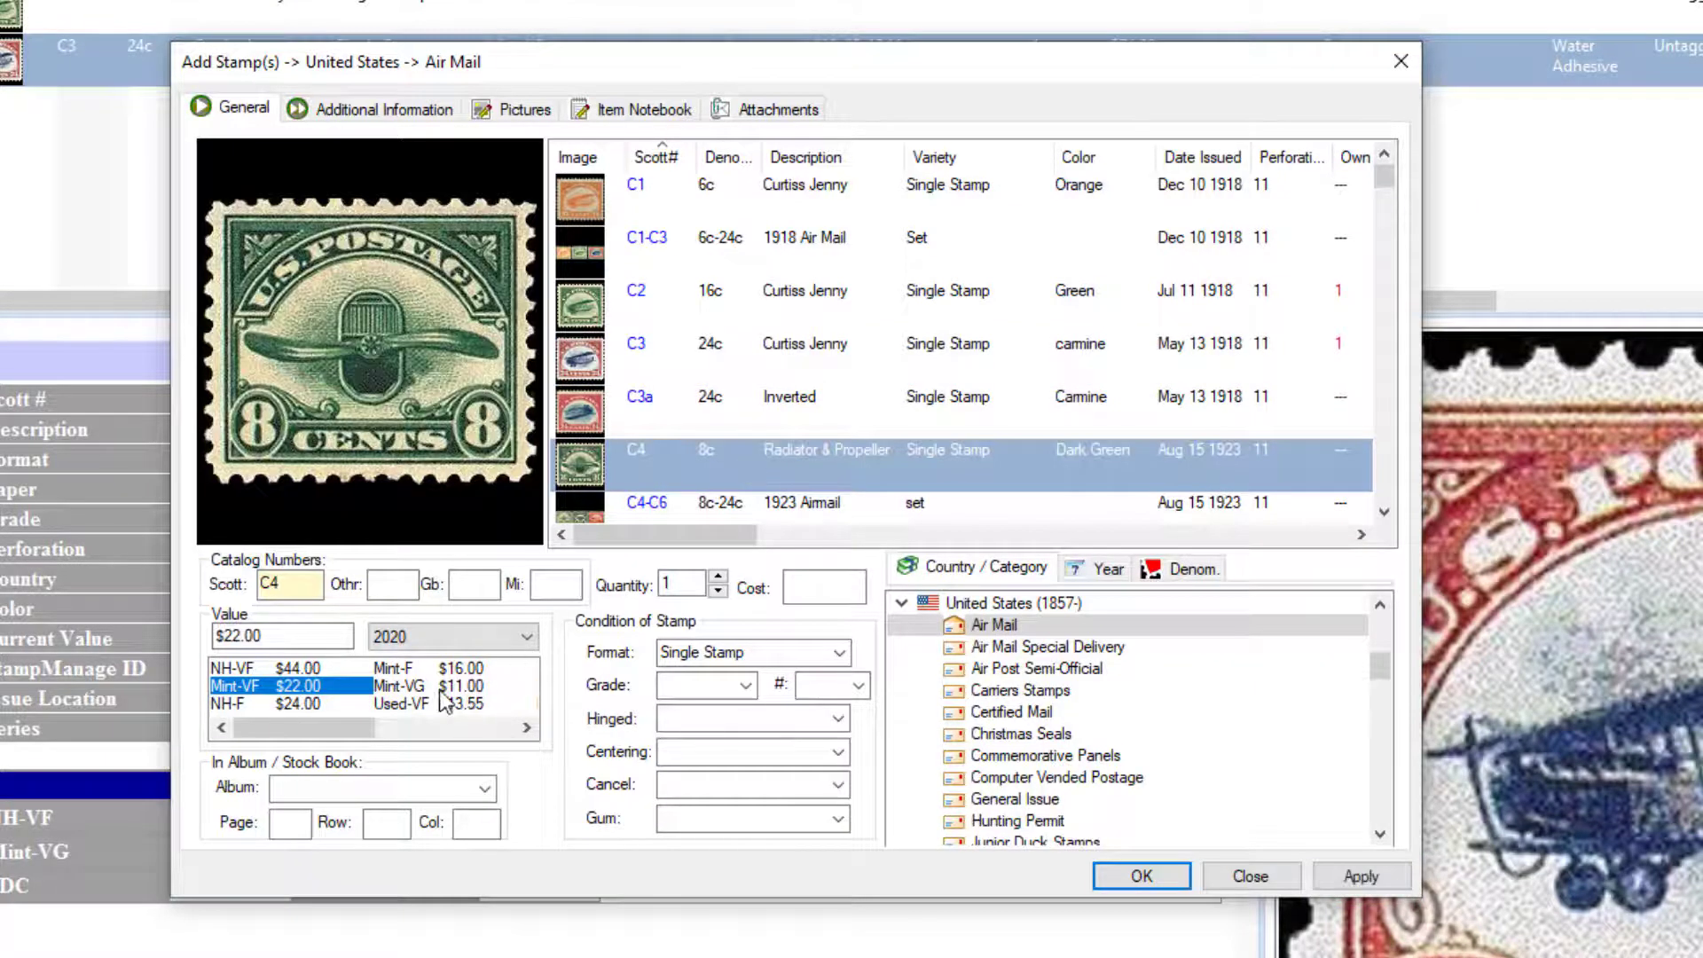
click(393, 667)
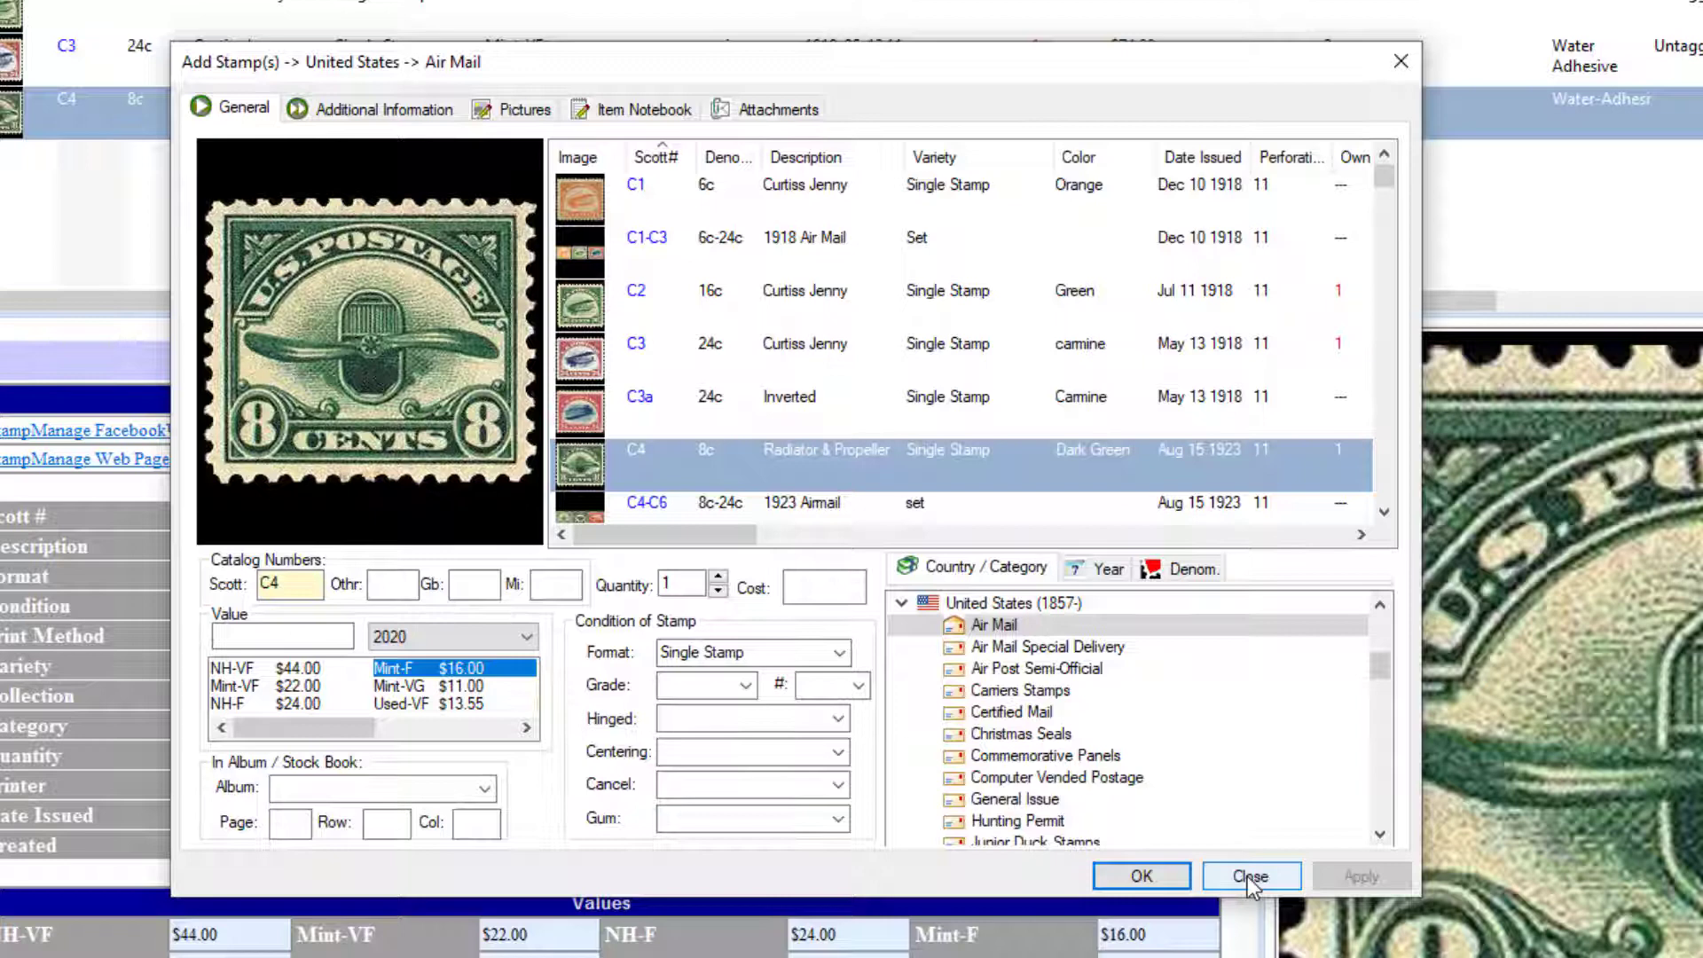
Multi-select the C7, C8, C10 and C10a Air Mail stamps for adding.
scroll(down, 3)
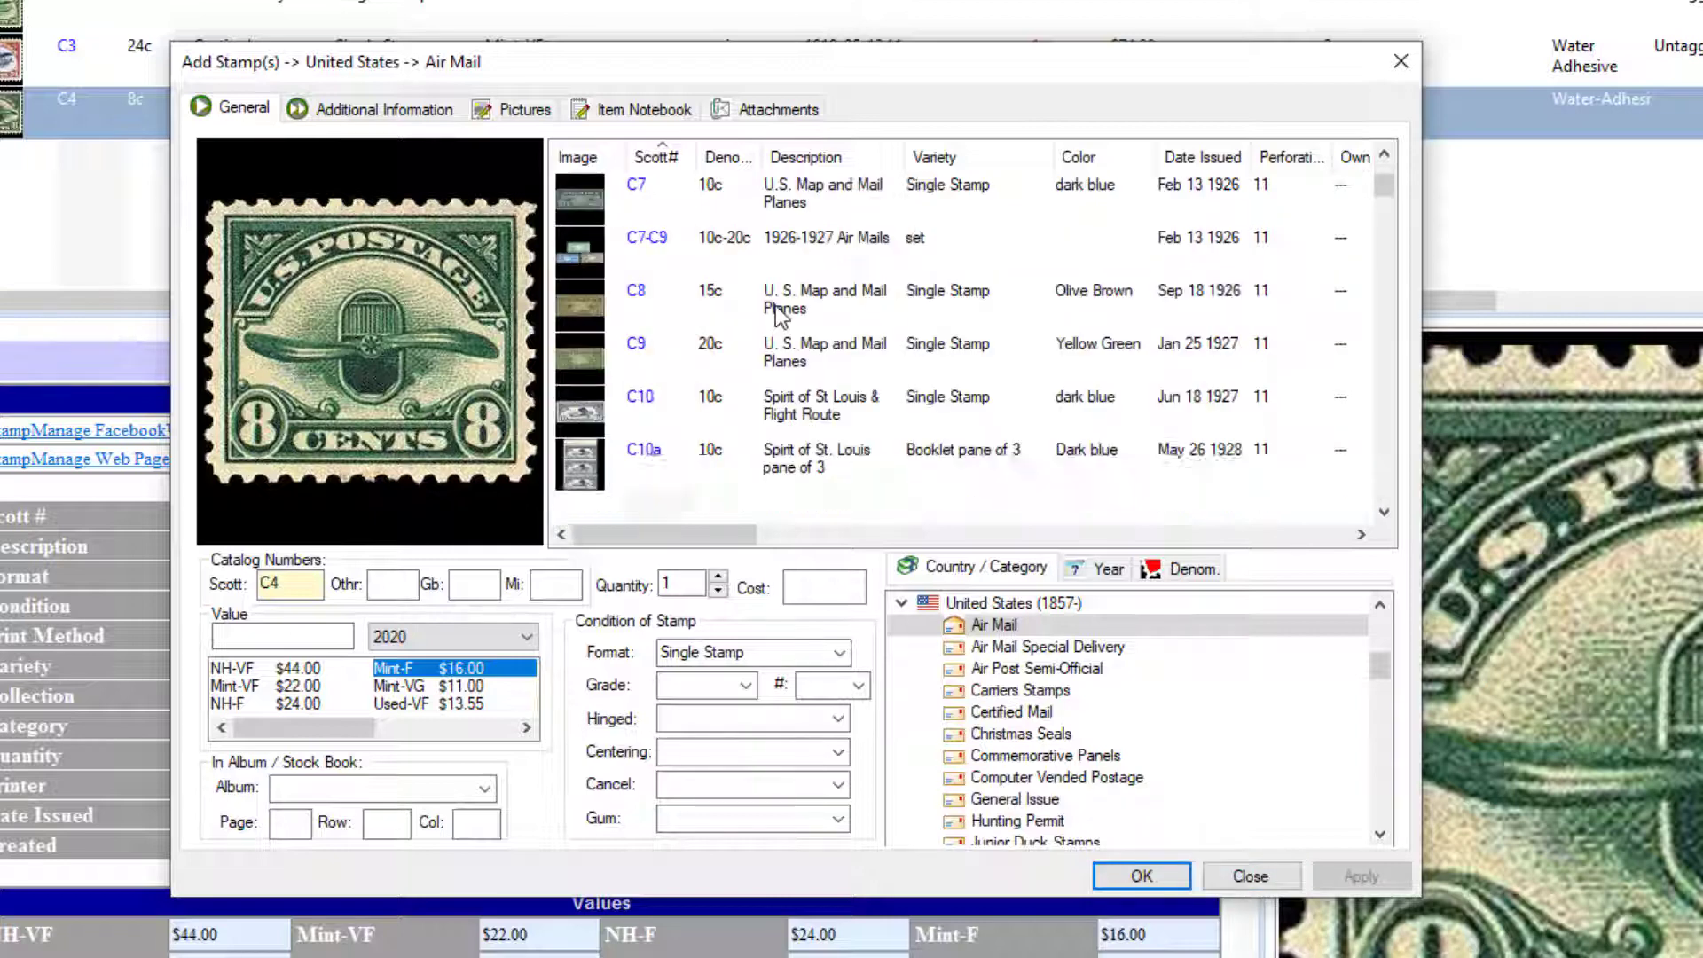
click(825, 299)
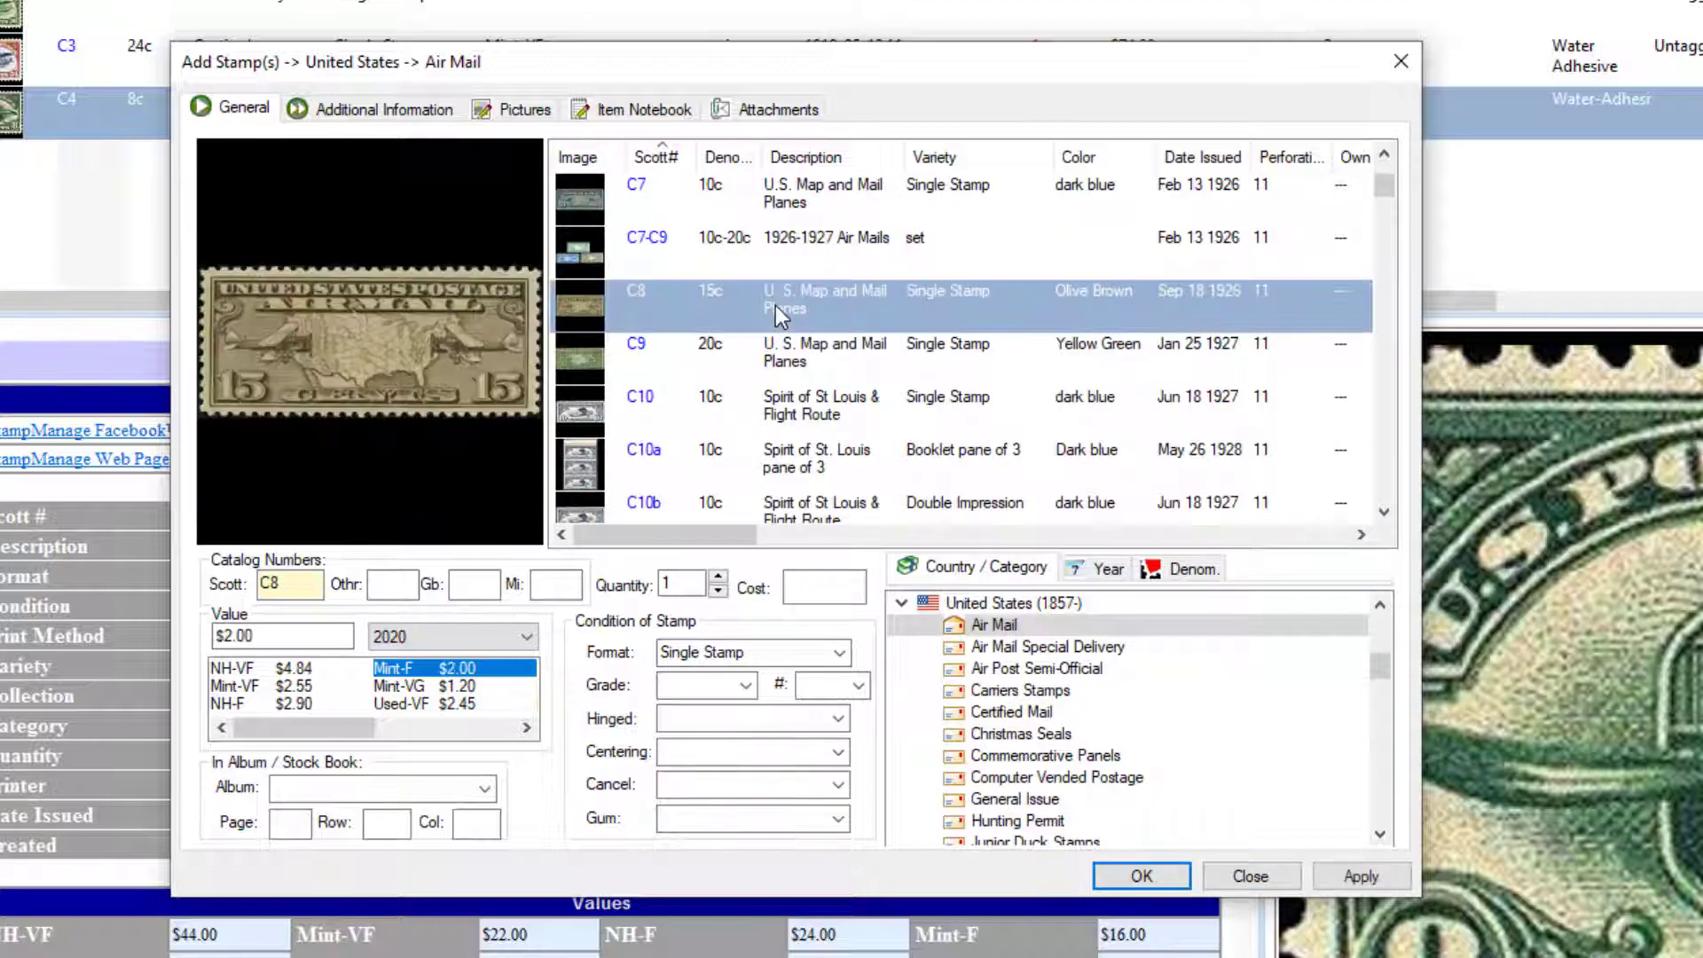
mouse_move(747, 217)
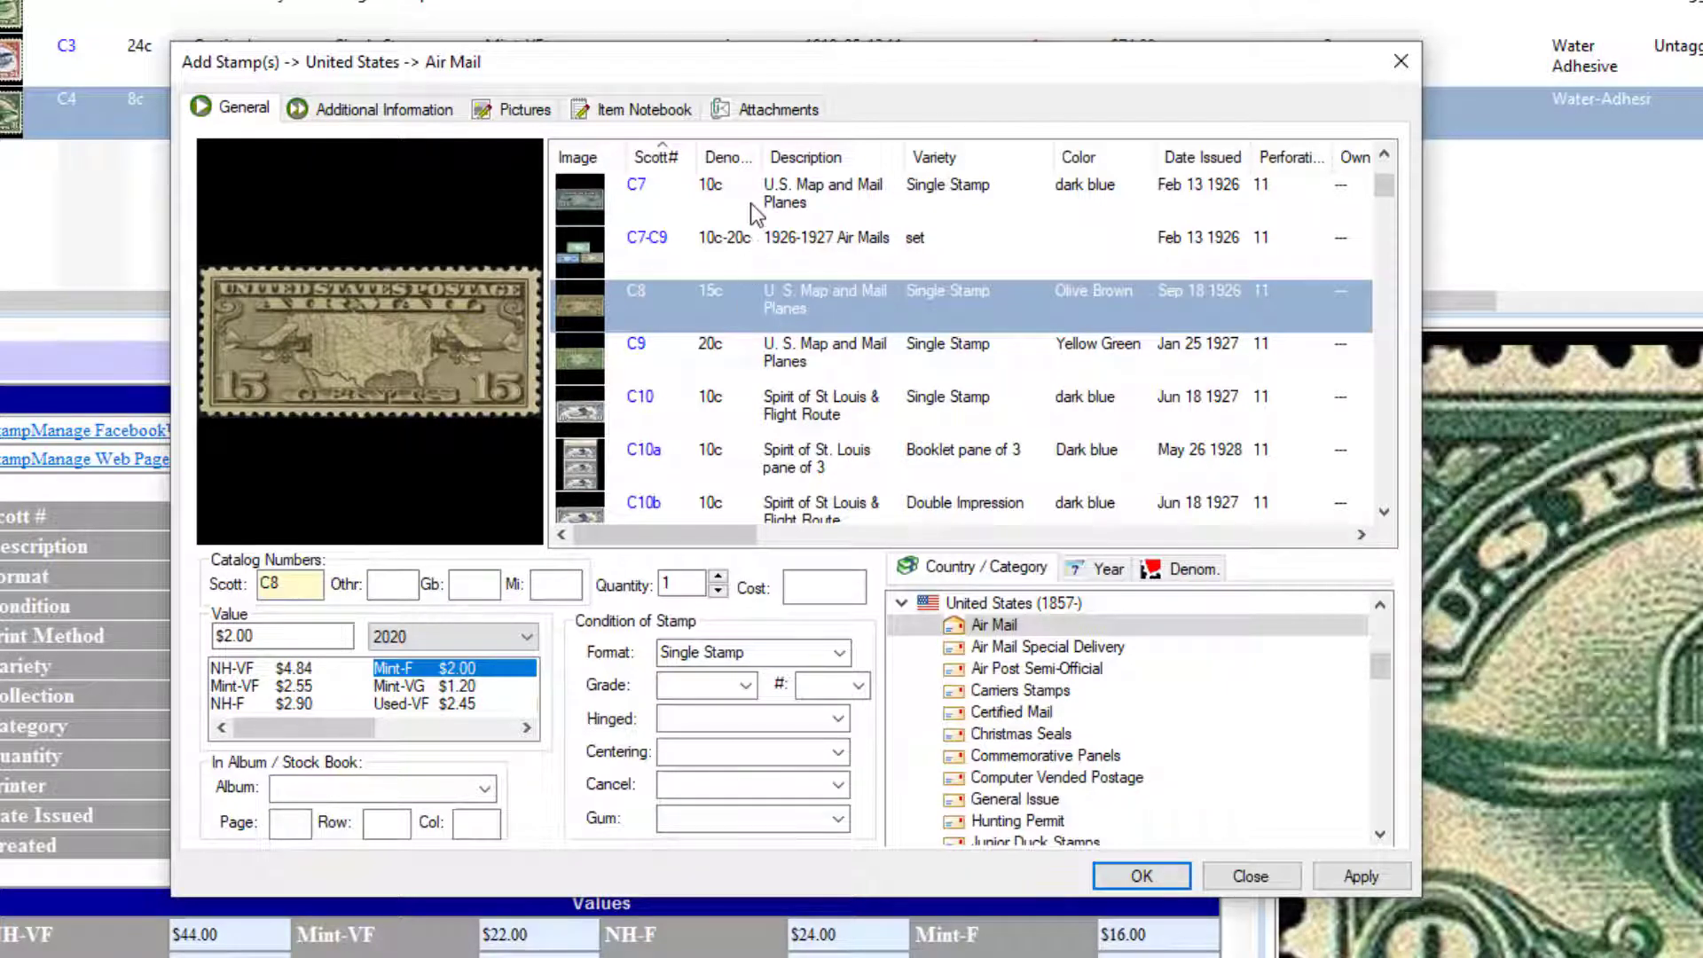
mouse_move(739, 313)
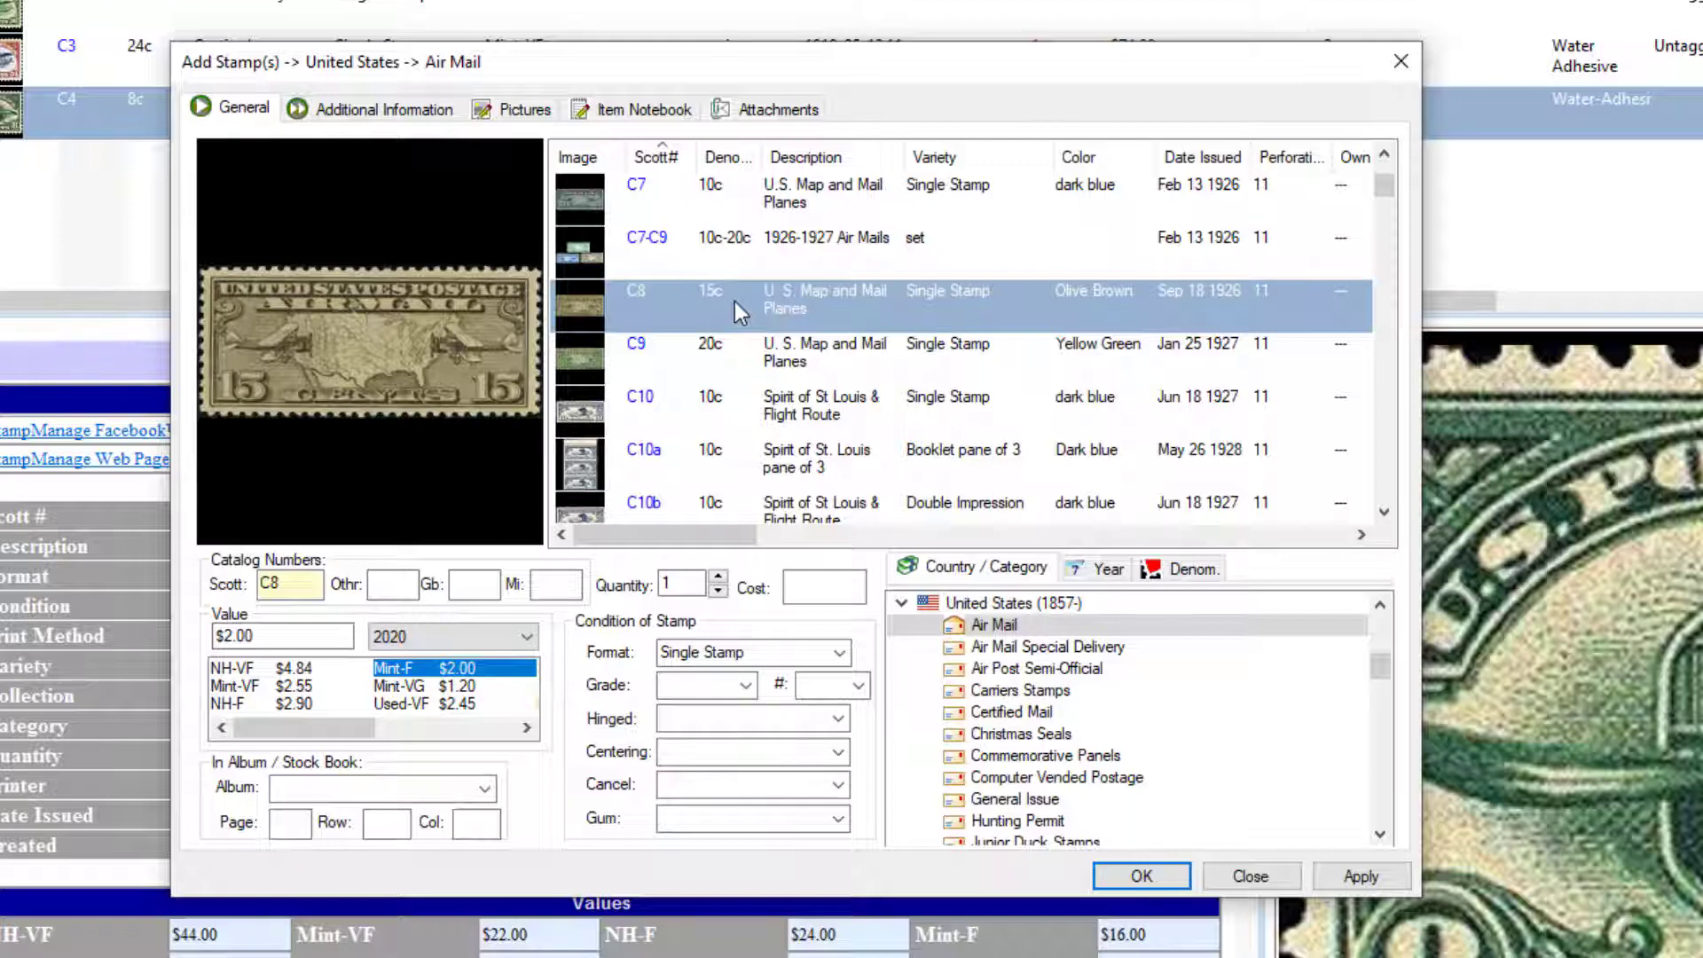
key(ctrl)
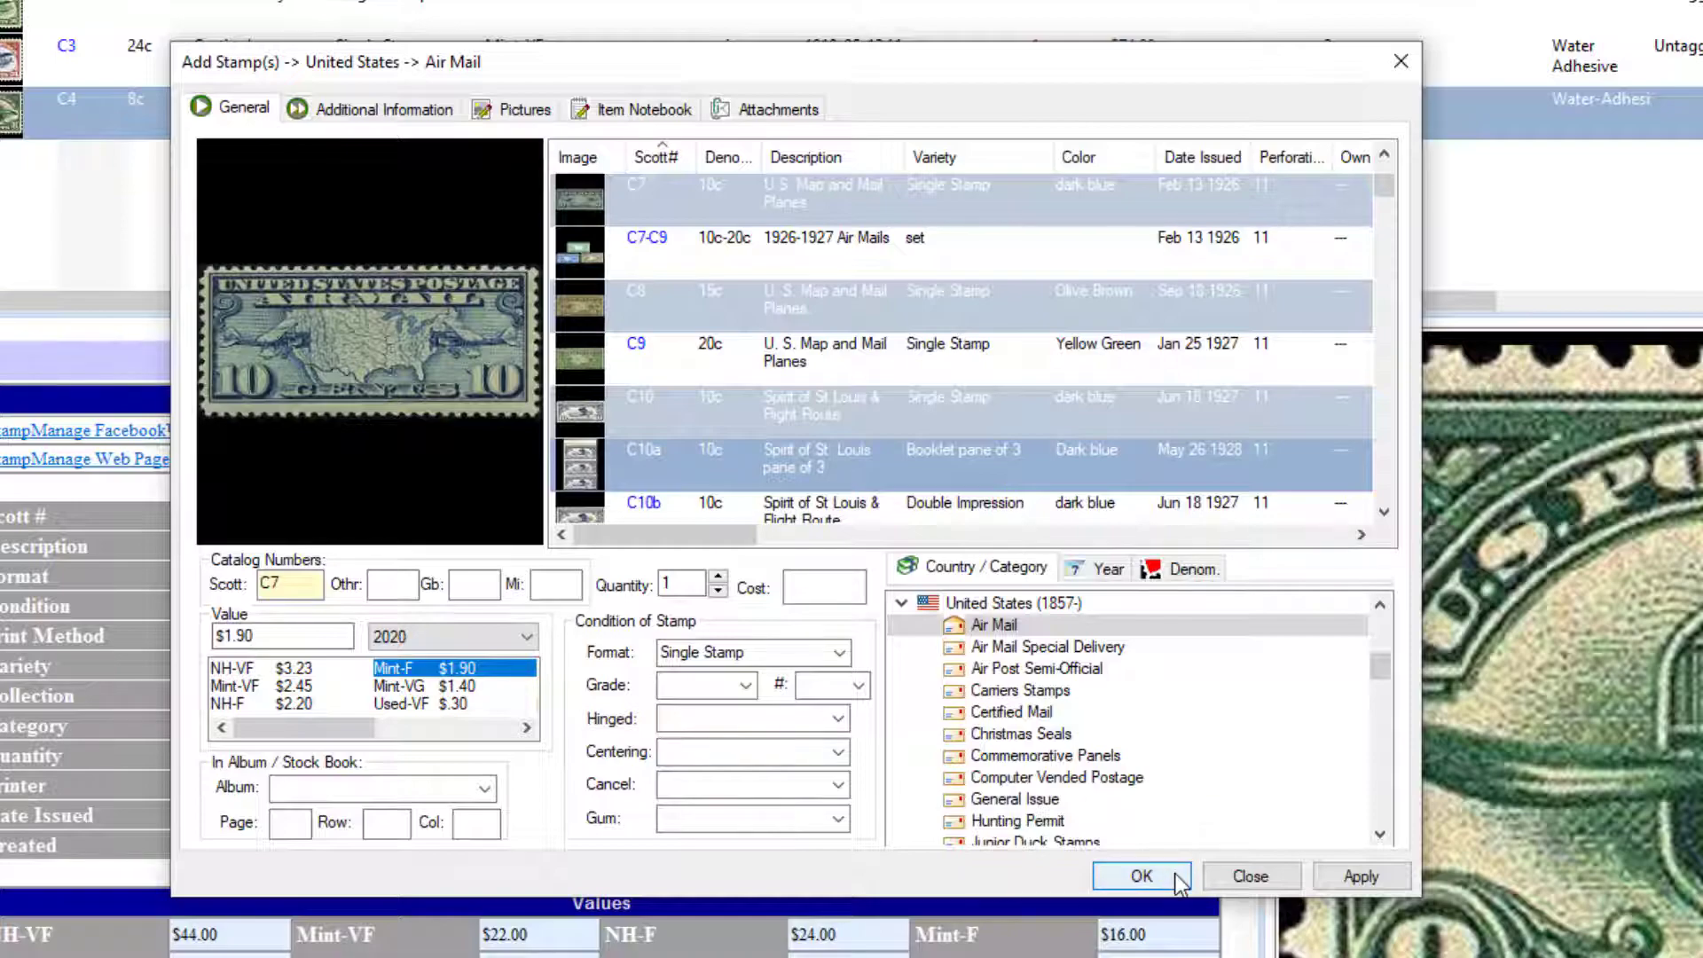
mouse_move(766, 277)
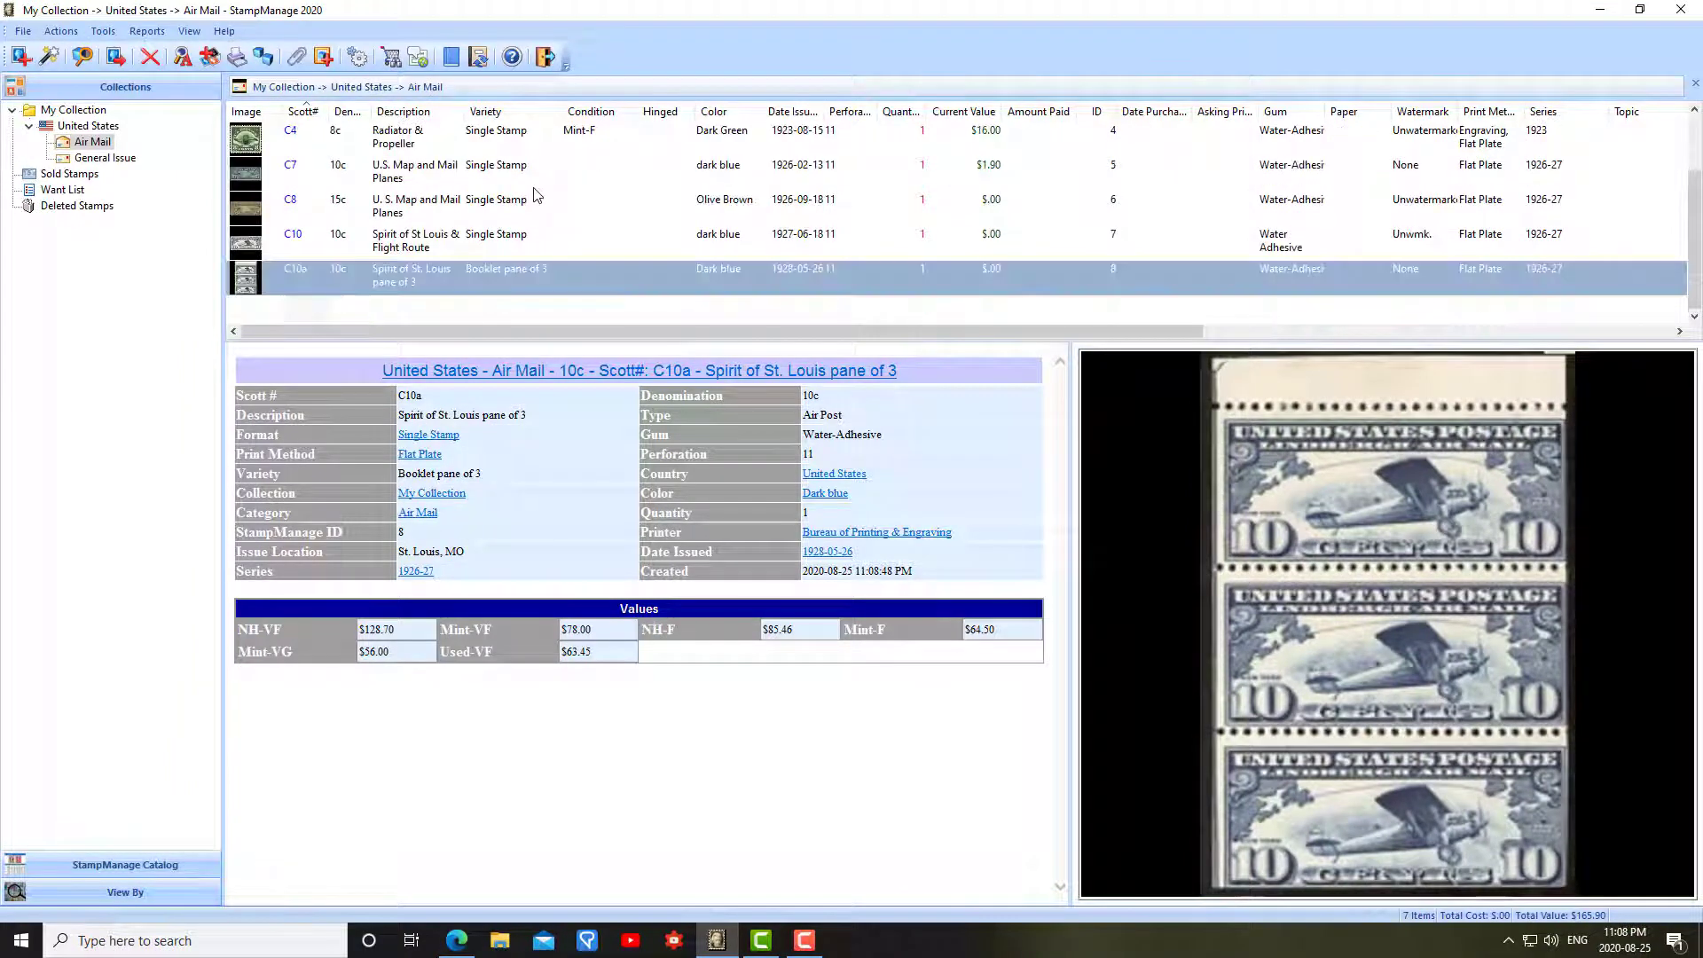
scroll(up, 3)
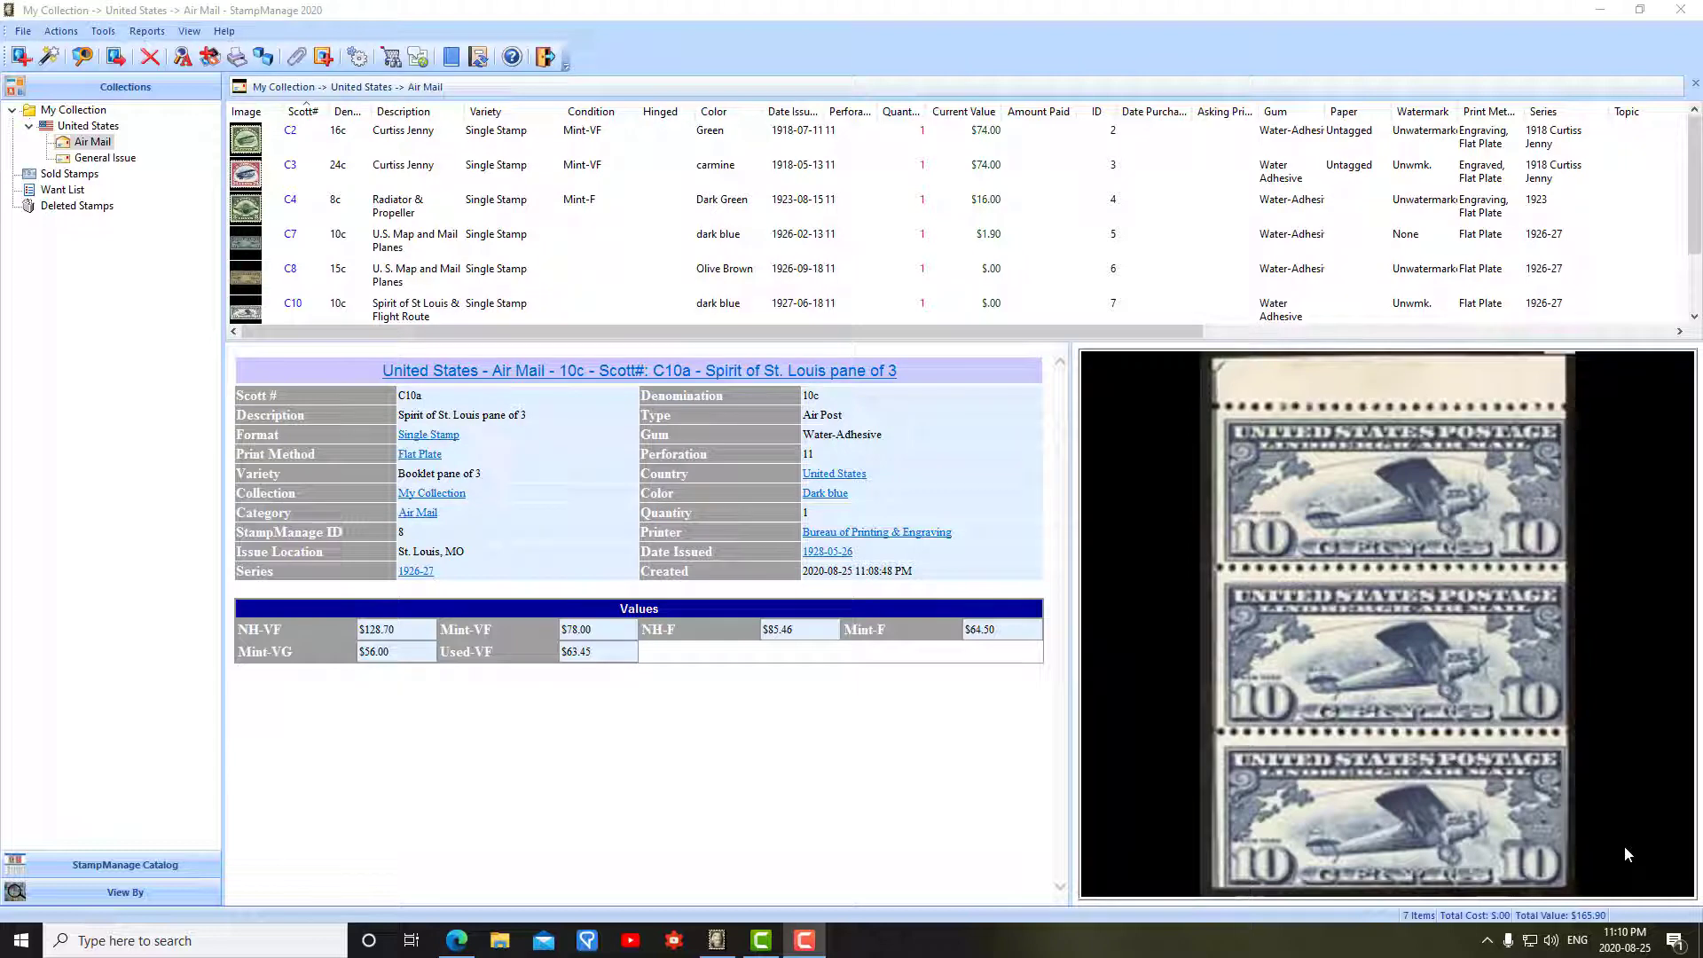
mouse_move(869, 496)
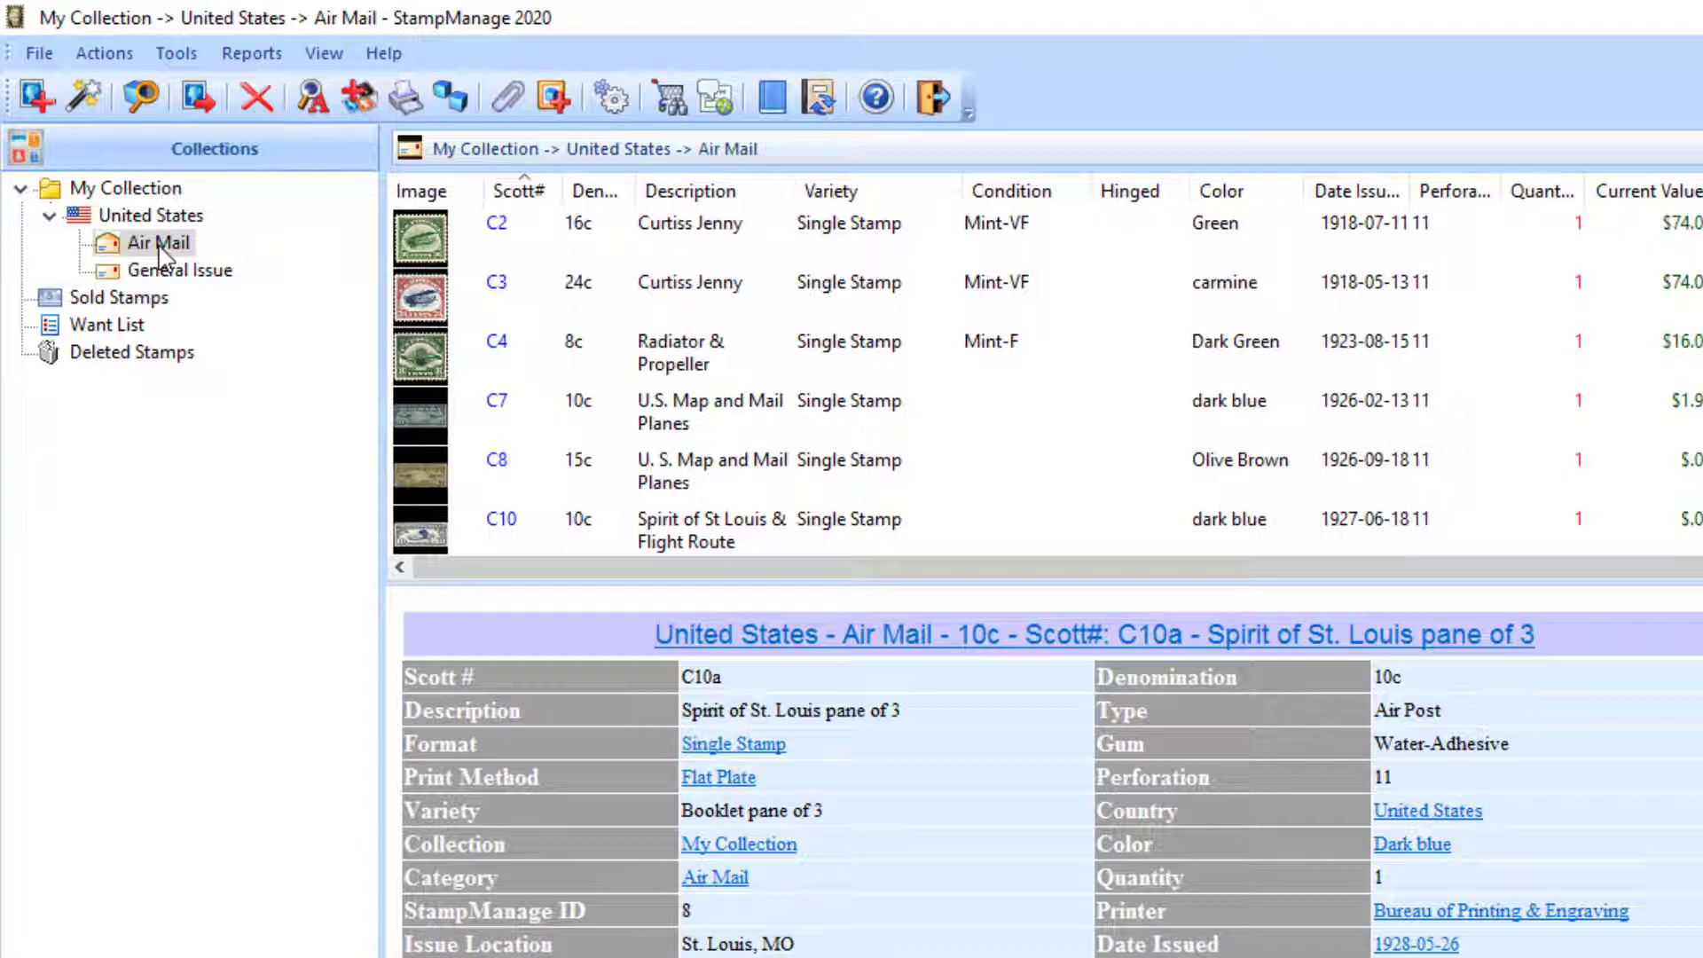
right_click(158, 242)
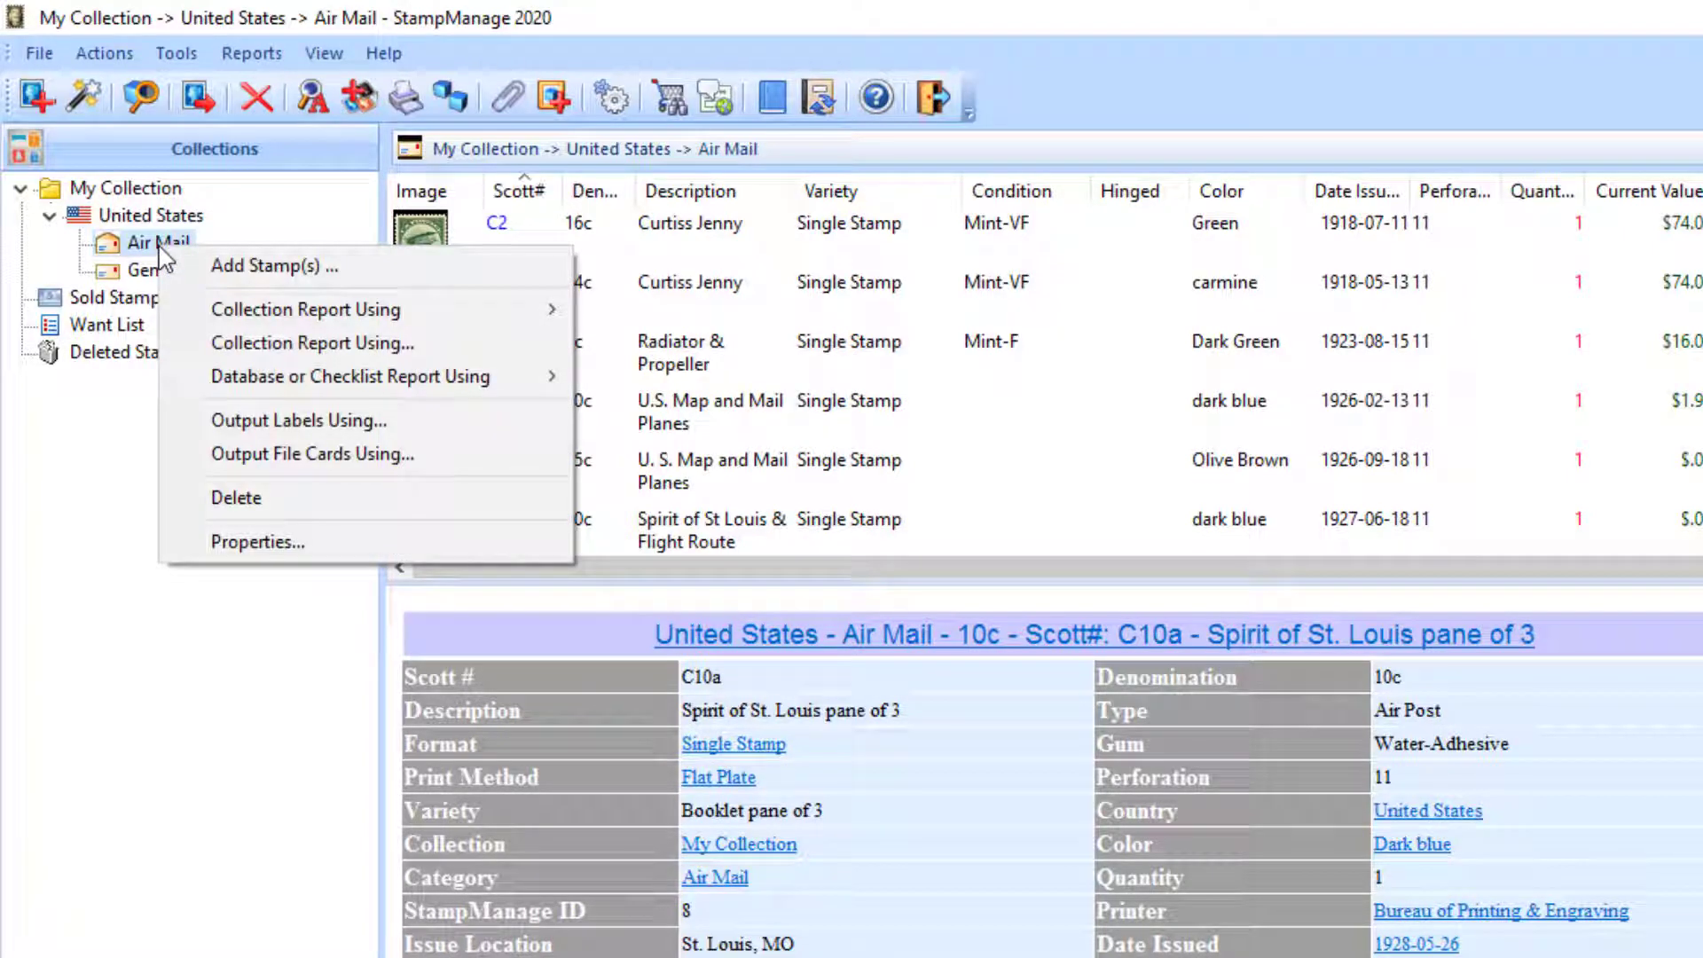
mouse_move(305, 308)
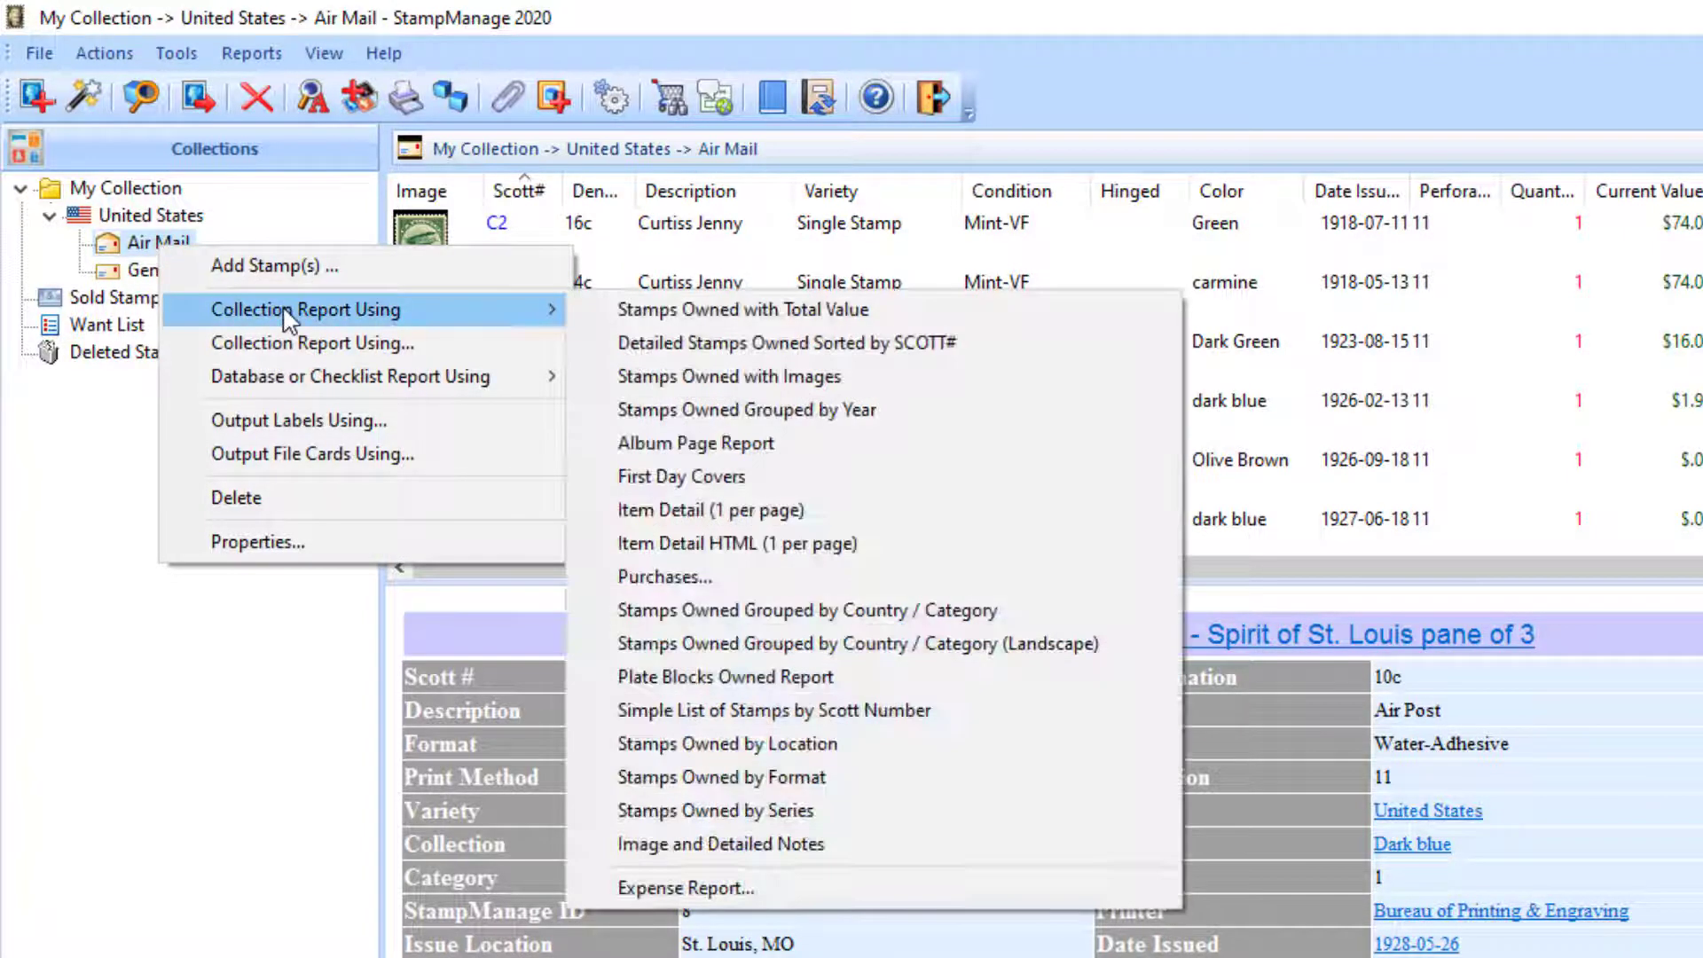
mouse_move(362, 98)
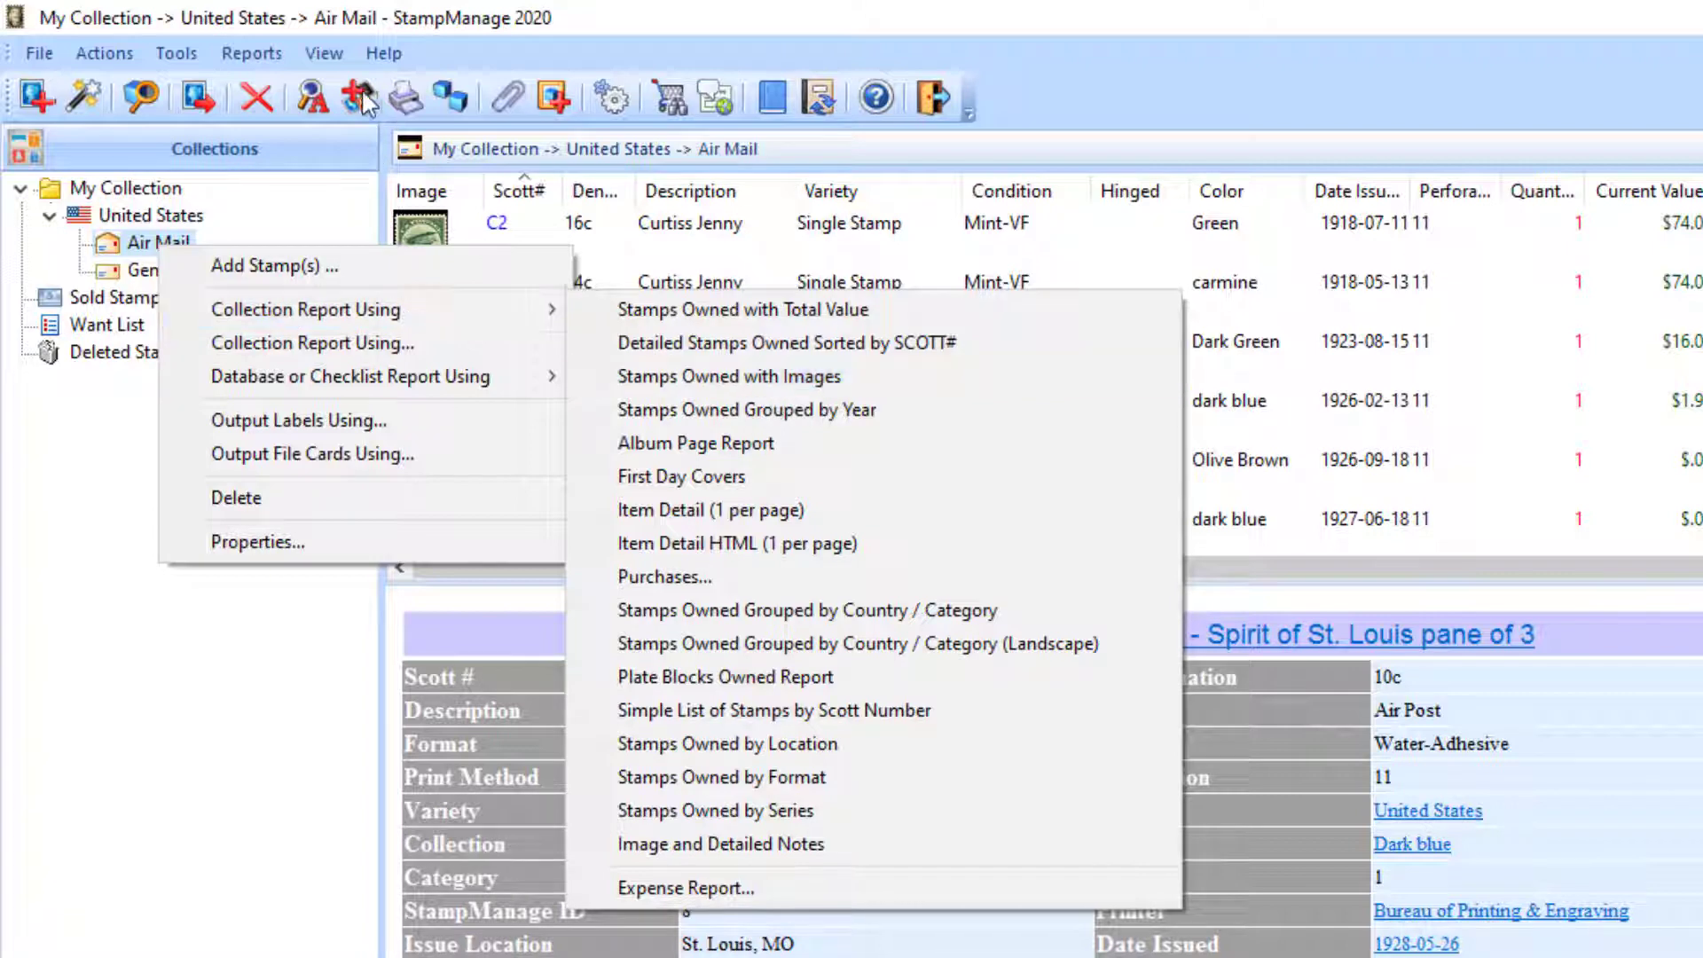
click(251, 52)
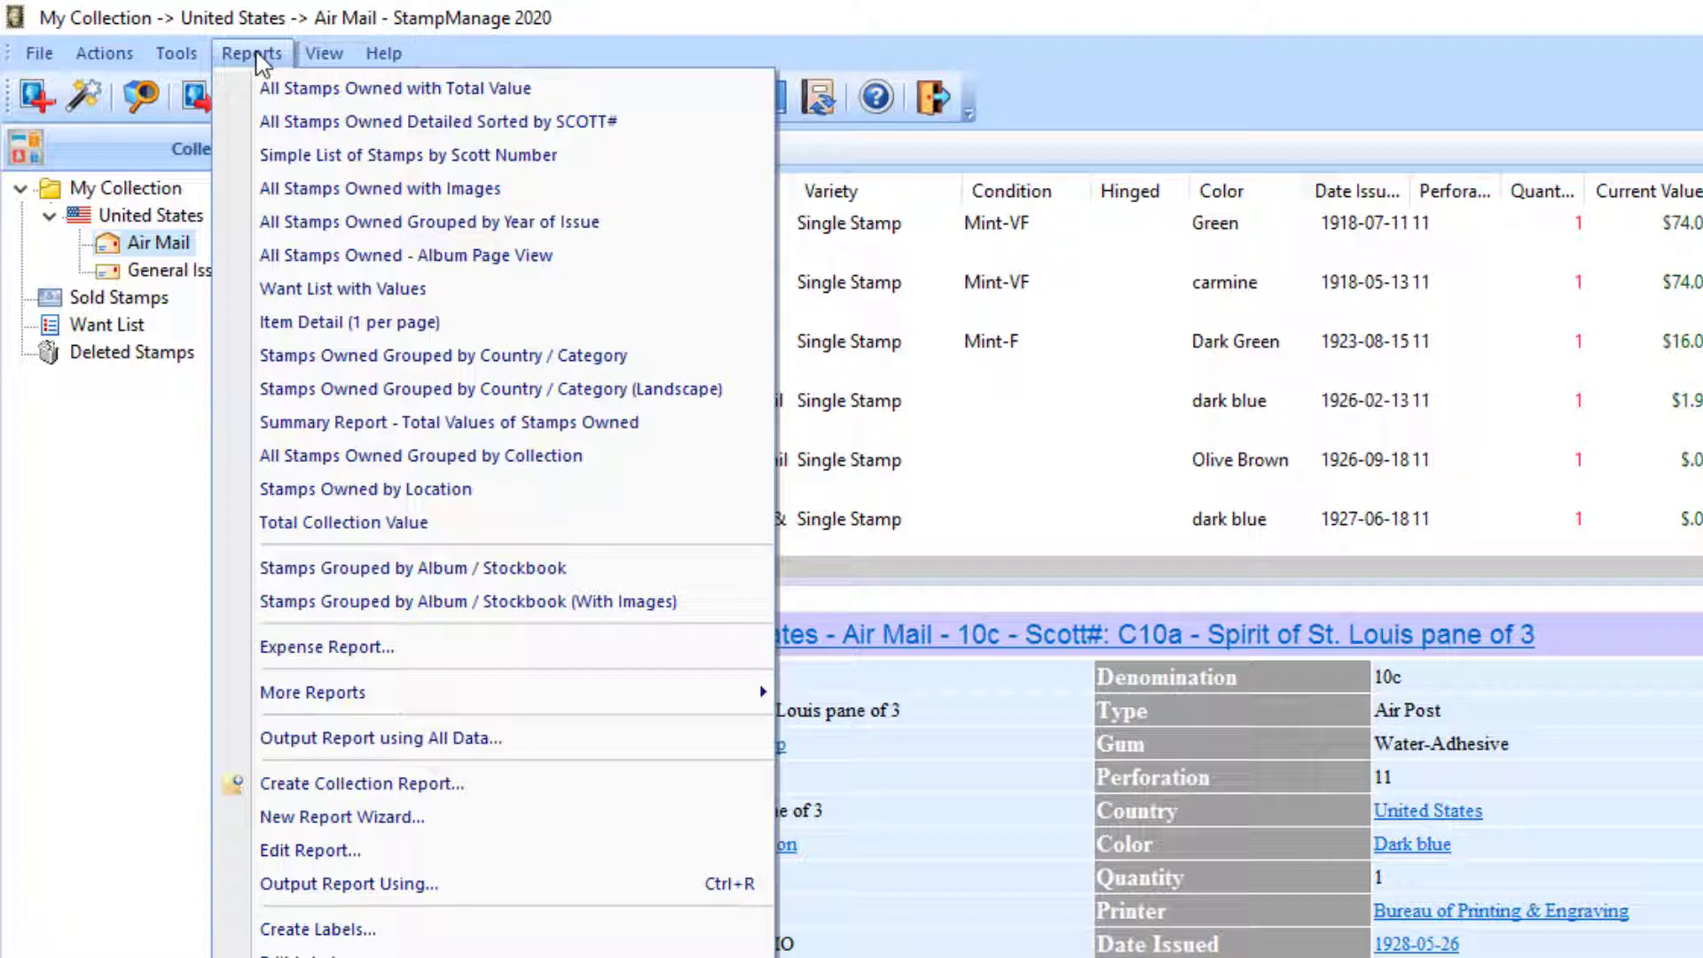
mouse_move(397, 88)
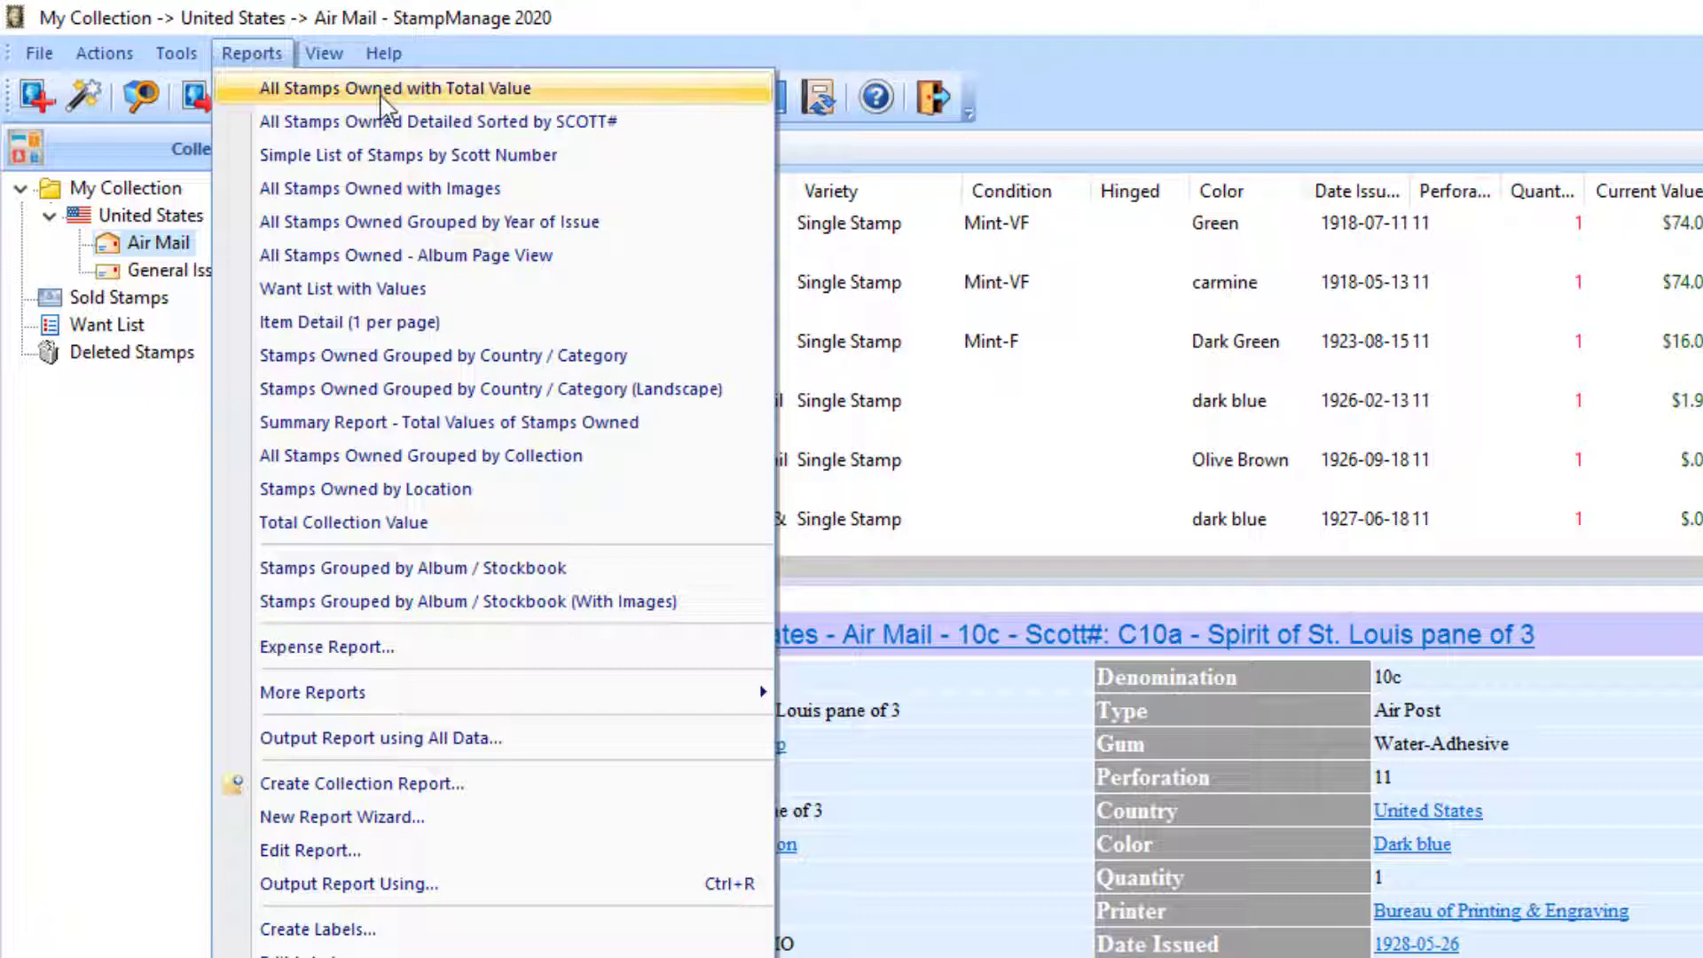
mouse_move(440, 100)
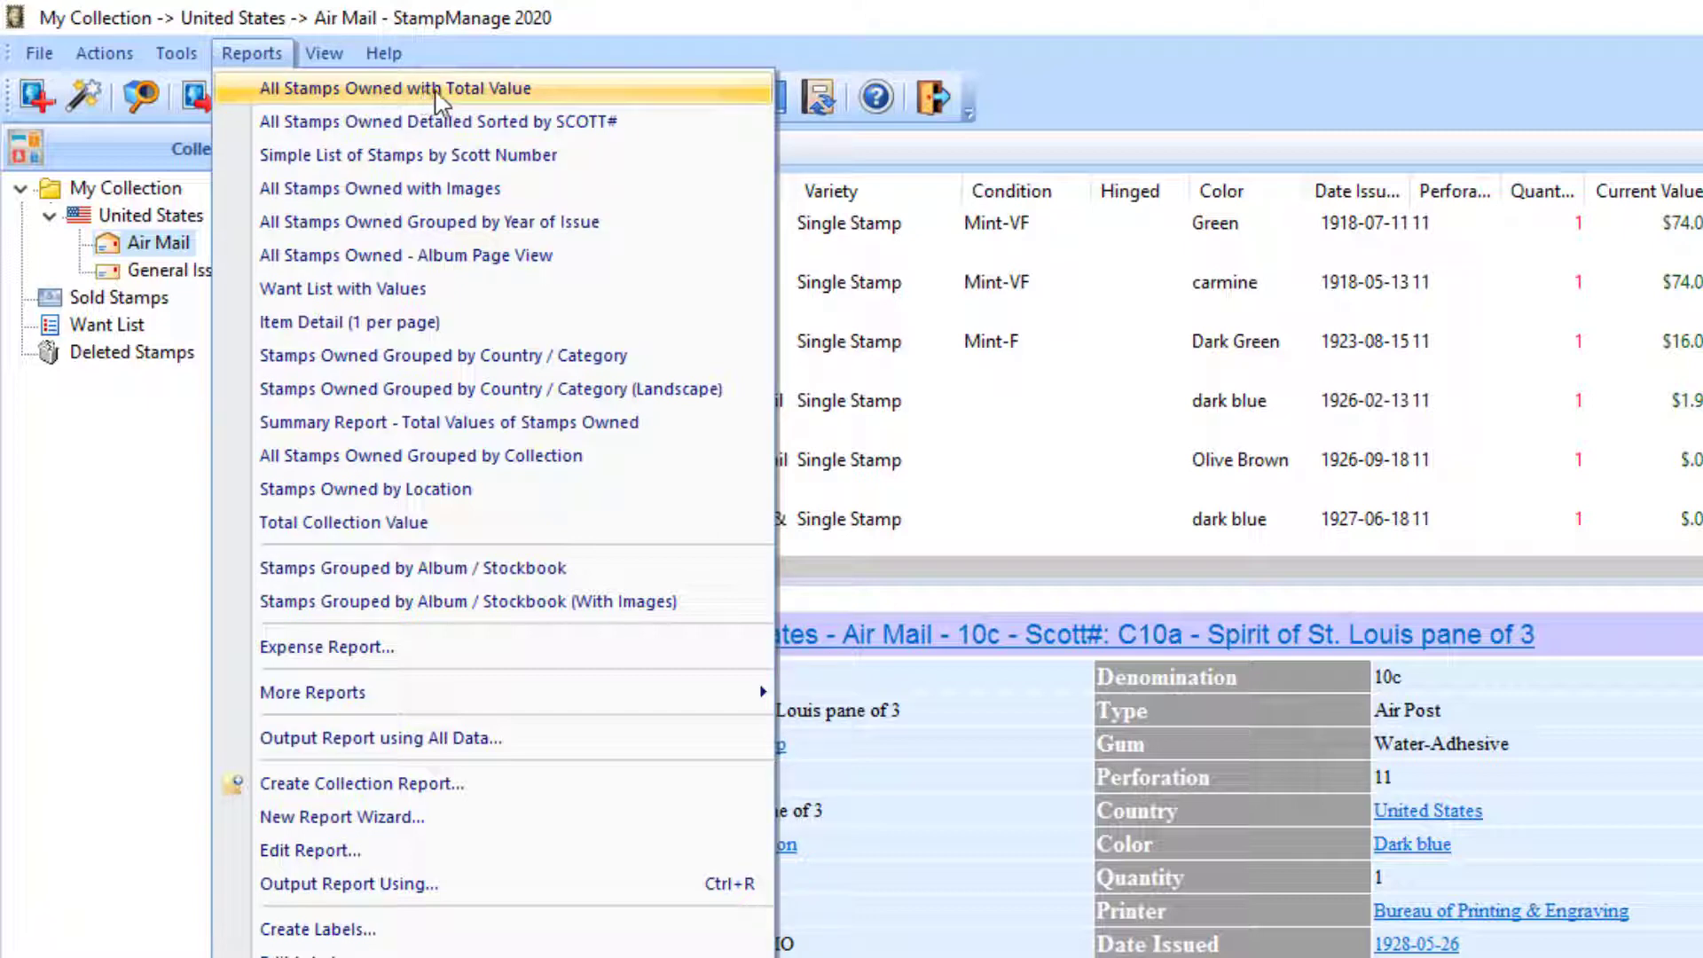
mouse_move(445, 103)
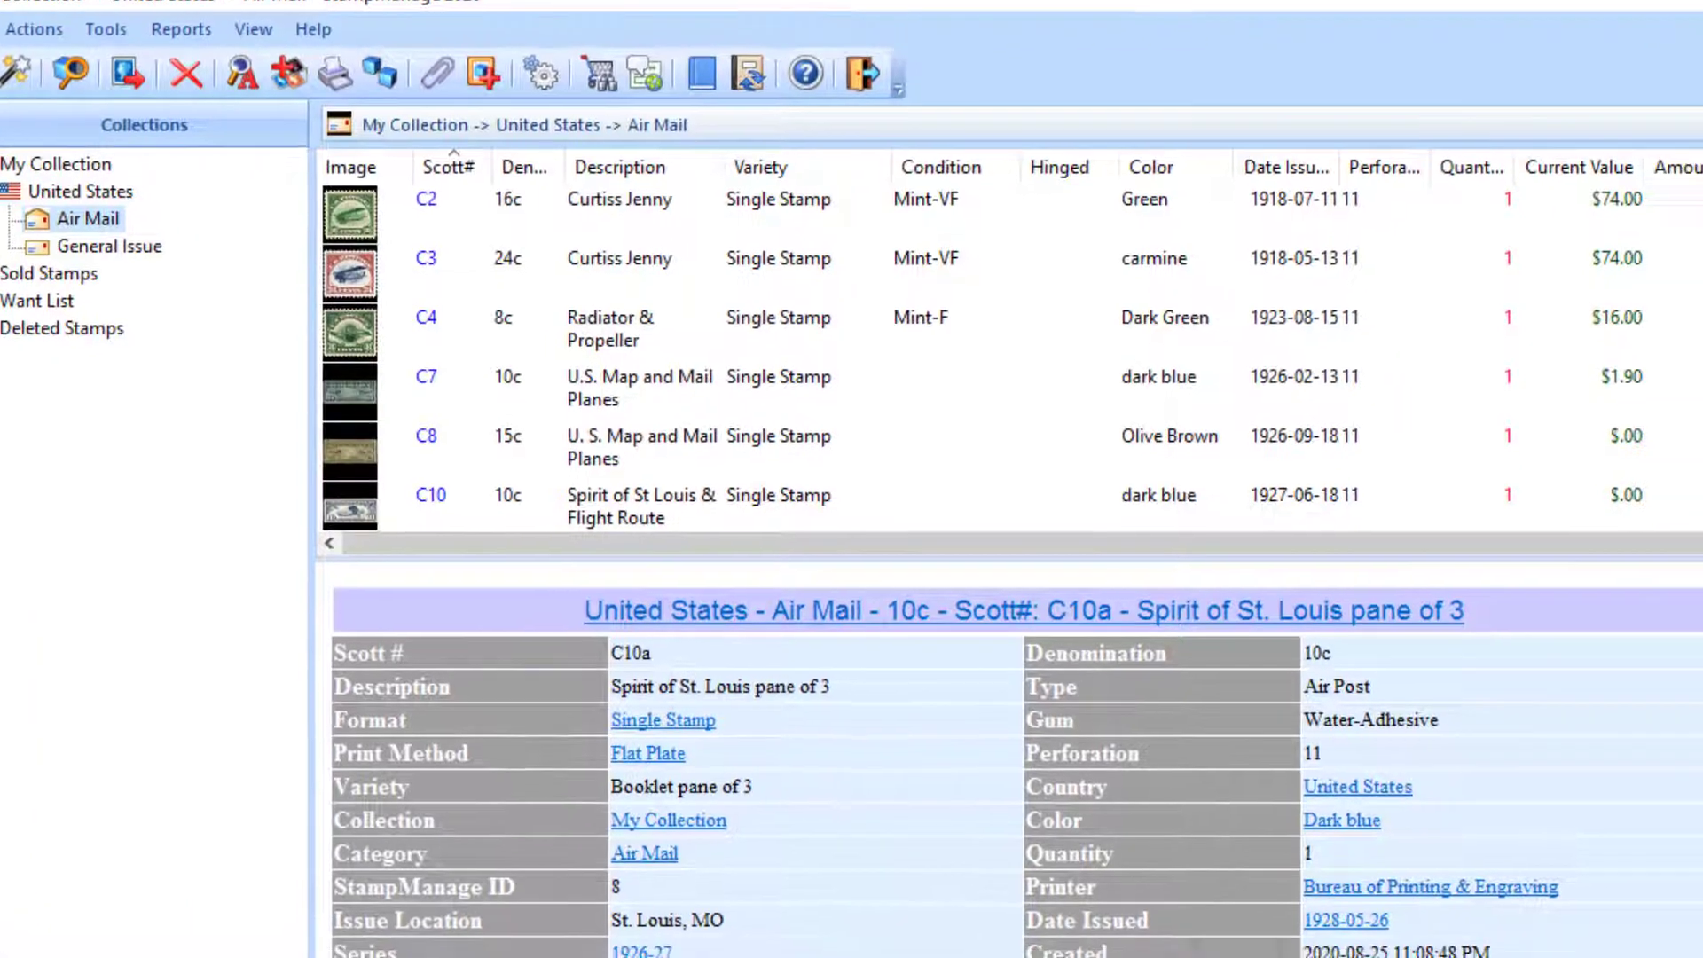
Choose All Stamps Owned with Total Value from the Reports menu.
click(333, 73)
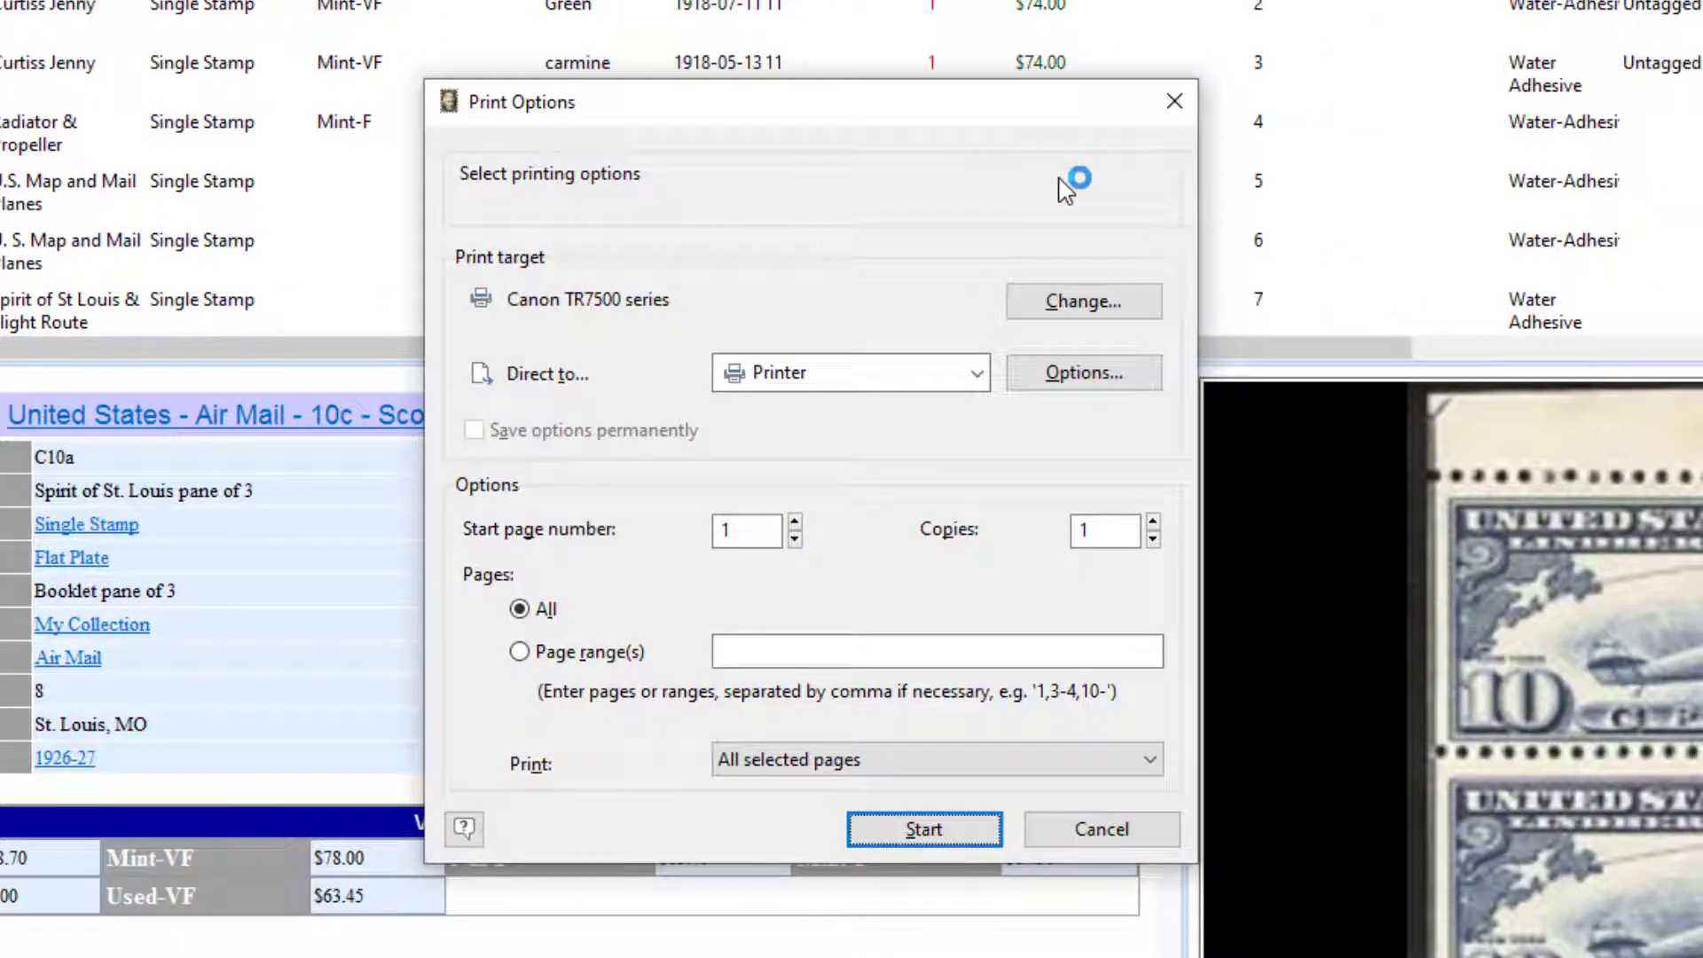
mouse_move(974, 337)
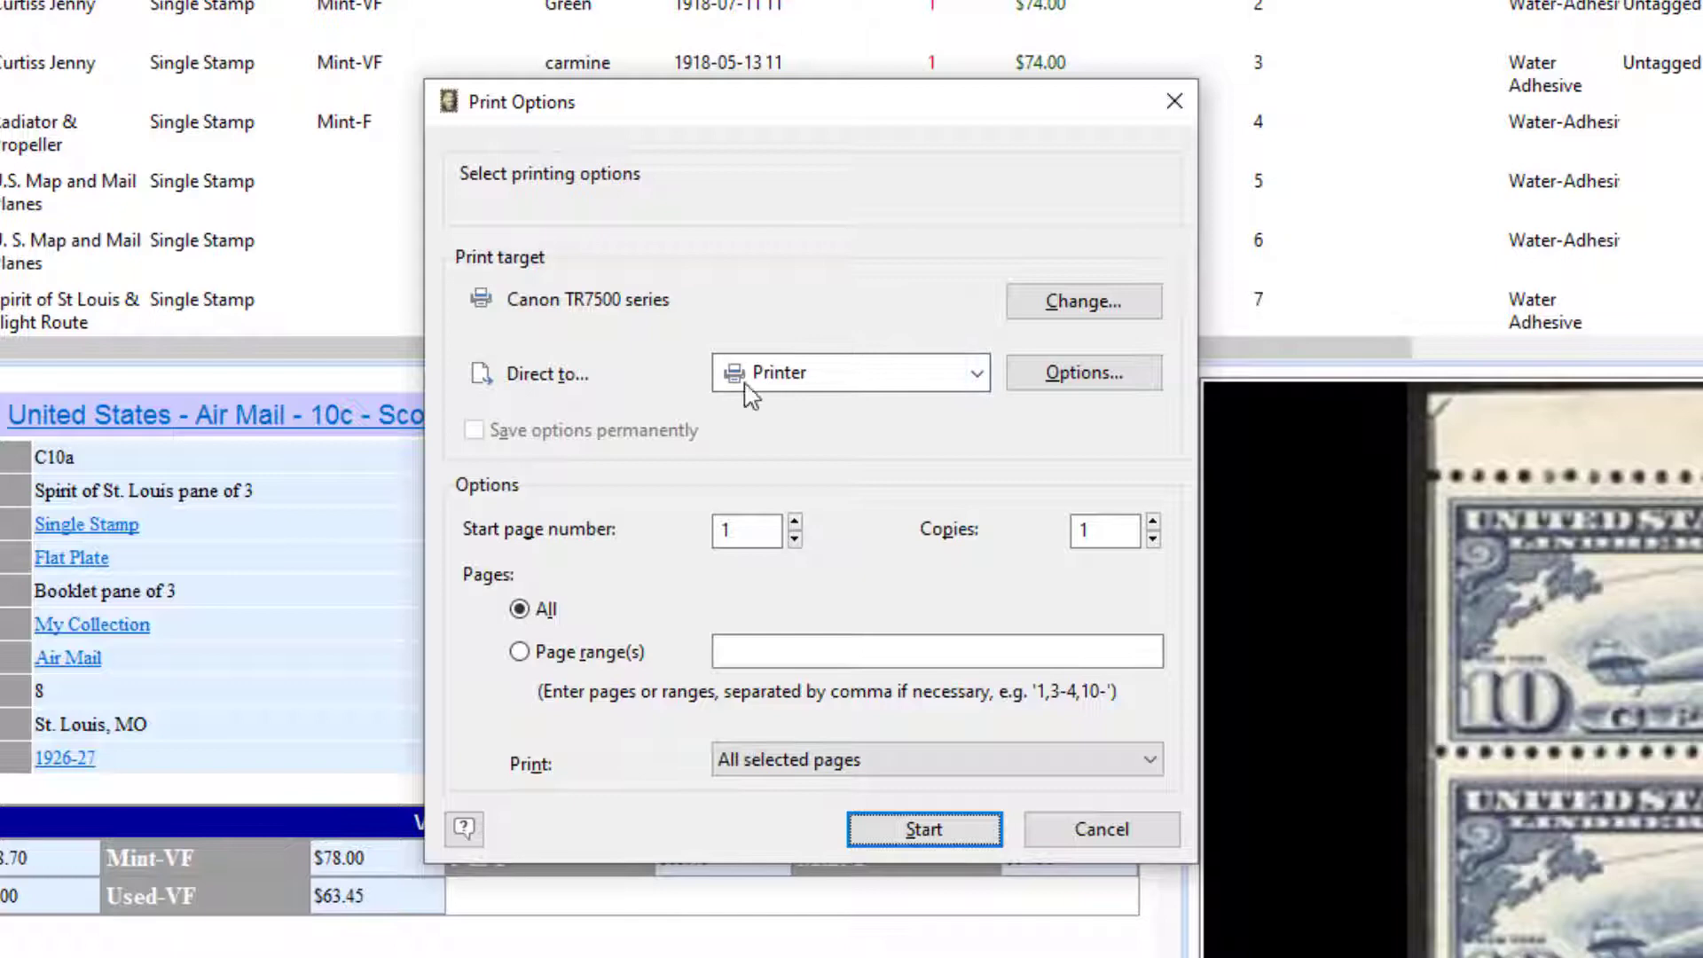
mouse_move(976, 372)
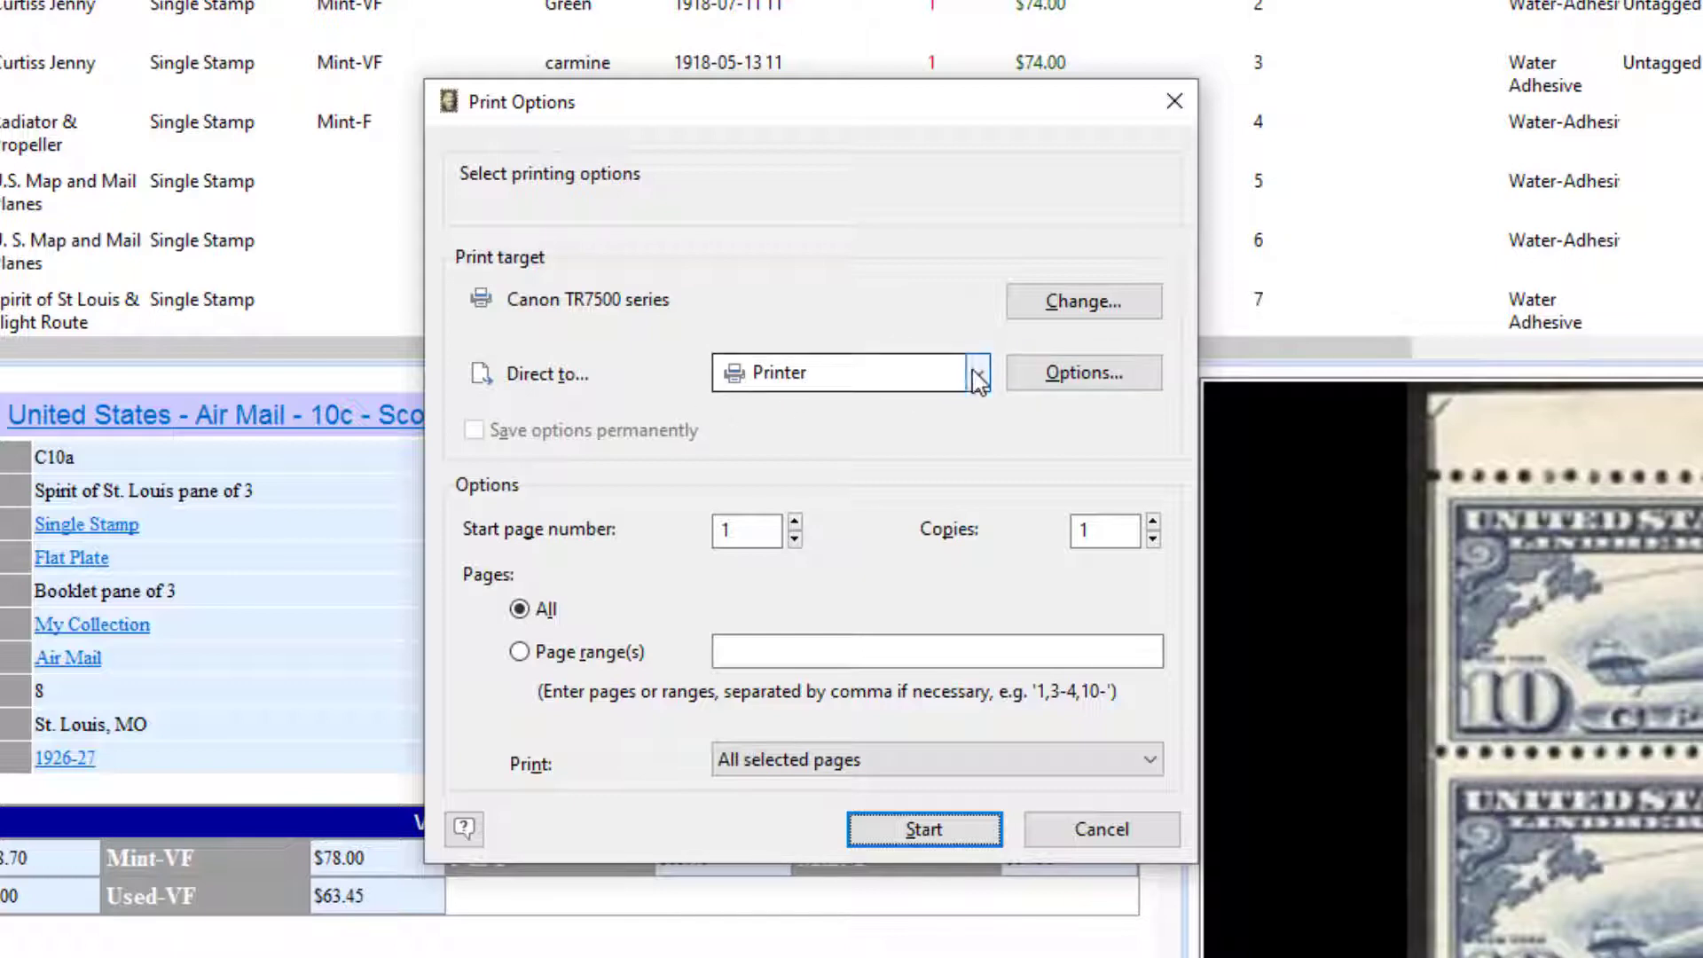
Send the report to Preview, view 7 stamps totalling $165.90, then close it.
click(976, 373)
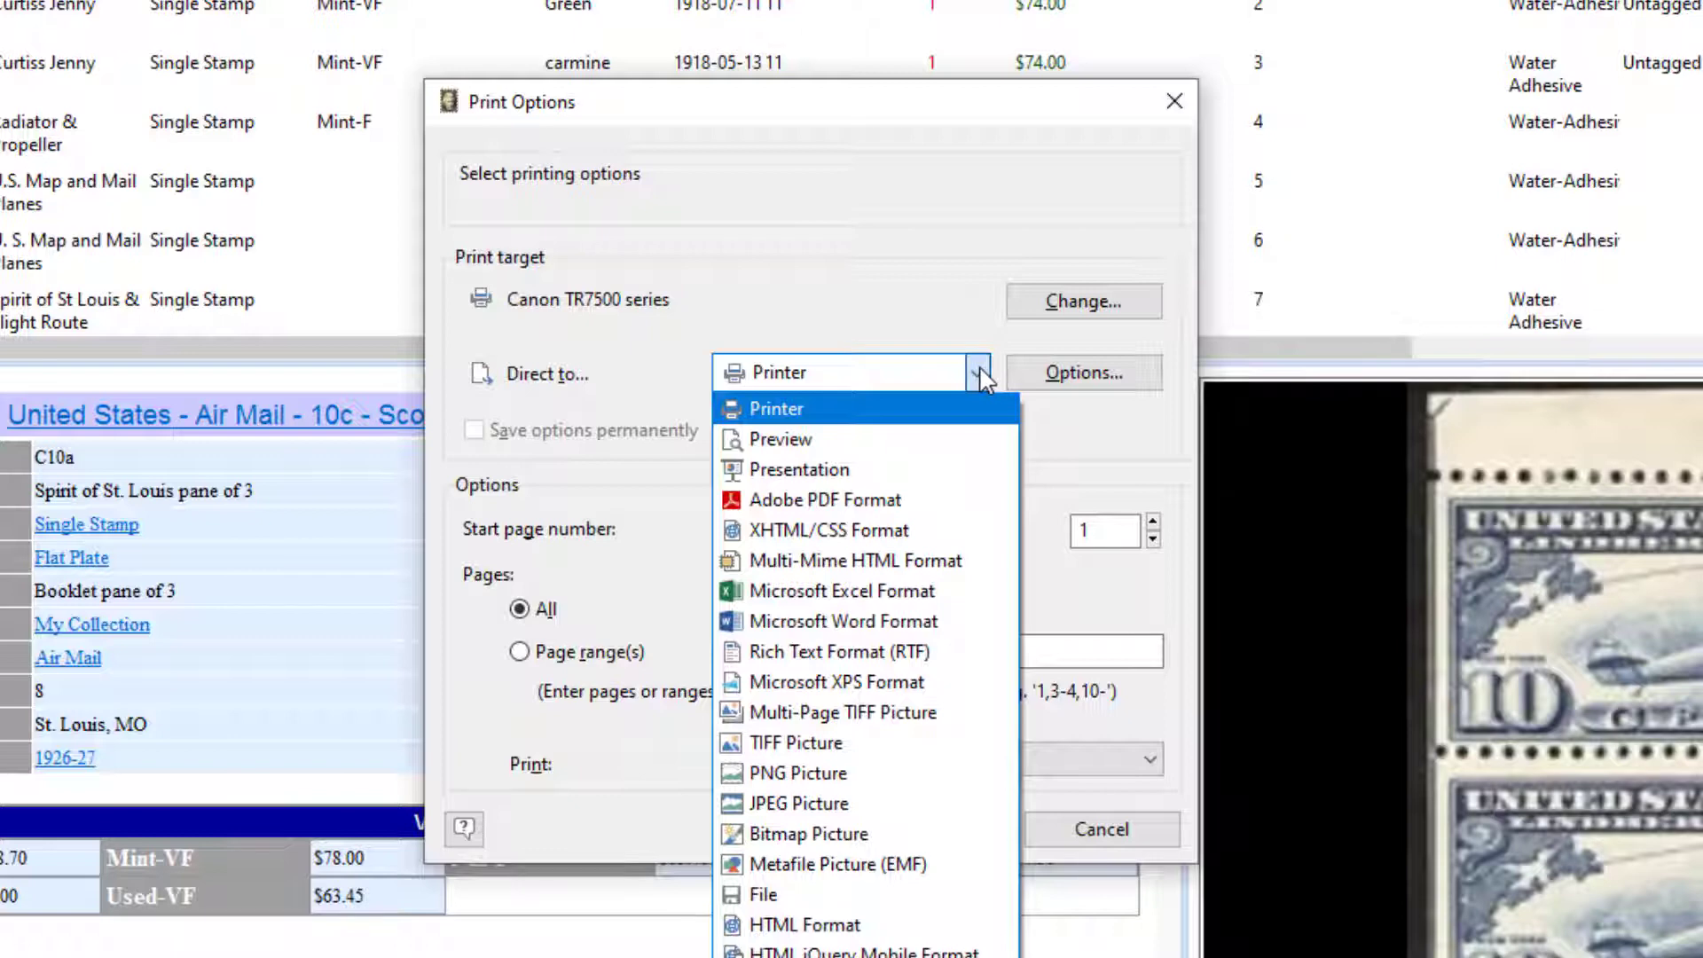
mouse_move(823, 530)
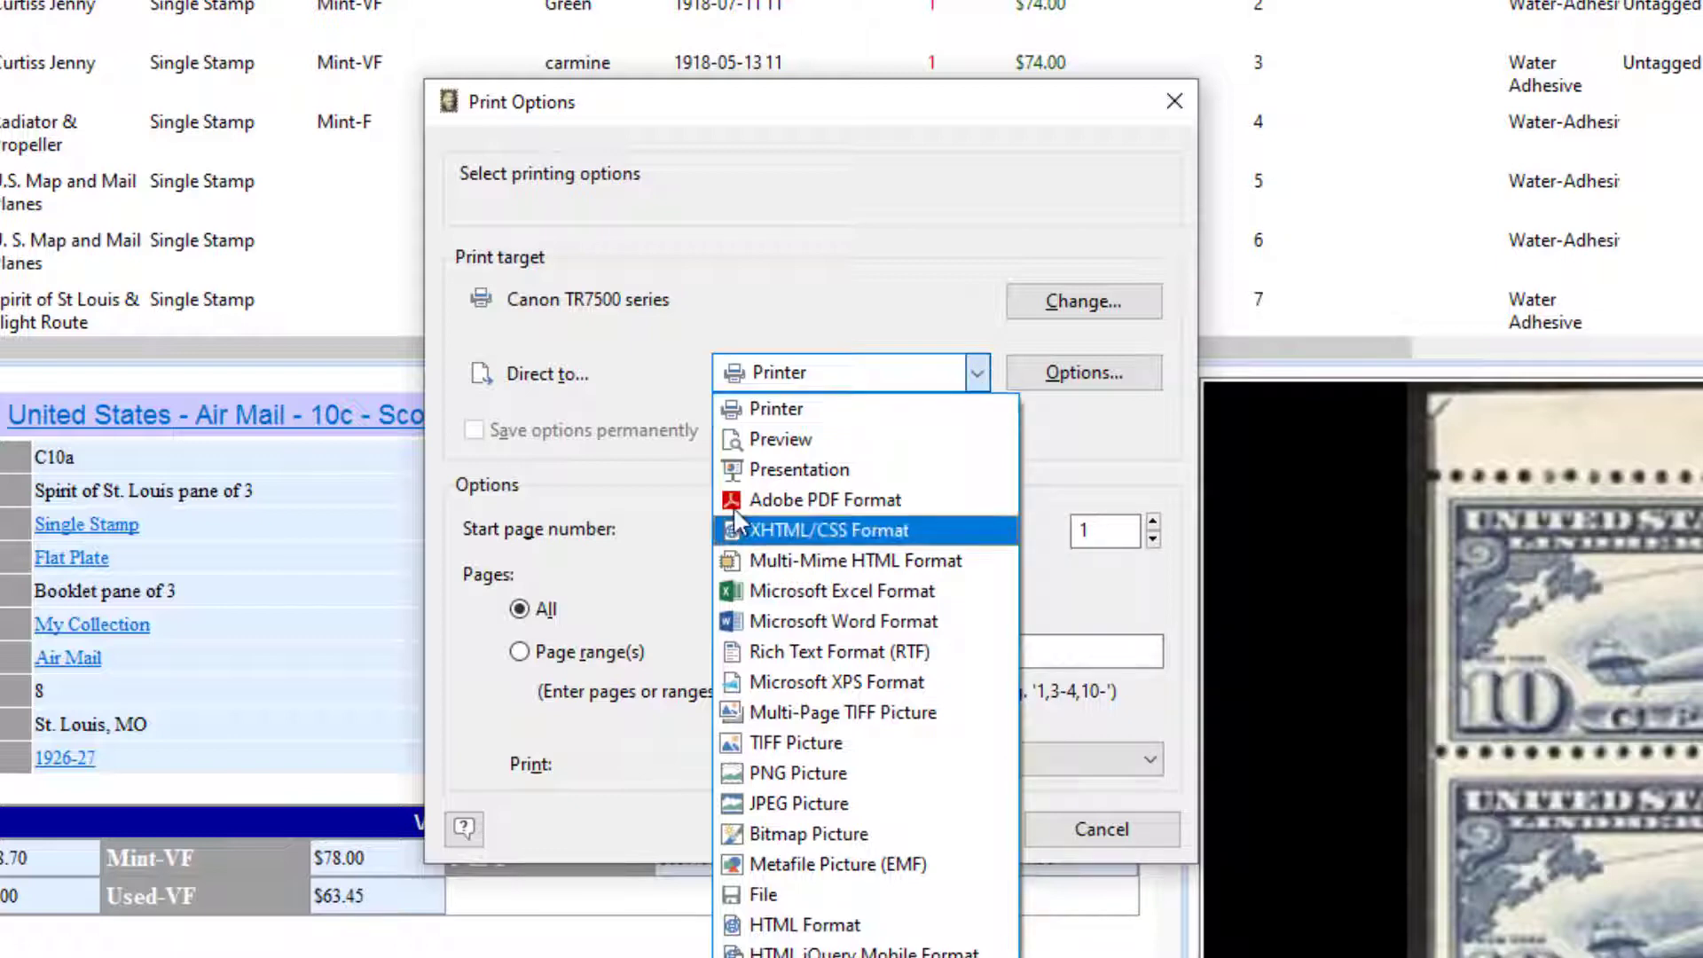
mouse_move(789, 449)
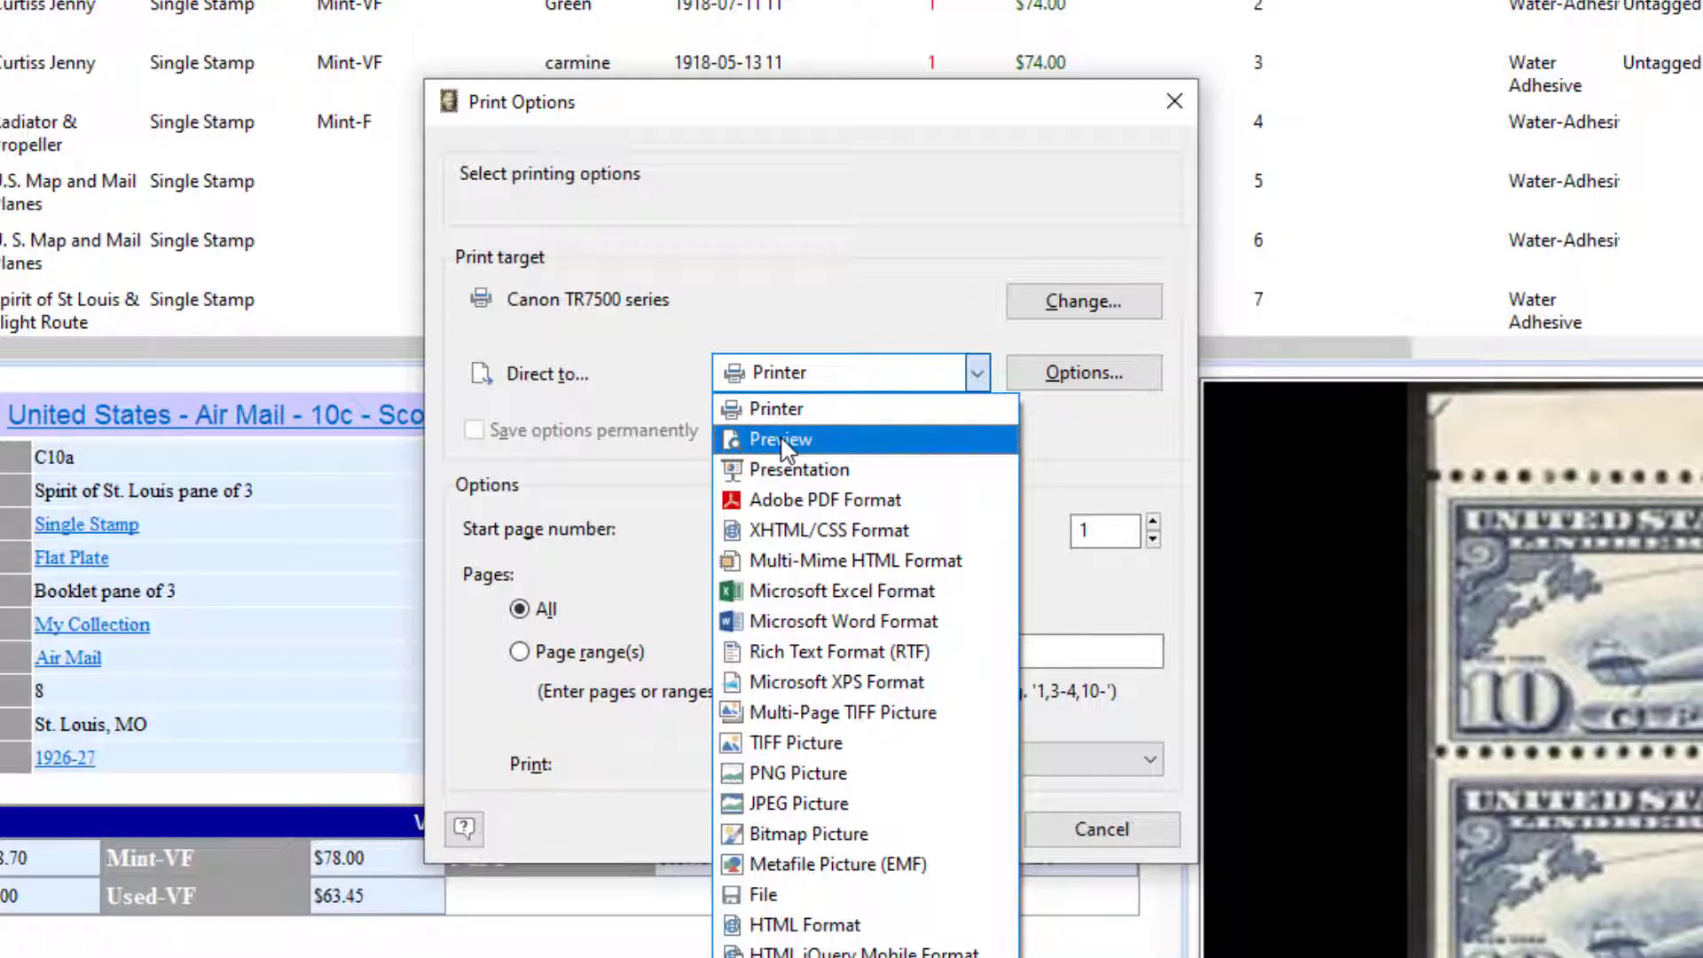
click(778, 439)
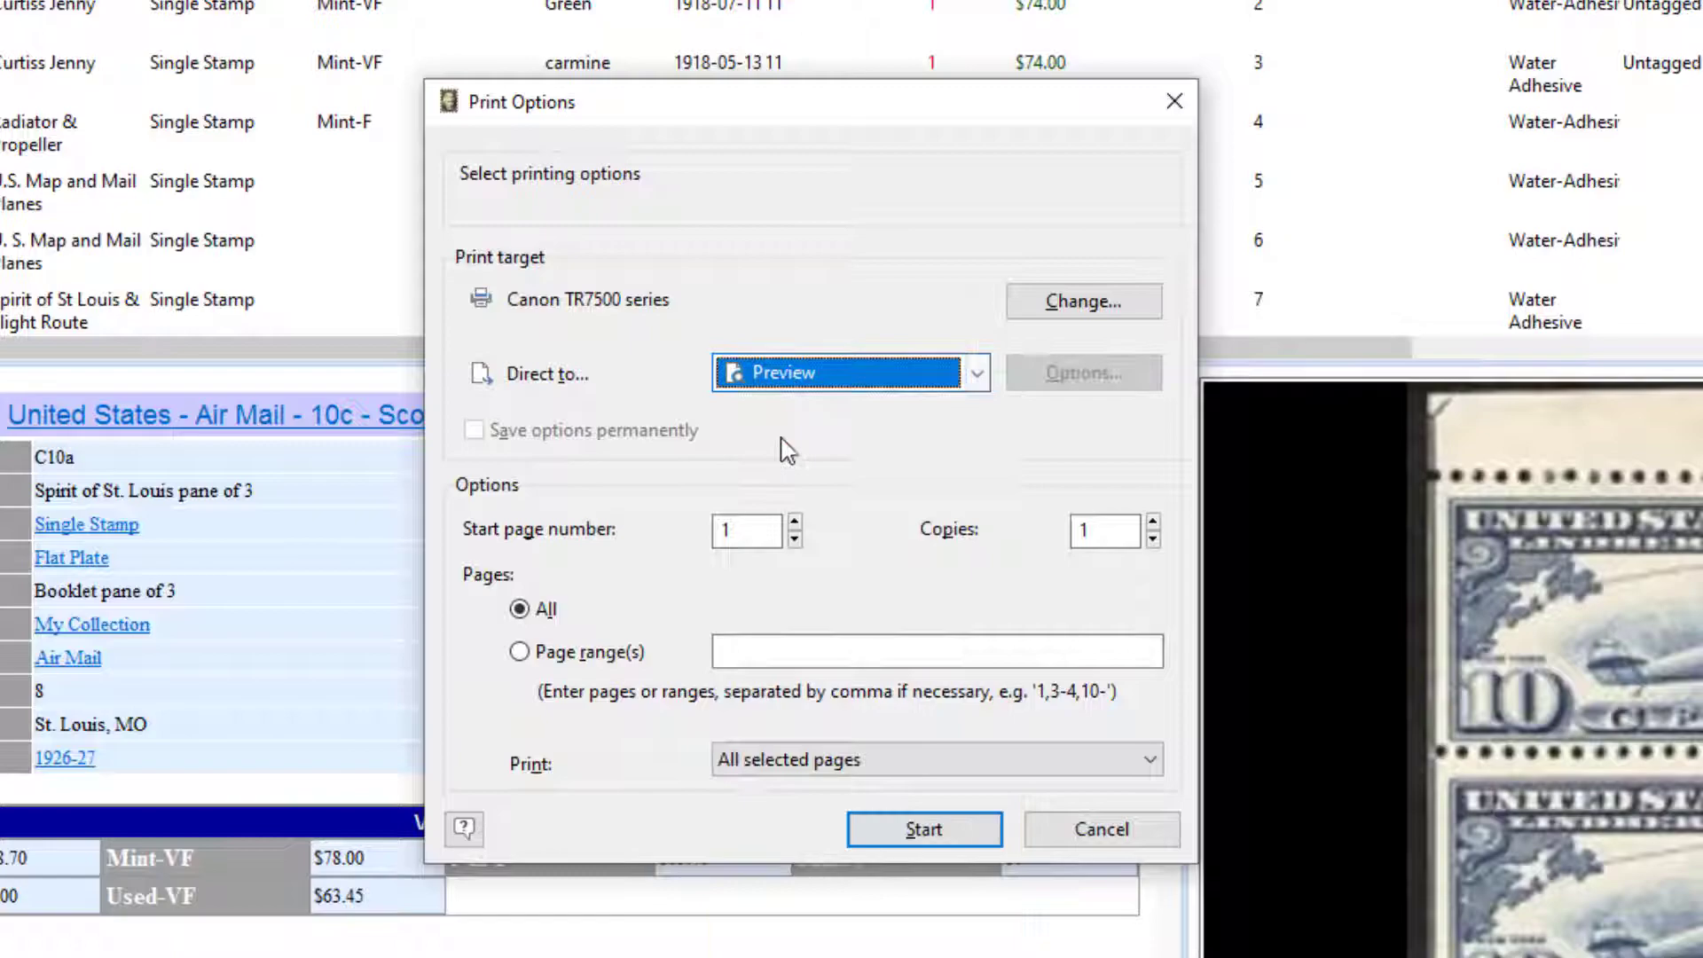
click(1099, 829)
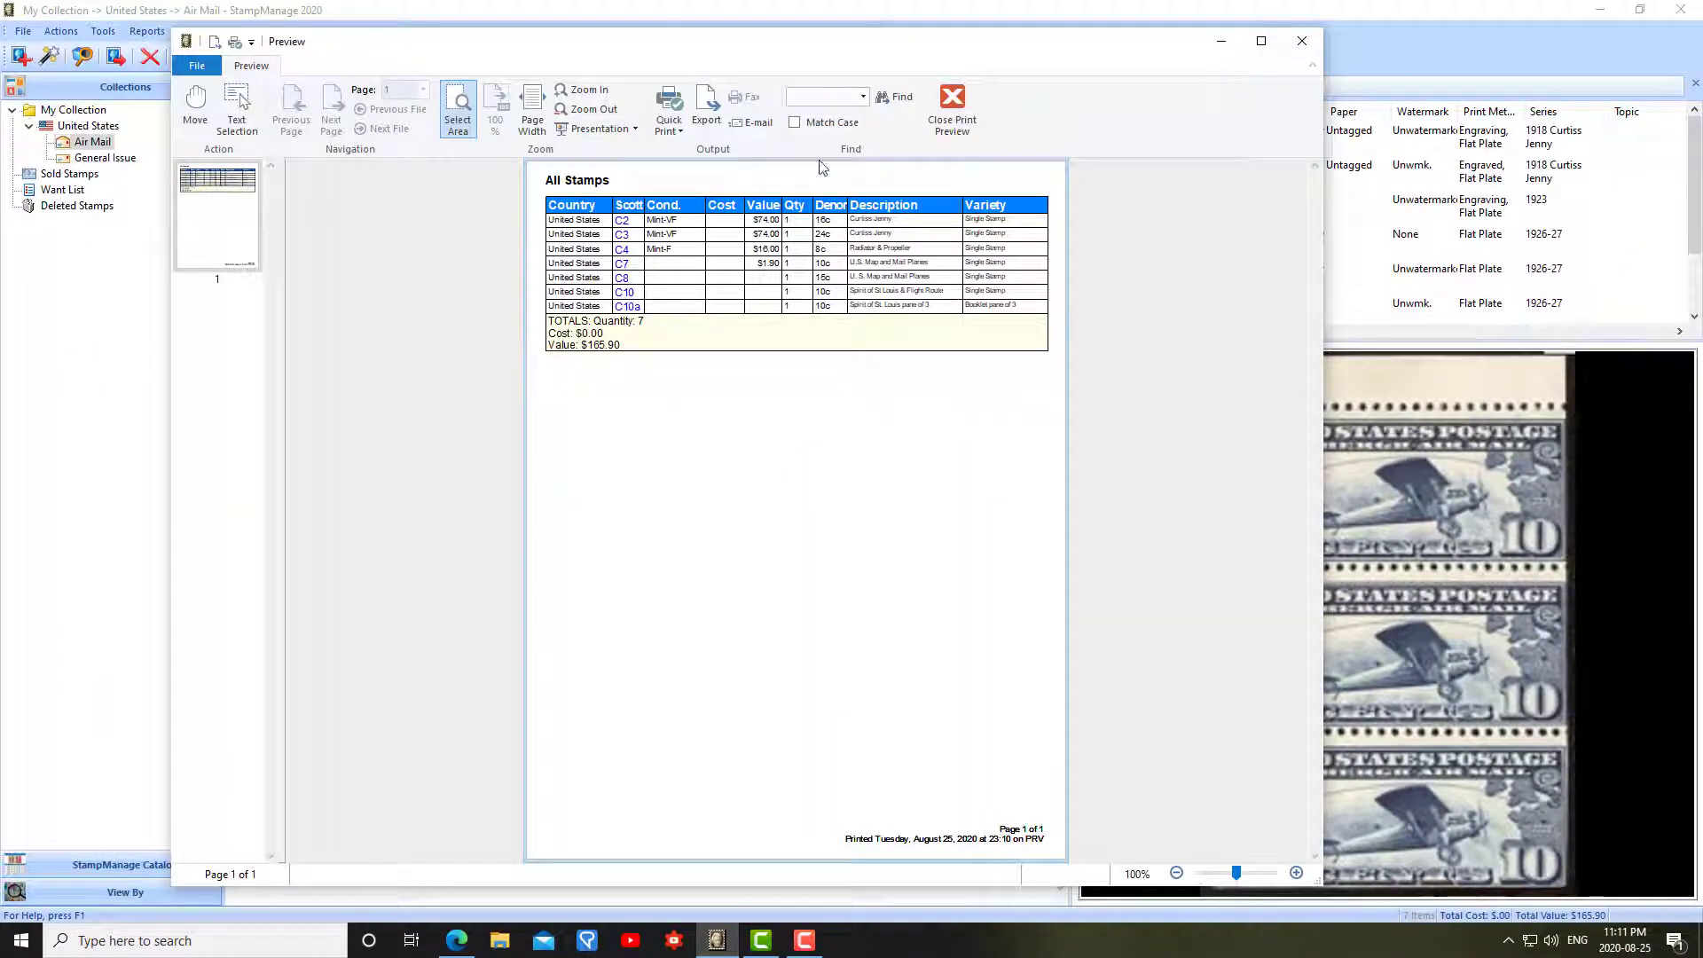
mouse_move(952, 103)
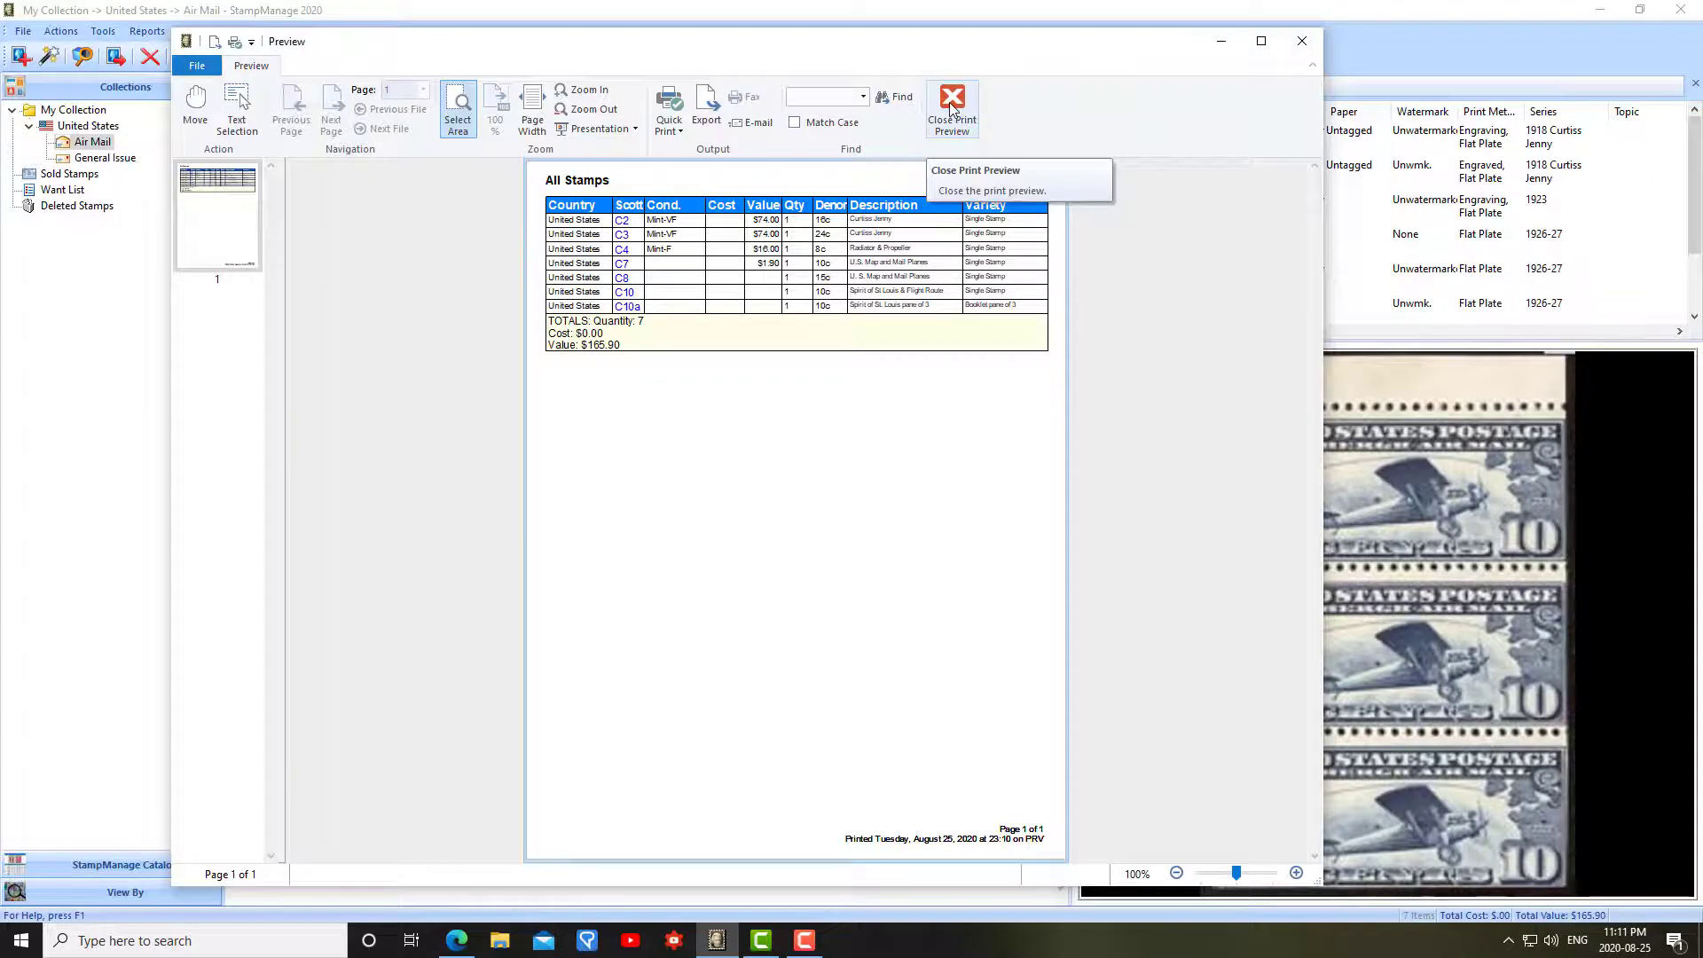
click(951, 103)
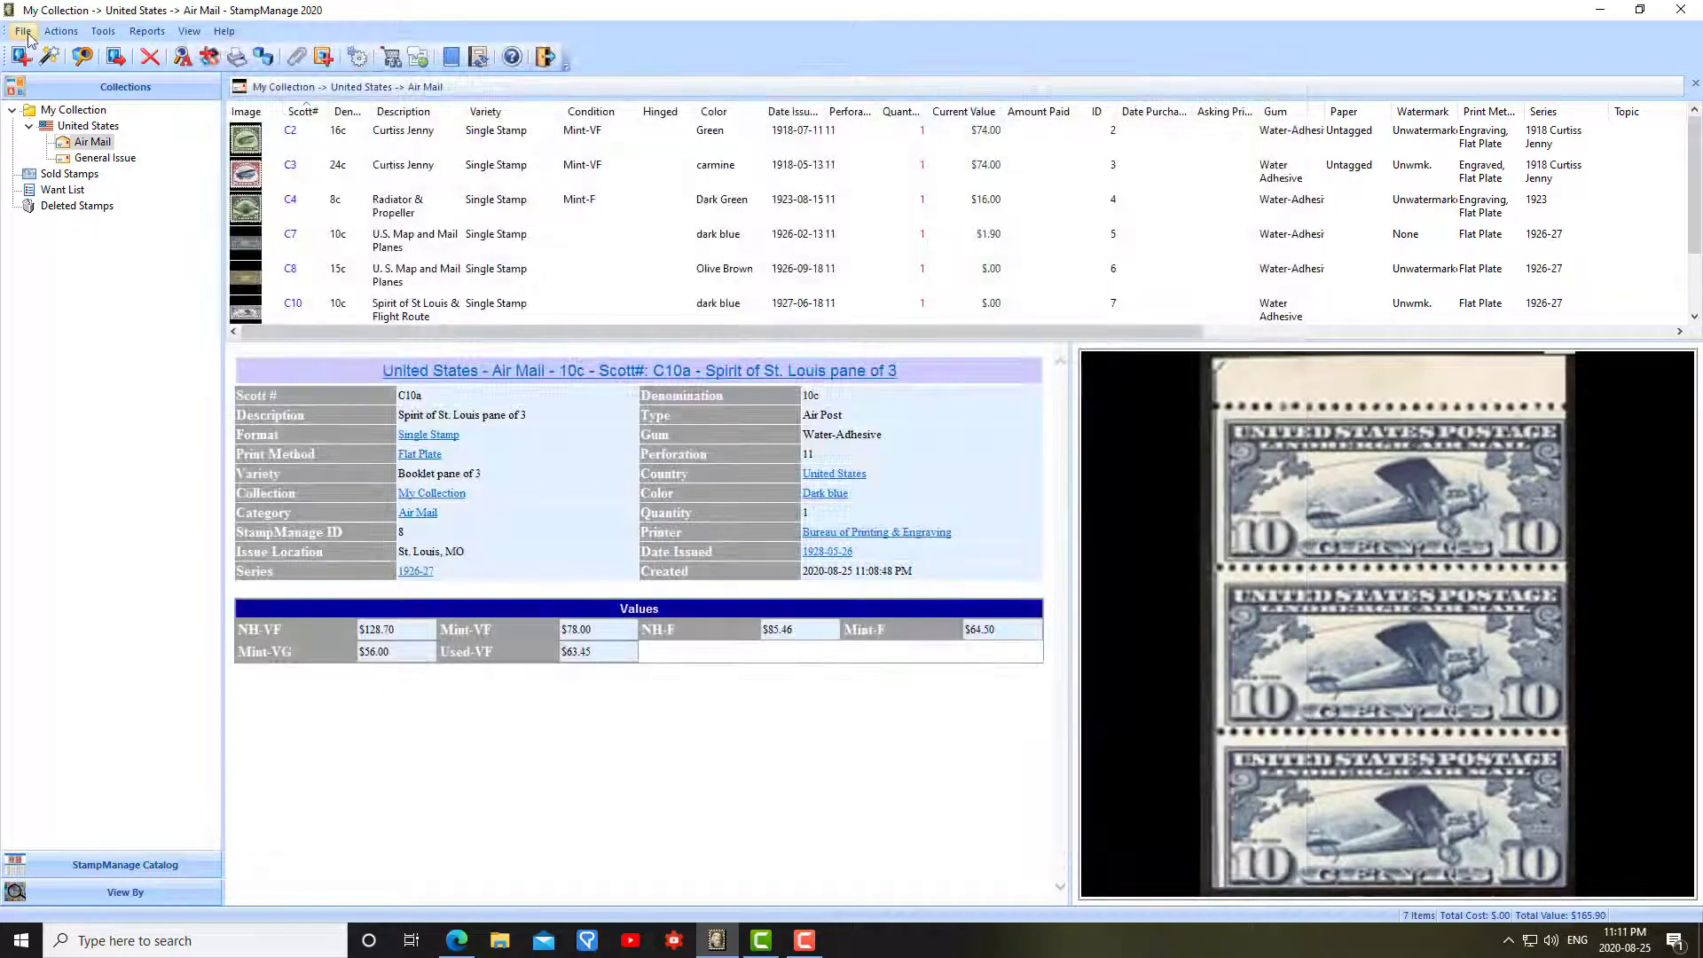
Open the File menu to reach Backup Database.
click(23, 29)
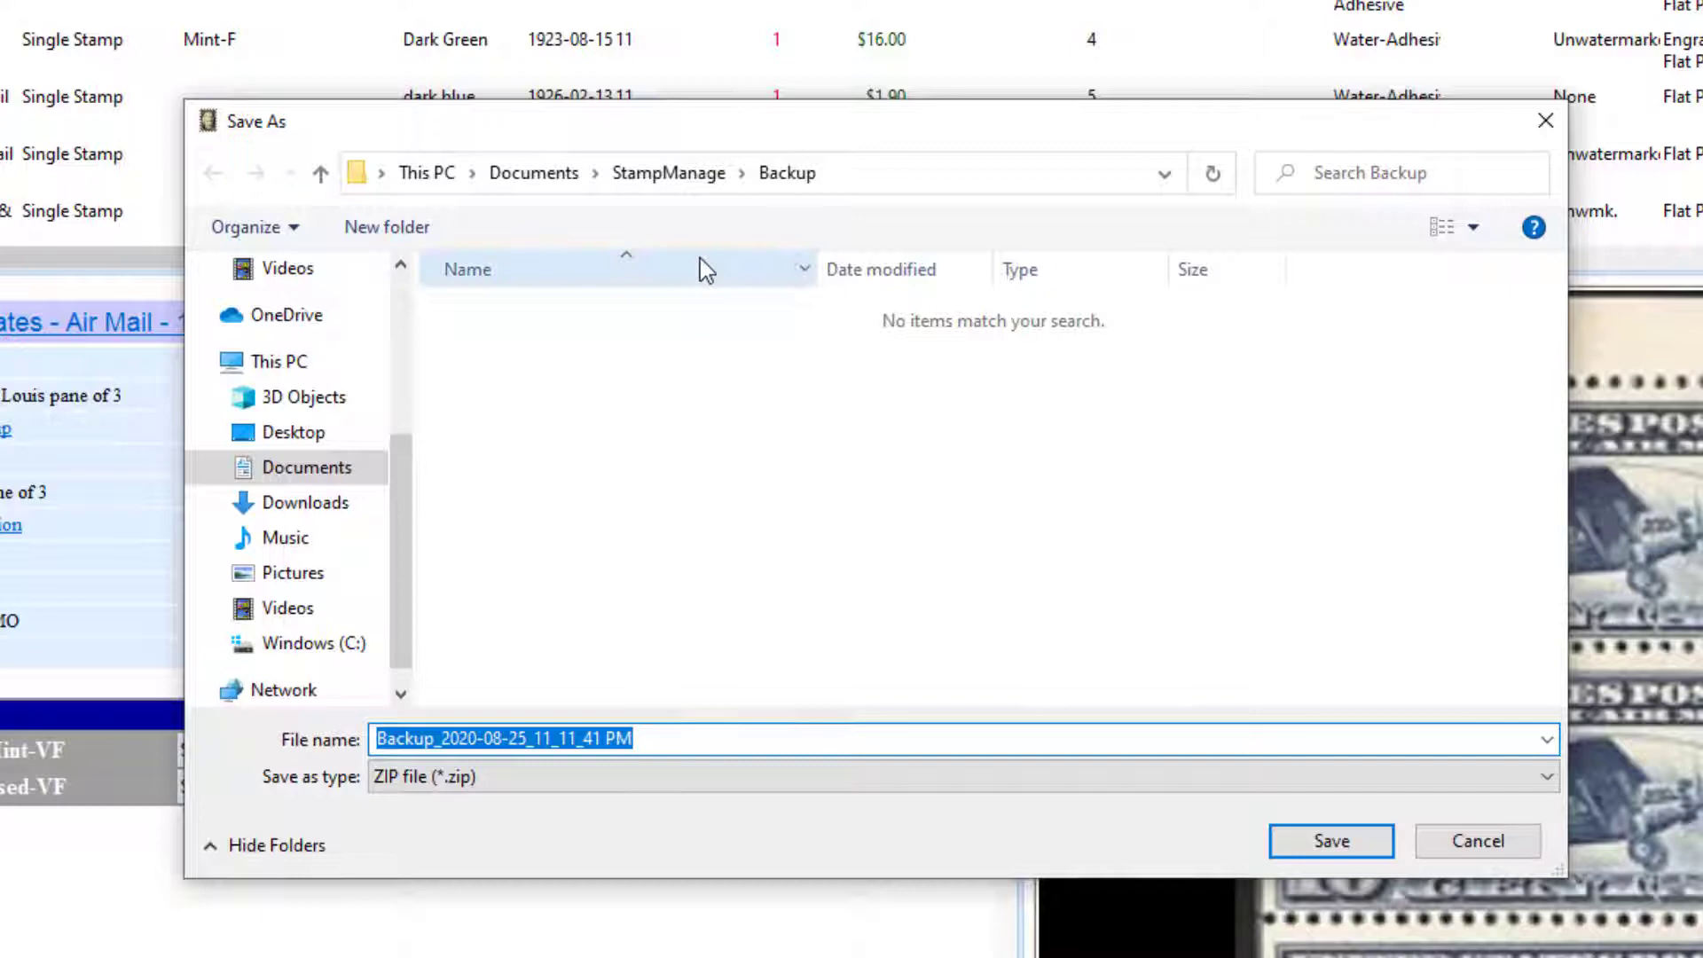
mouse_move(625, 417)
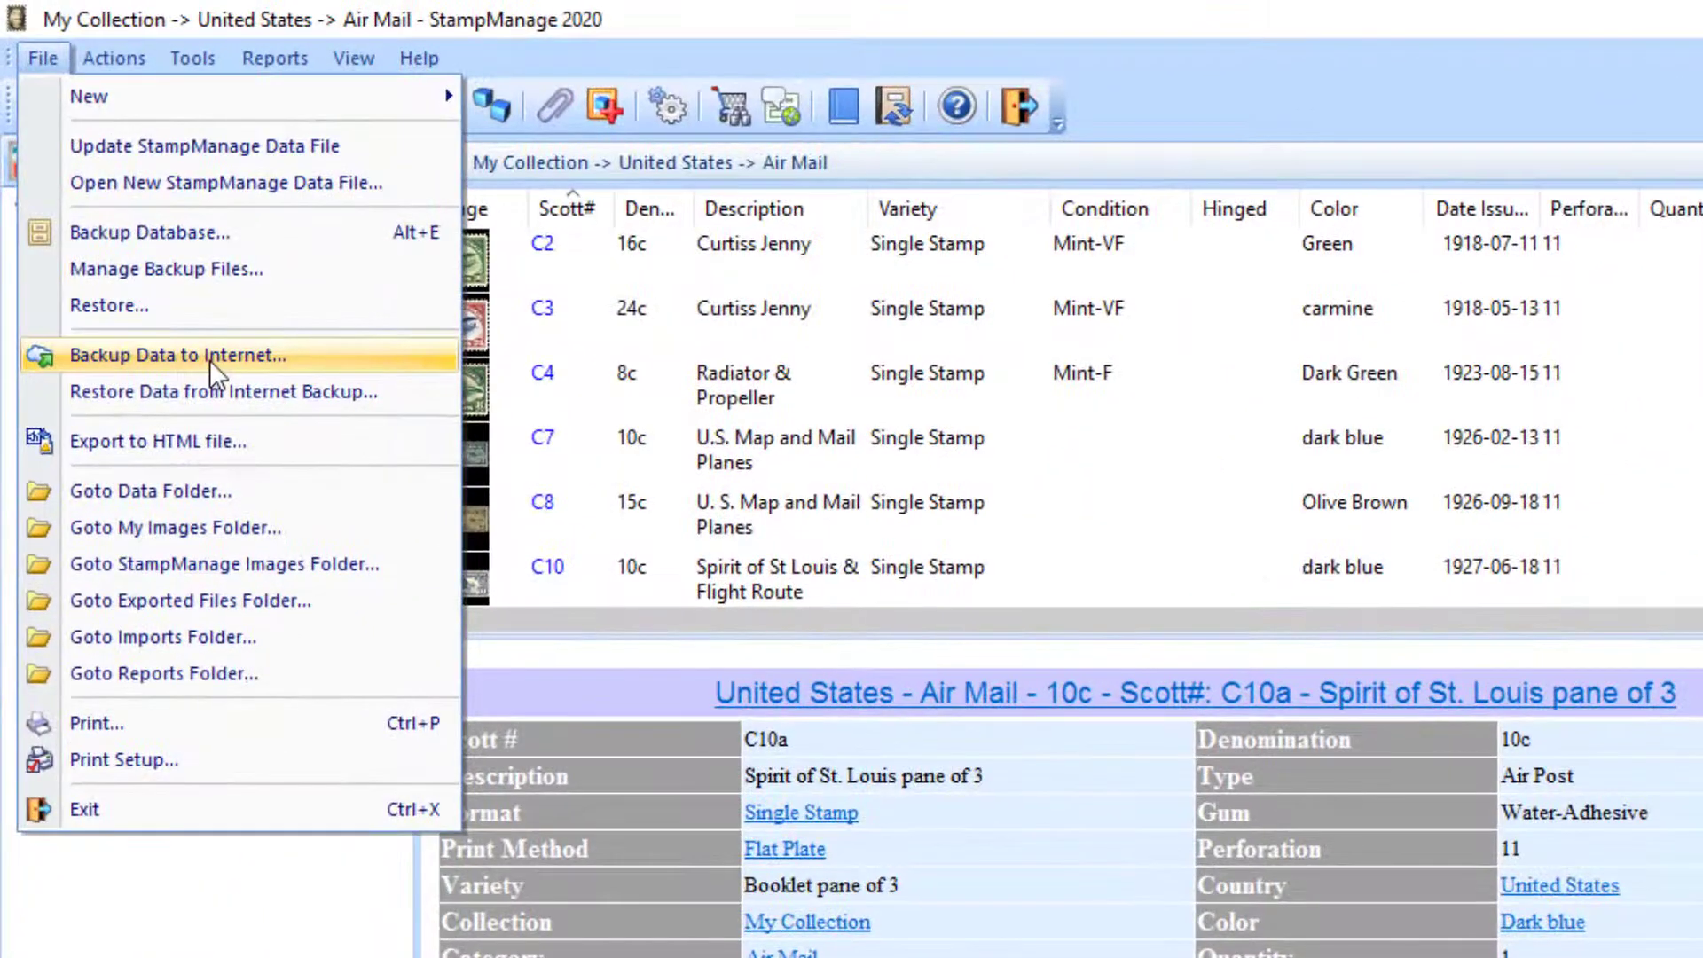
mouse_move(223, 391)
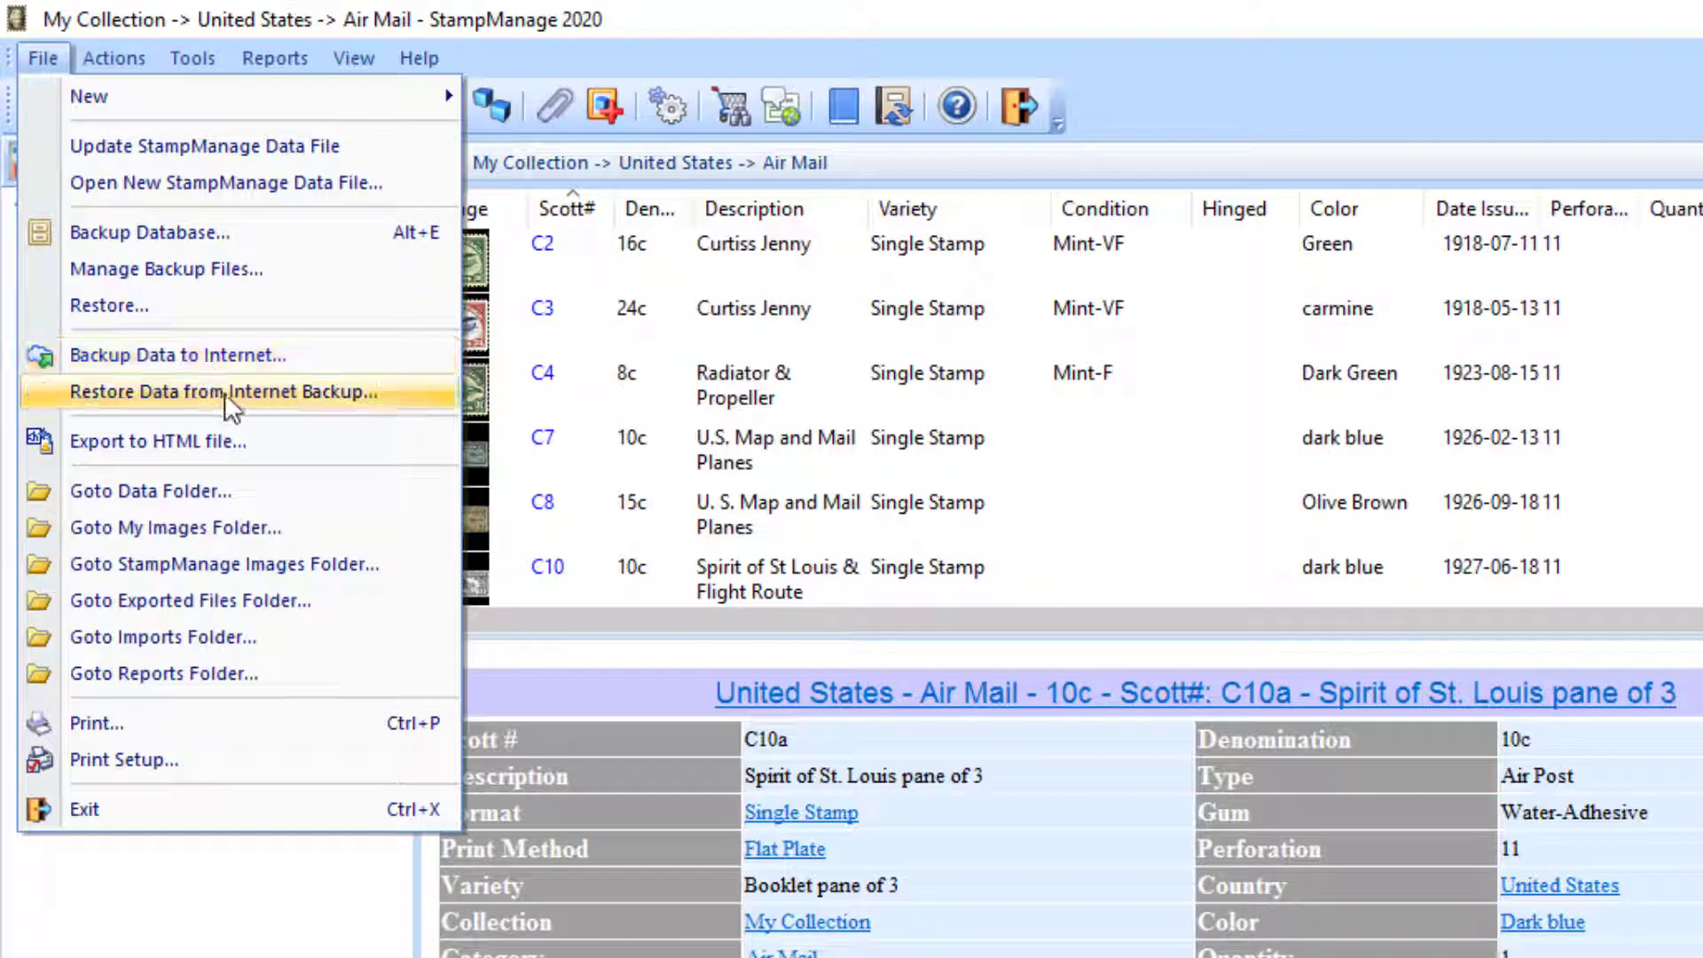
mouse_move(266, 407)
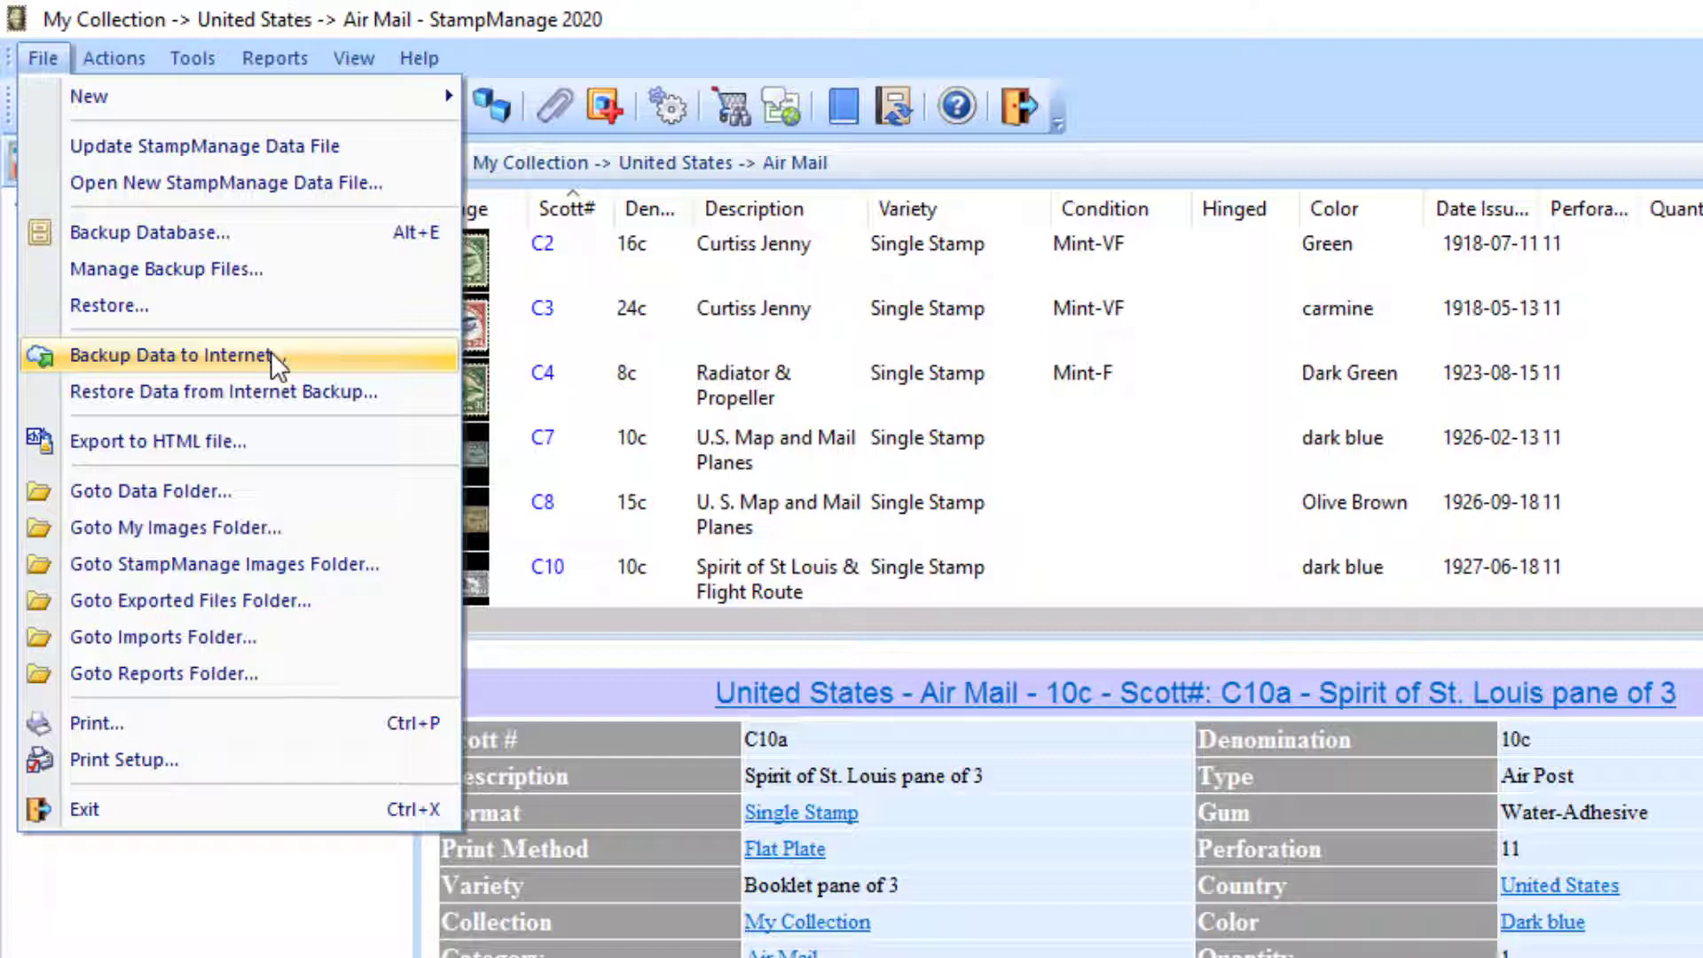
mouse_move(309, 364)
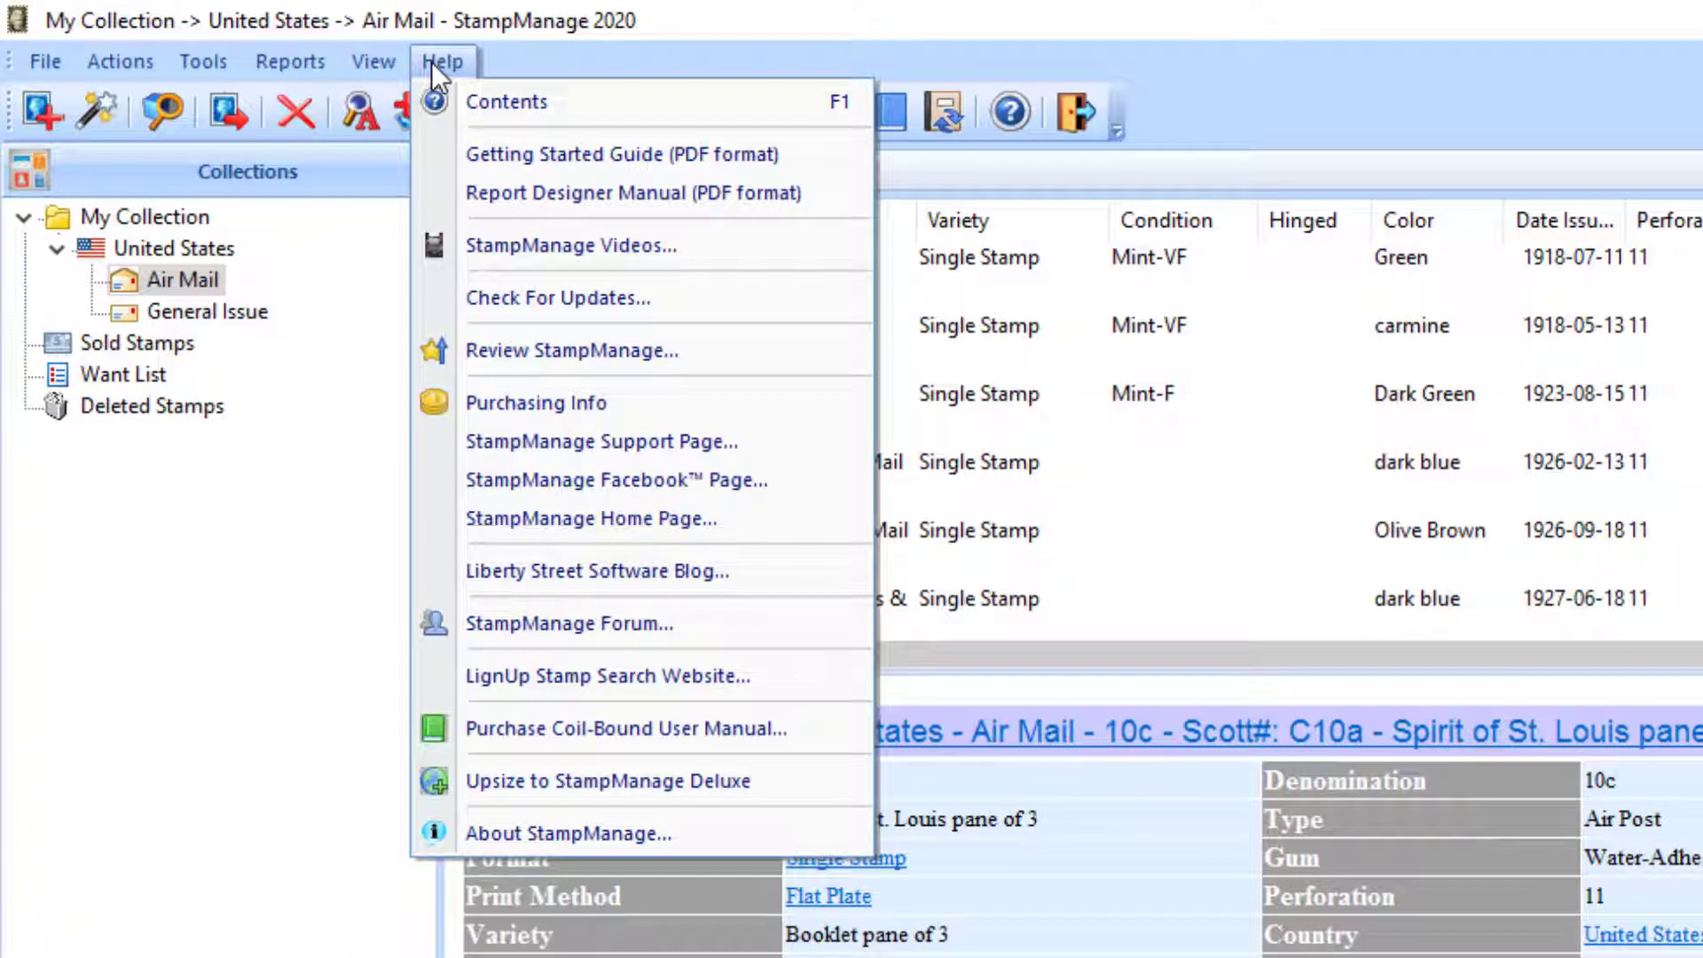
mouse_move(619, 246)
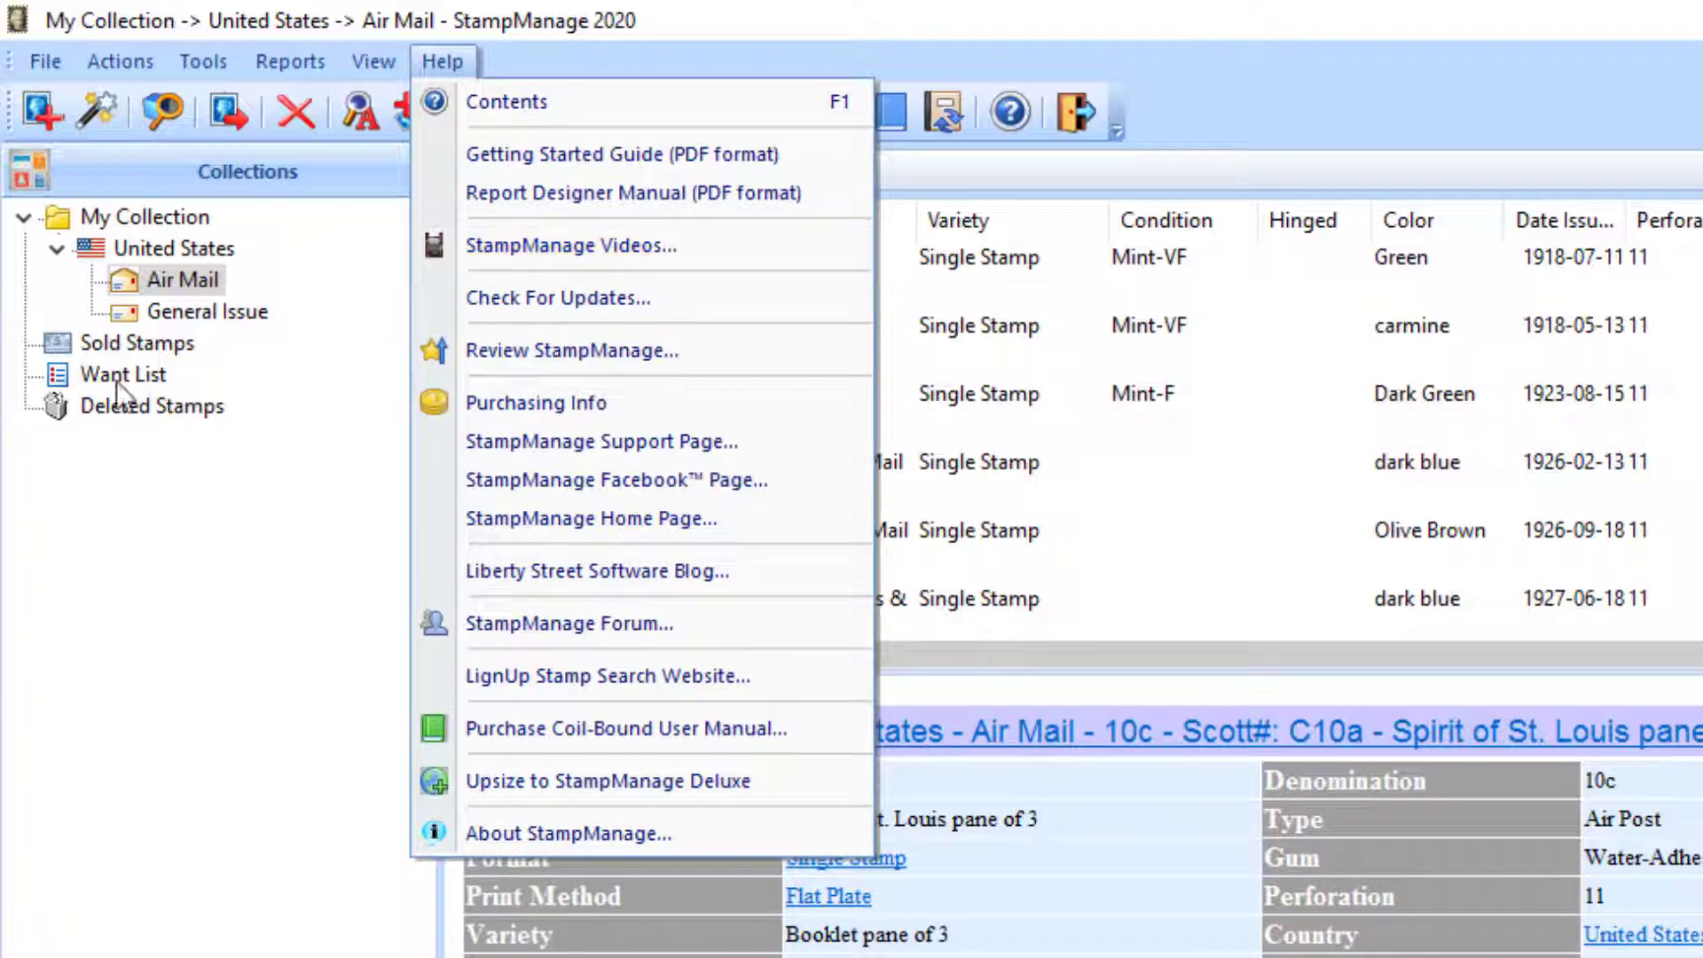
mouse_move(1266, 128)
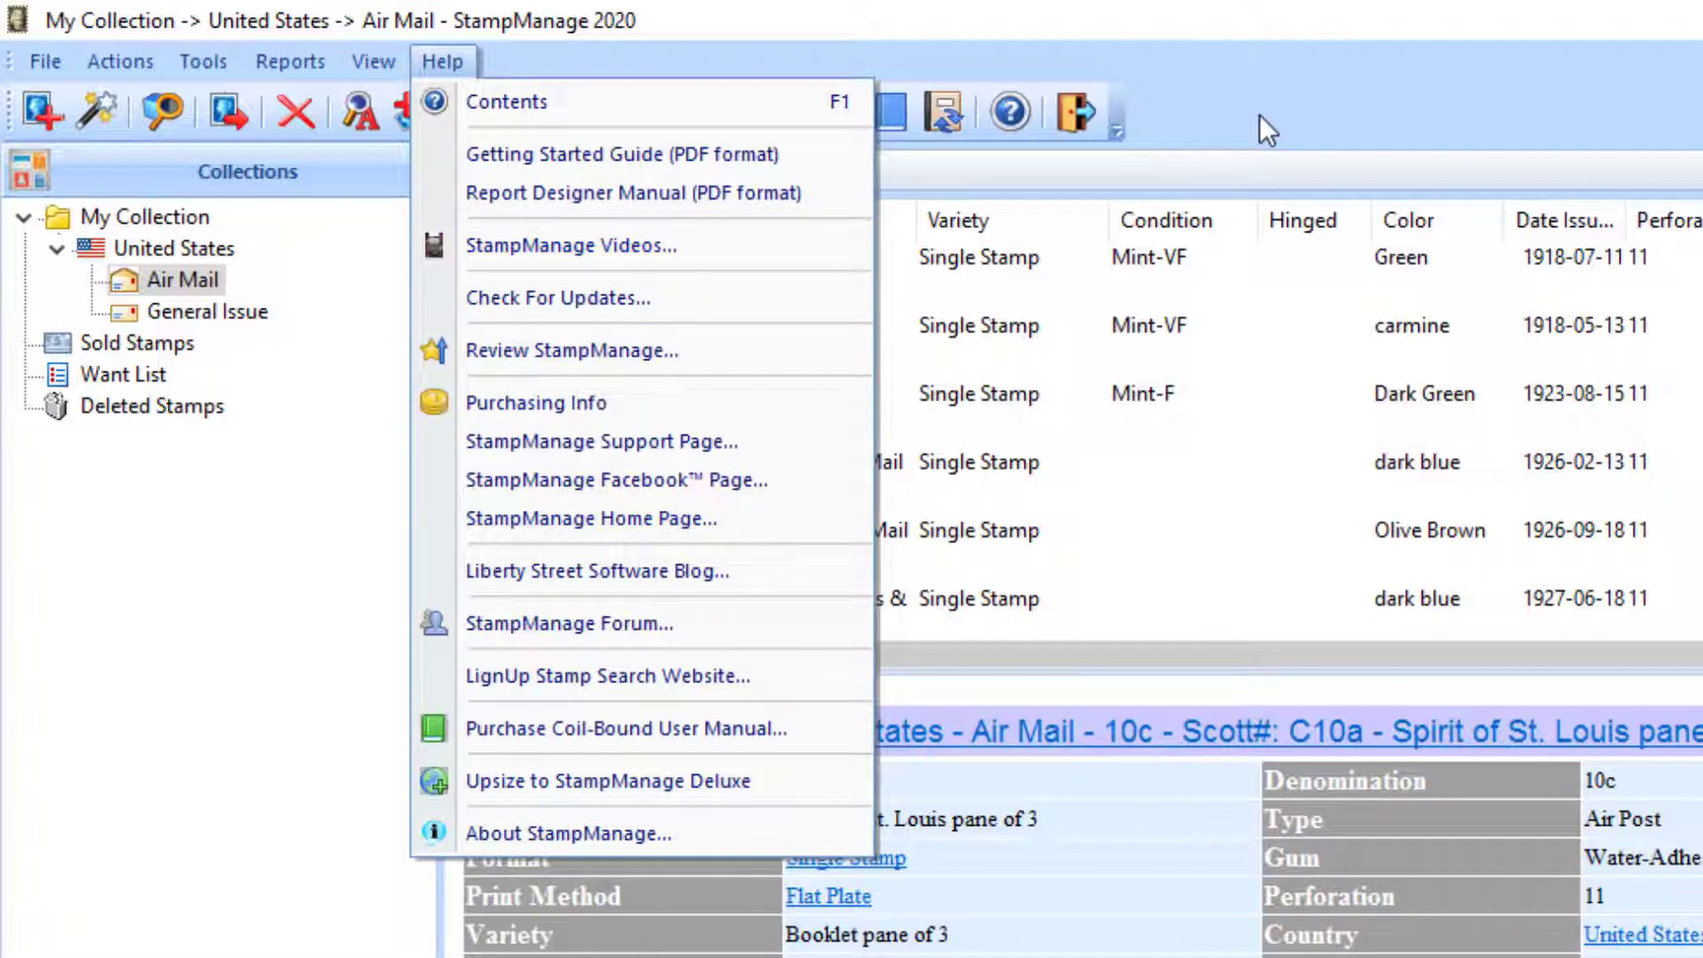